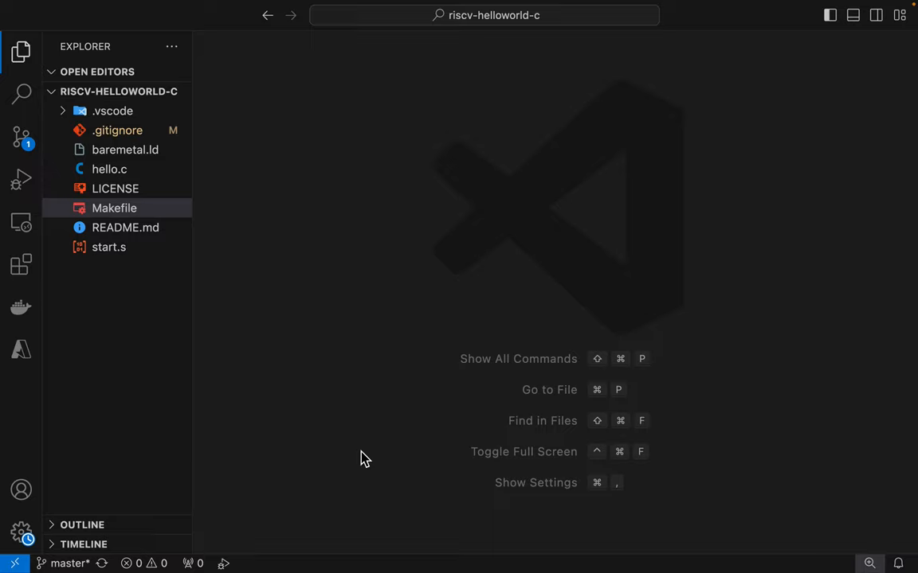
Close every open terminal with 'Terminal: Kill All Terminals' from the Command Palette.
text(>Reset Zo)
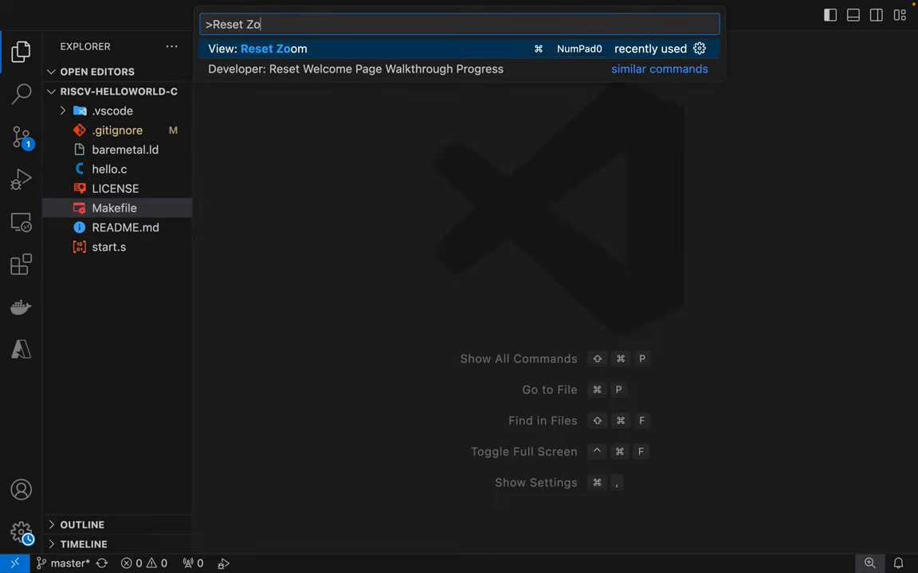
text(Terminal: Kill)
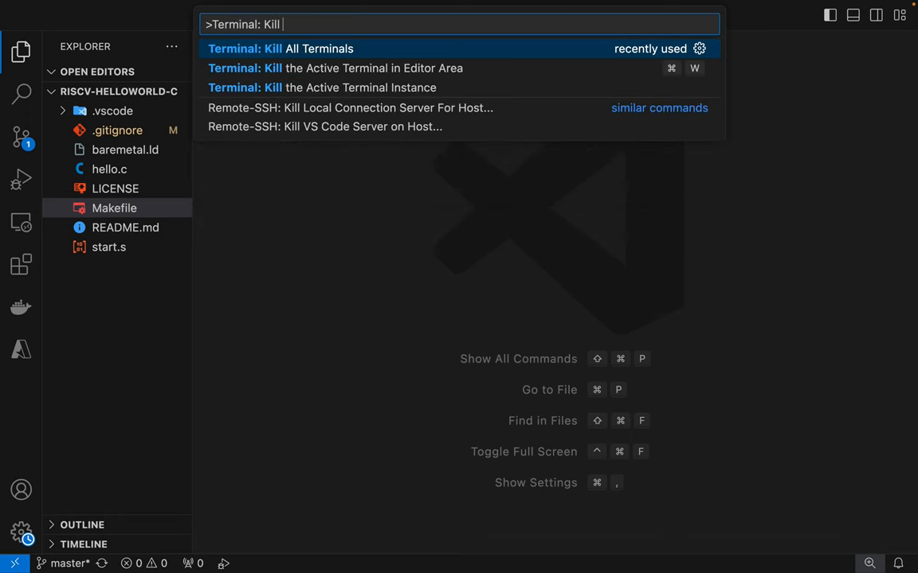
text(All Termin)
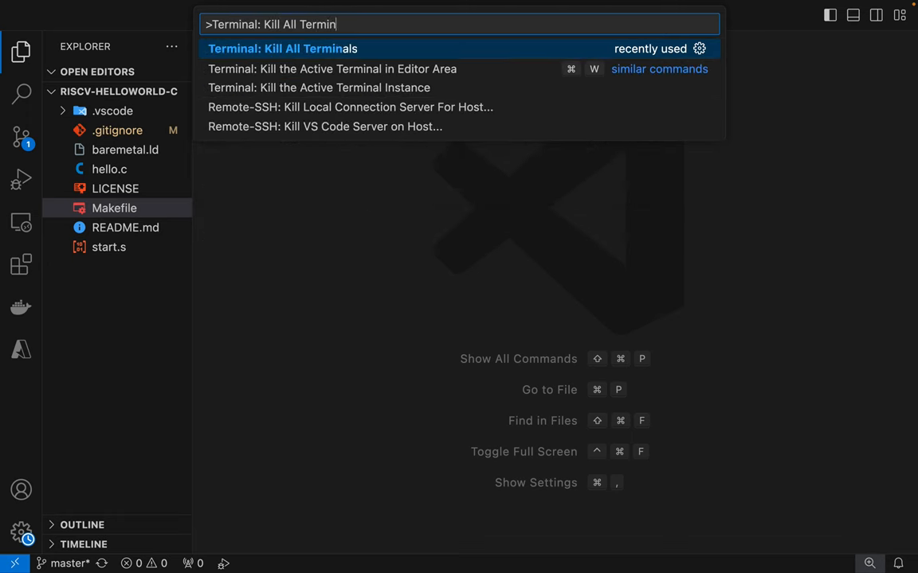
click(295, 49)
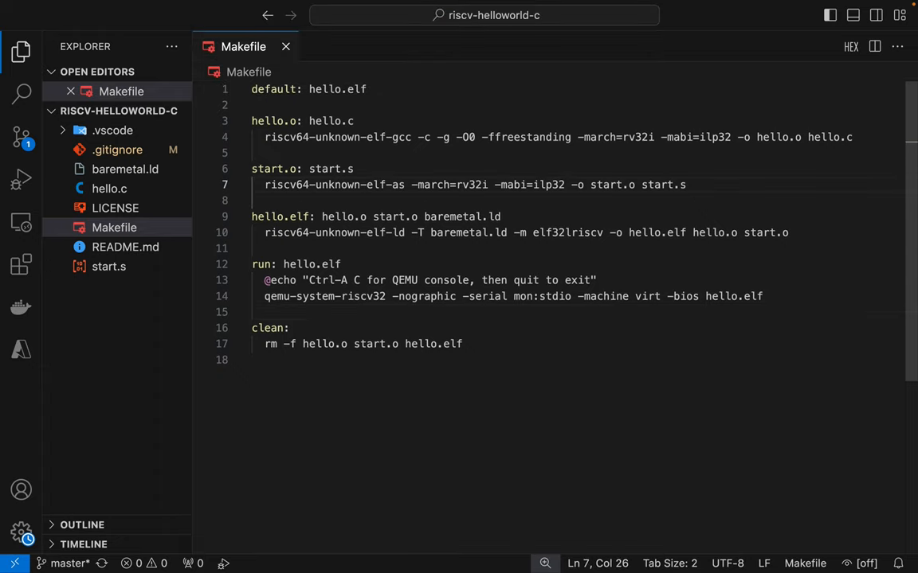
Add the -g debug flag to the start.s assembler rule in the Makefile.
text(-g)
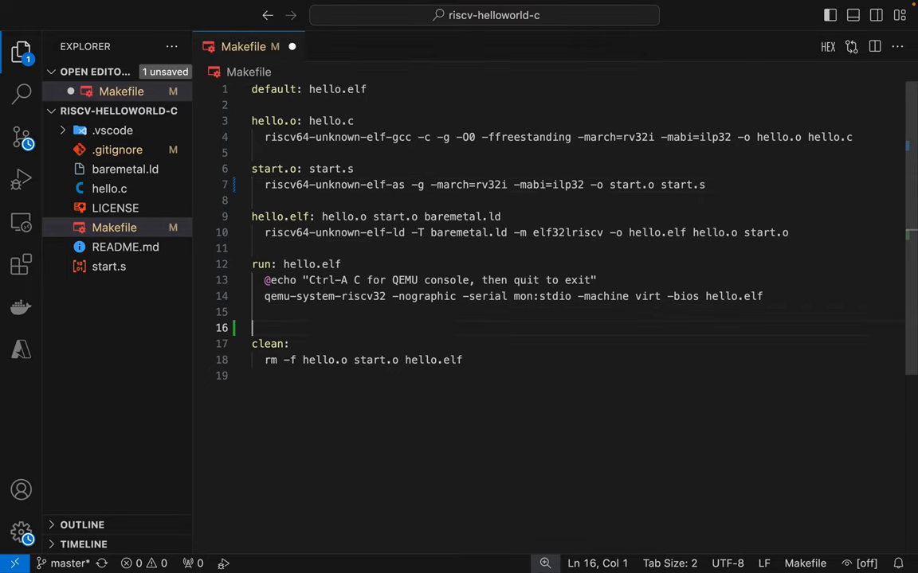
Add a 'debug: hello.elf' target echoing 'Ctrl-A C for QEMU console, then quit to exit'.
text(debug: hel)
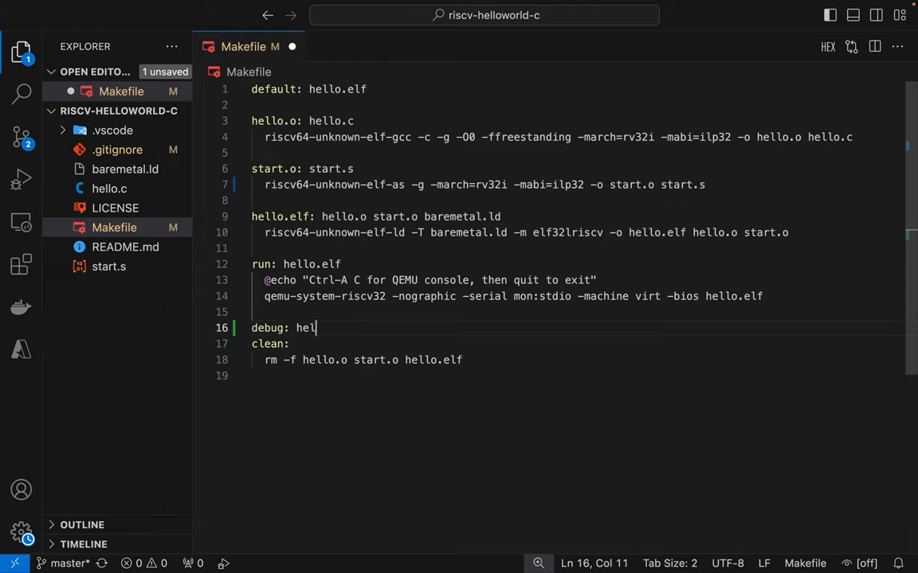
text(lo.elf)
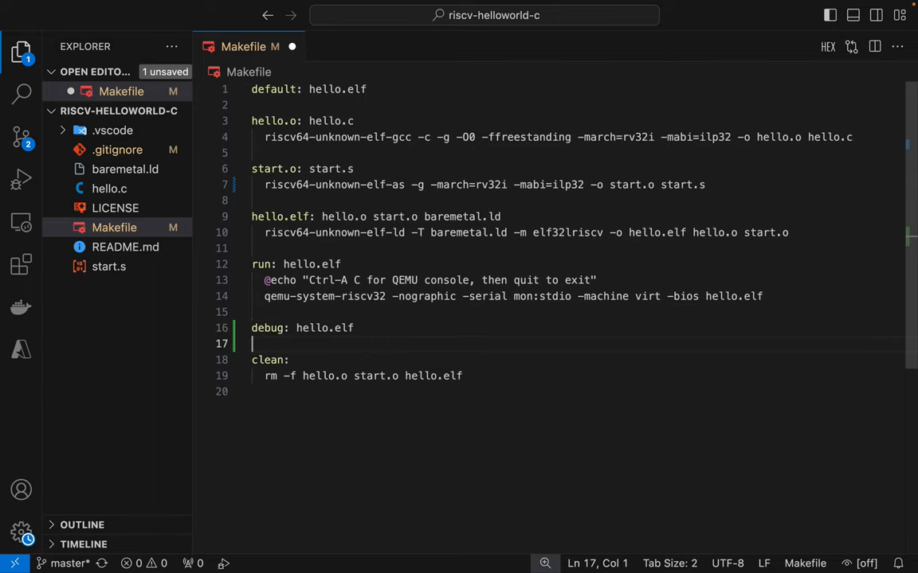
text(@echo "Ctrl-)
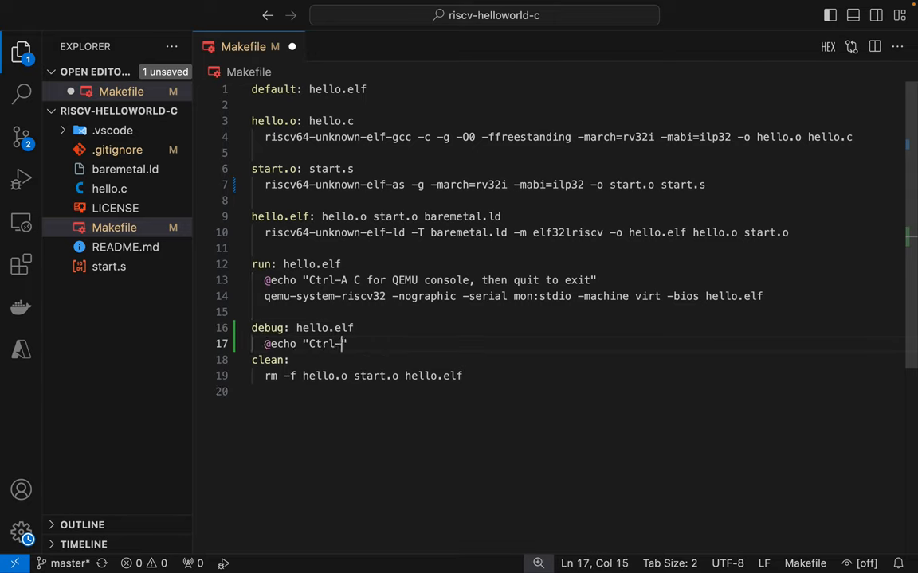
text(A C for QEM)
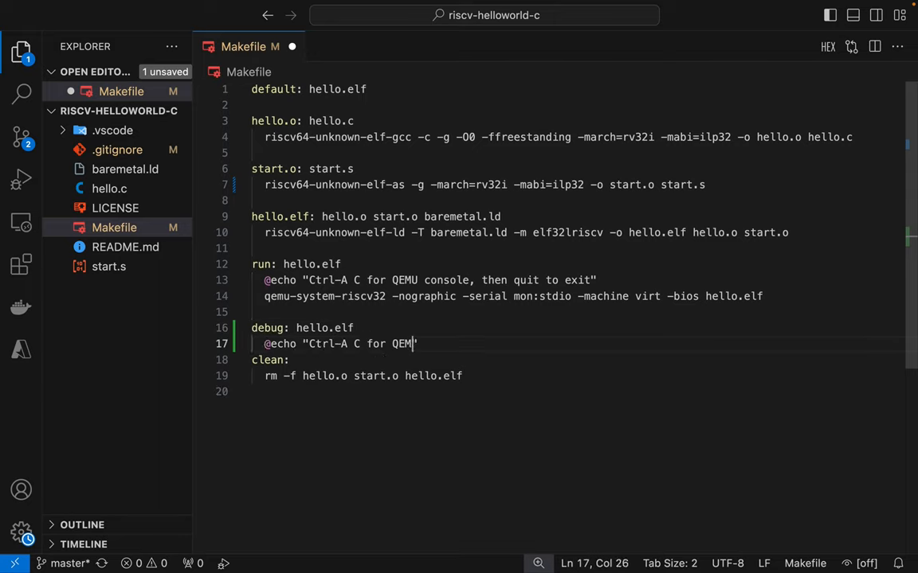
text(console,)
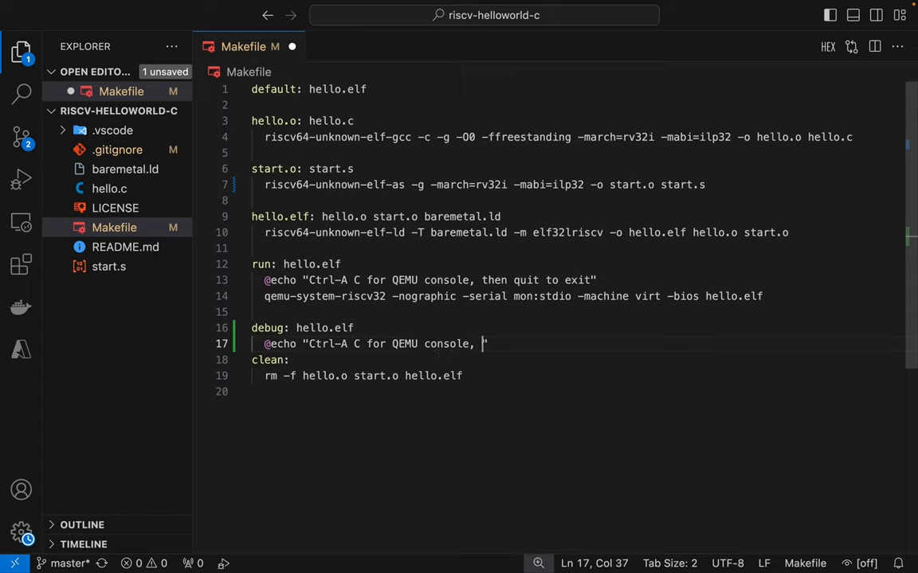
text(then quit)
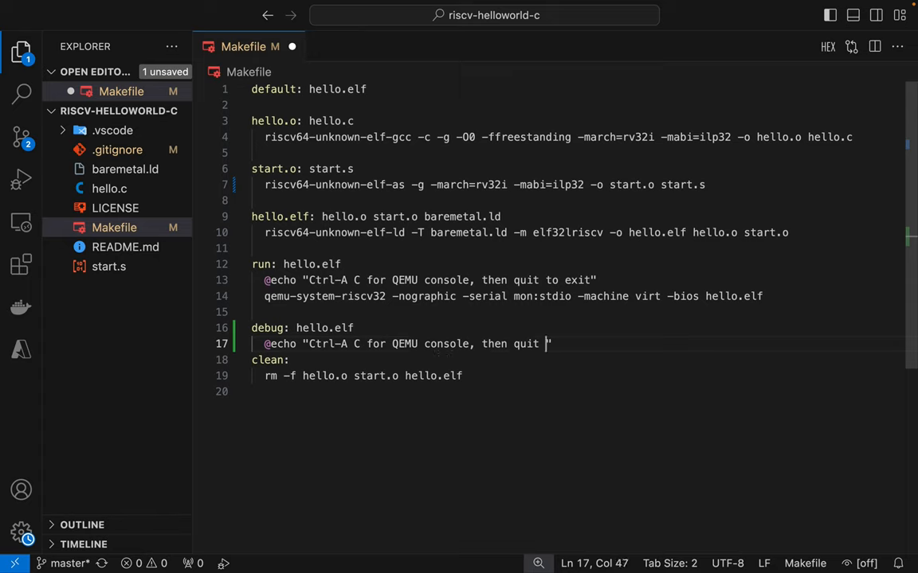
text(to exit")
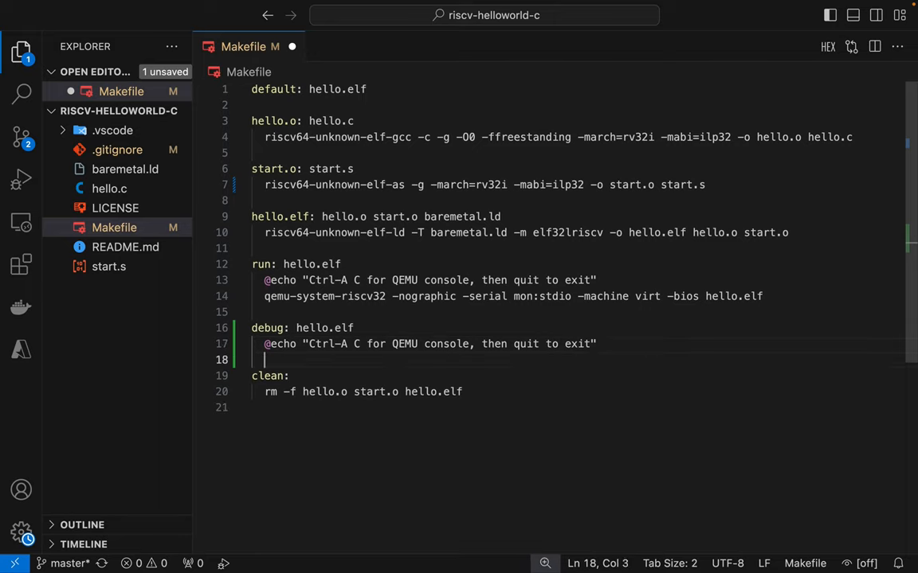
Add the qemu-system-riscv32 -nographic -machine virt -s -S -bios hello.elf command to the target.
text(qemu-system)
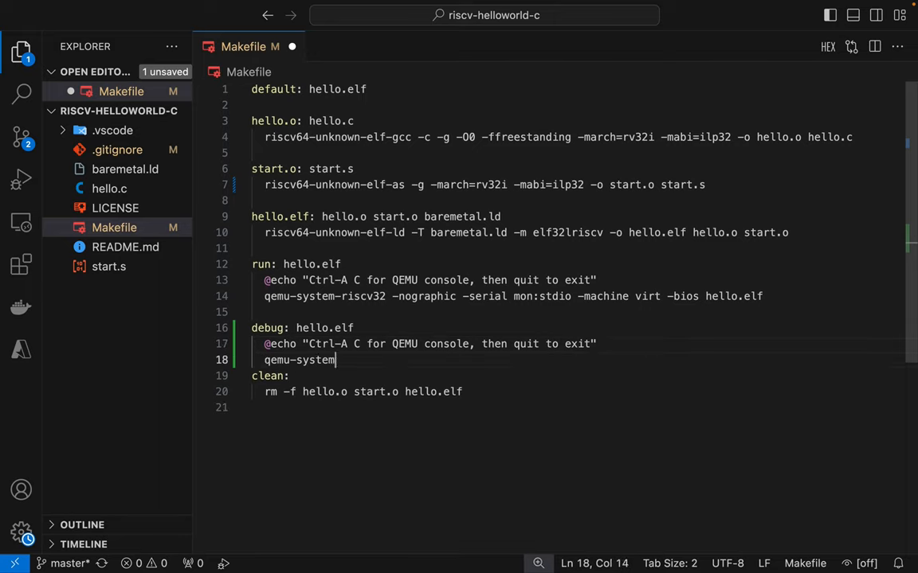
text(-riscv32 -n)
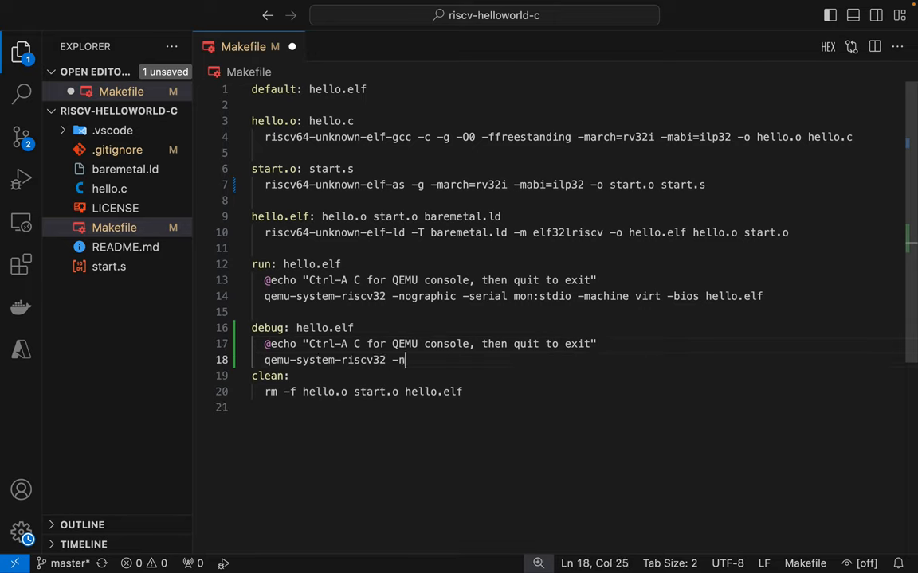
text(ographic -s)
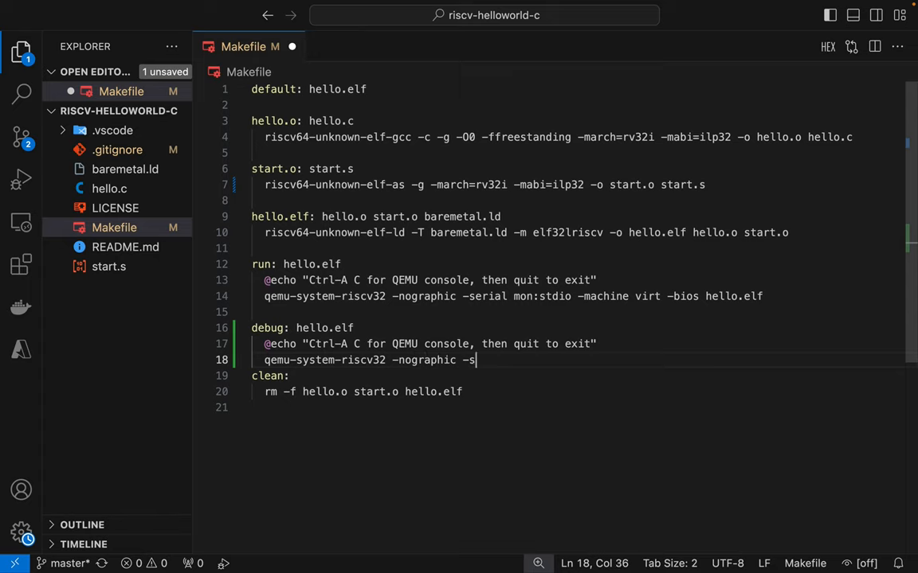
text(erial mon:stdio -m)
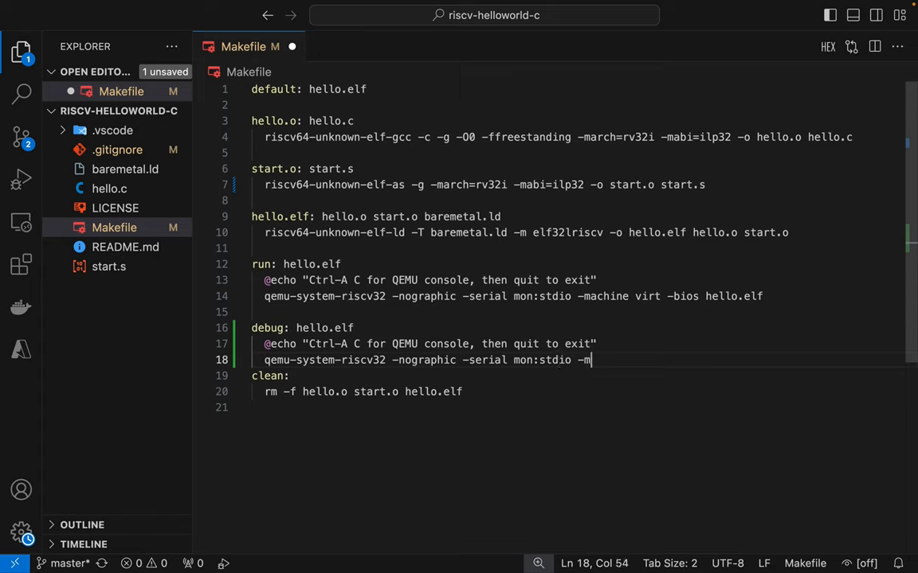
text(achine virt)
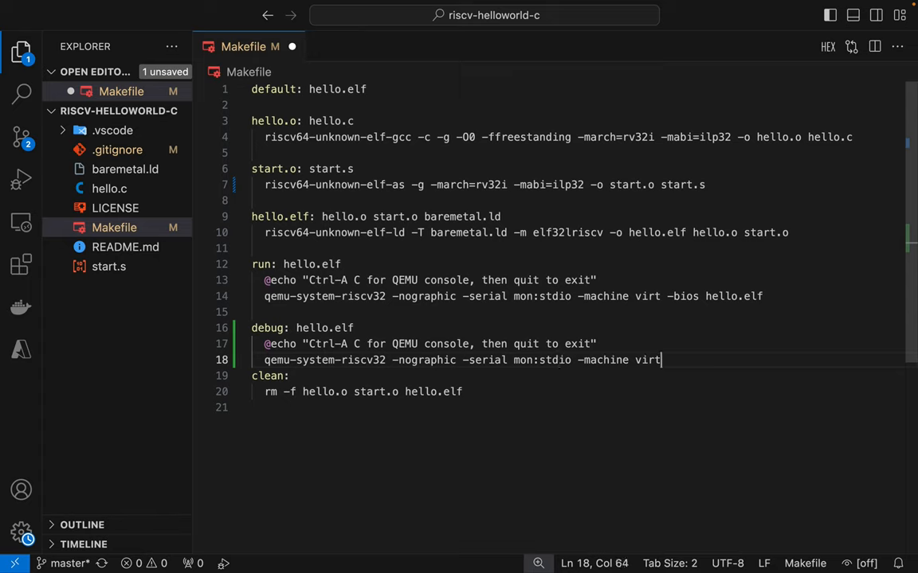
text(-s -S)
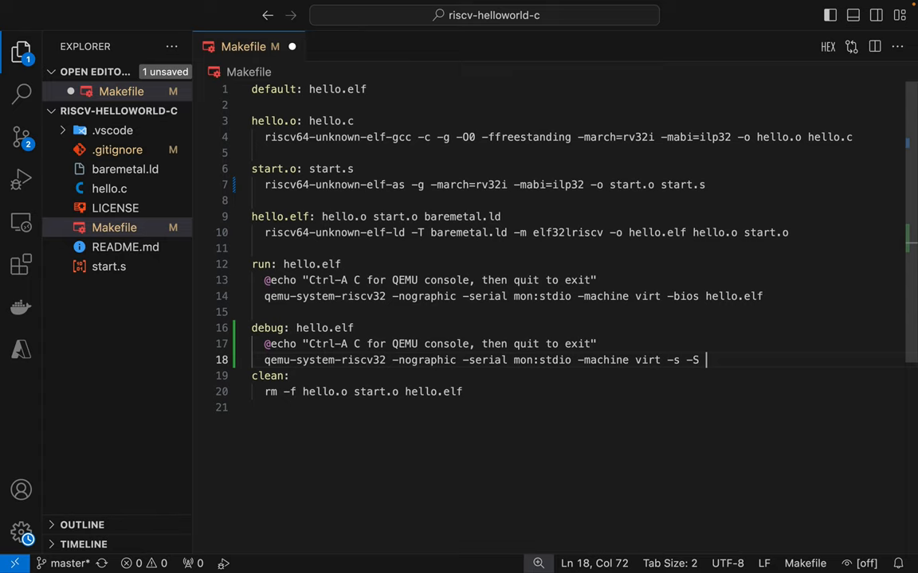
text(-bio)
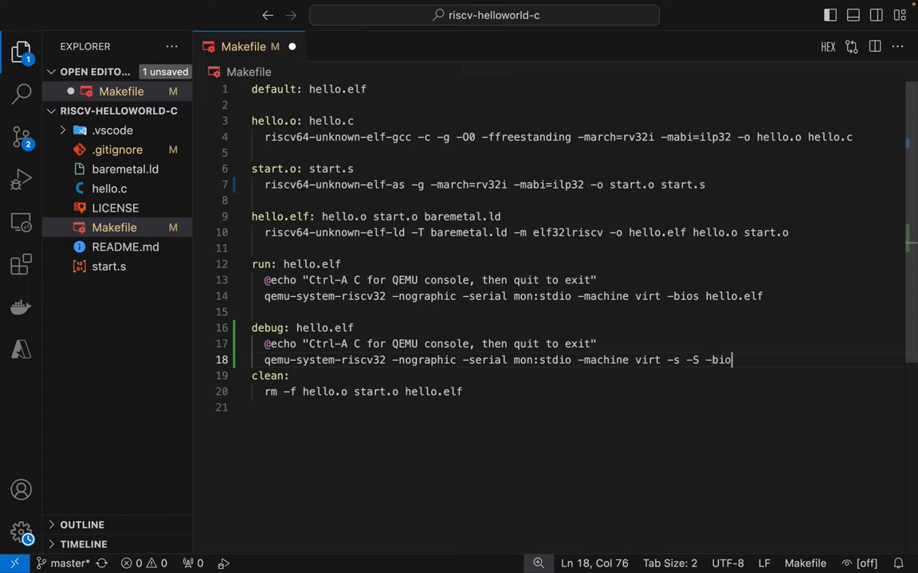
text(s hello.elf)
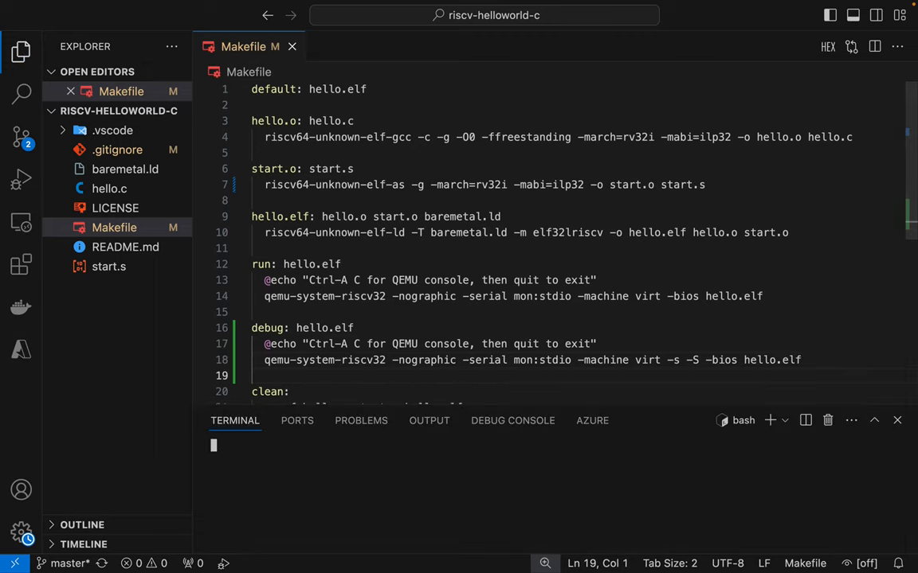
Run make clean, then make debug to rebuild hello.elf and start QEMU paused.
text(make clean)
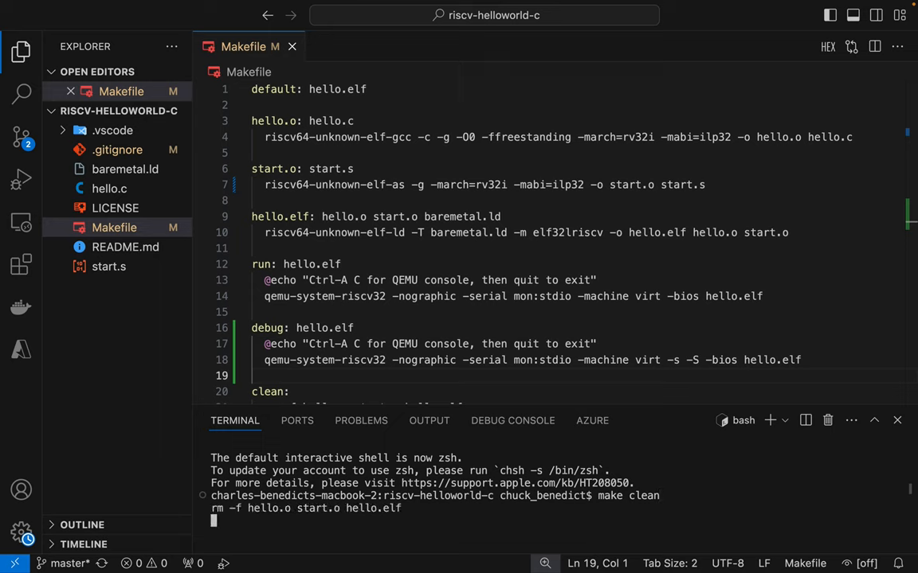
text(make debug)
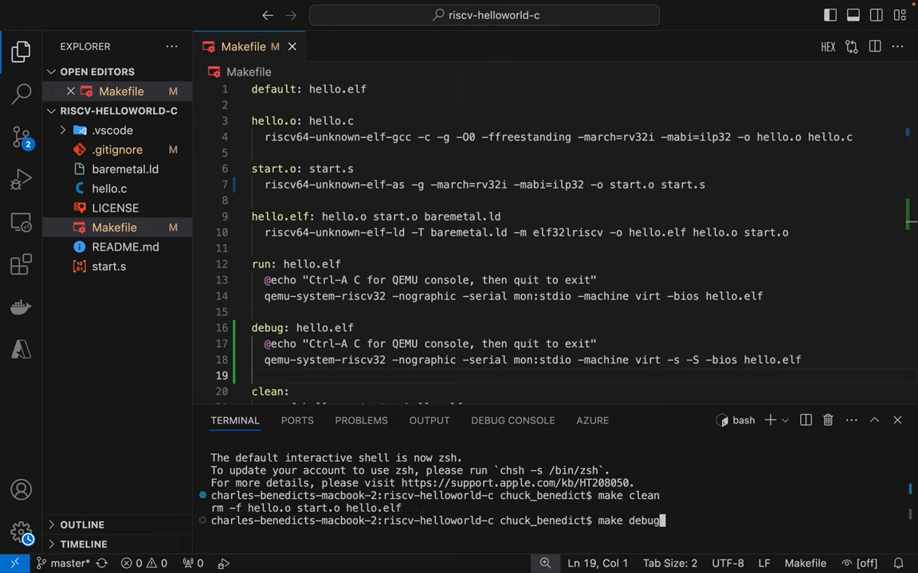
key(Enter)
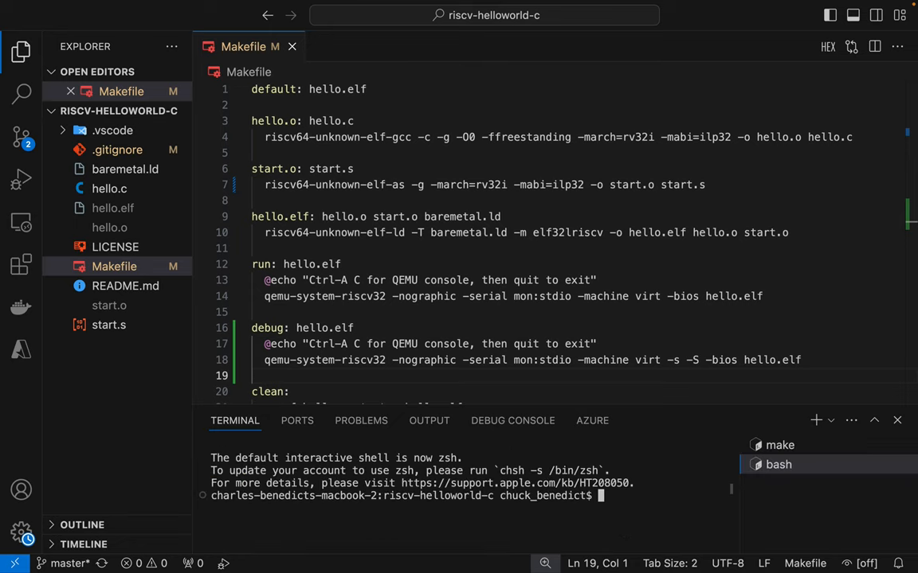
Launch gdb quietly on hello.elf and connect to QEMU's remote target on :1234.
text(gdb hel)
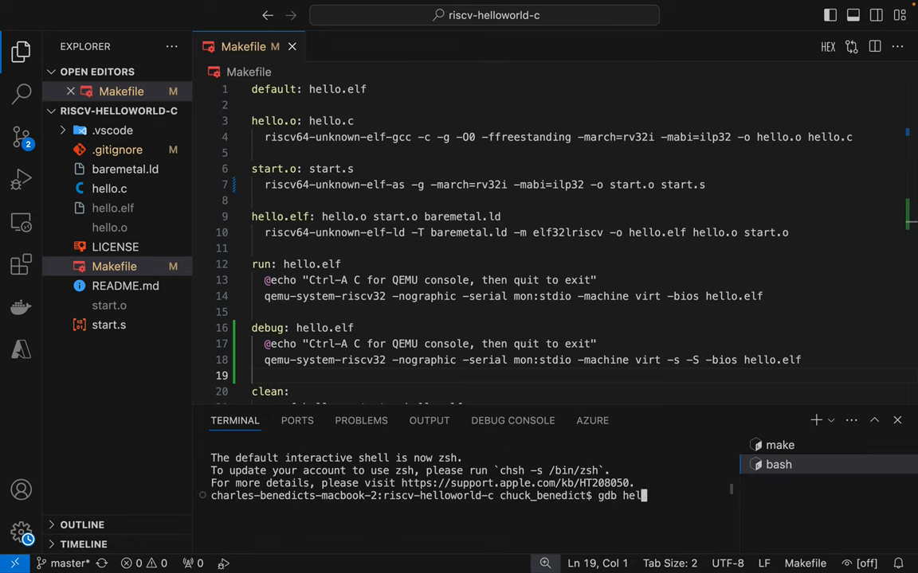
text(lo.elf -q -ex 'target remote :1234)
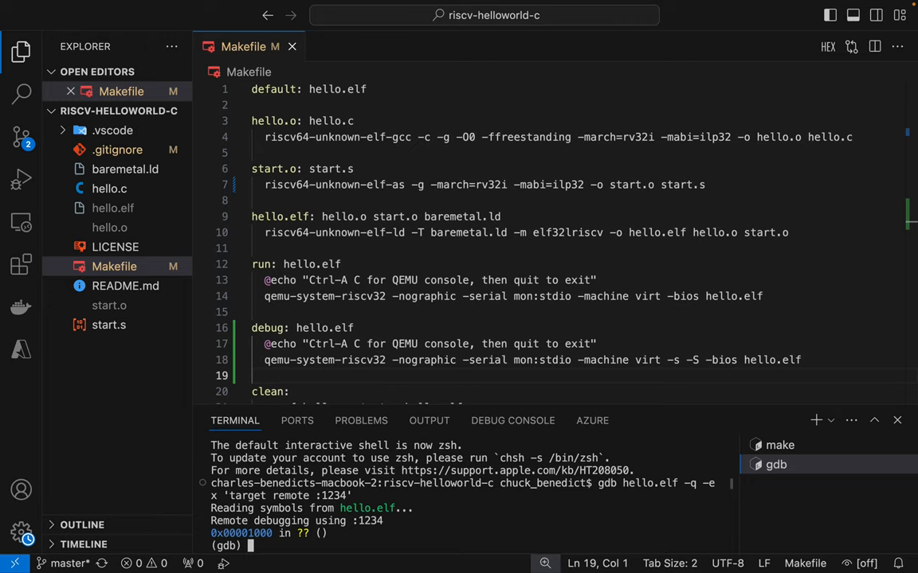
Set a gdb breakpoint on _start and continue to it.
text(b)
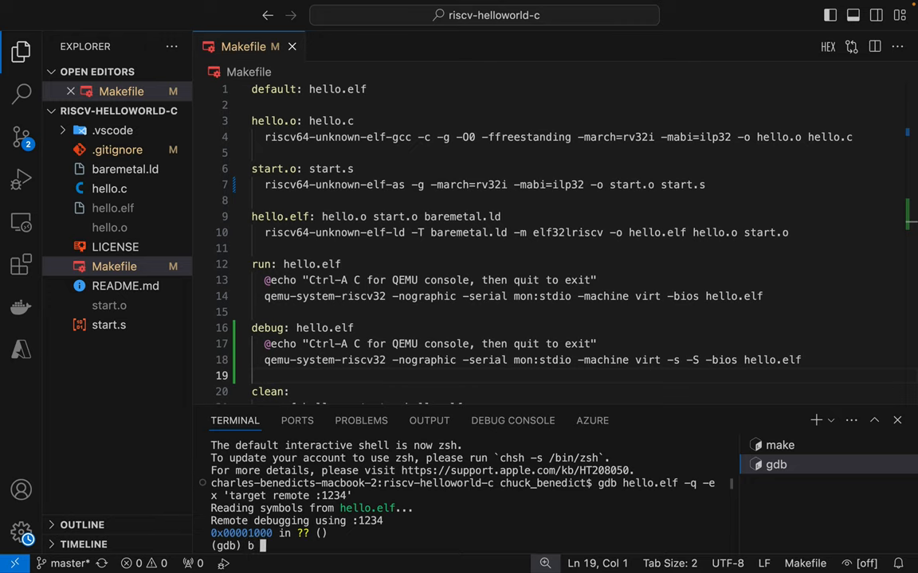
text(_start)
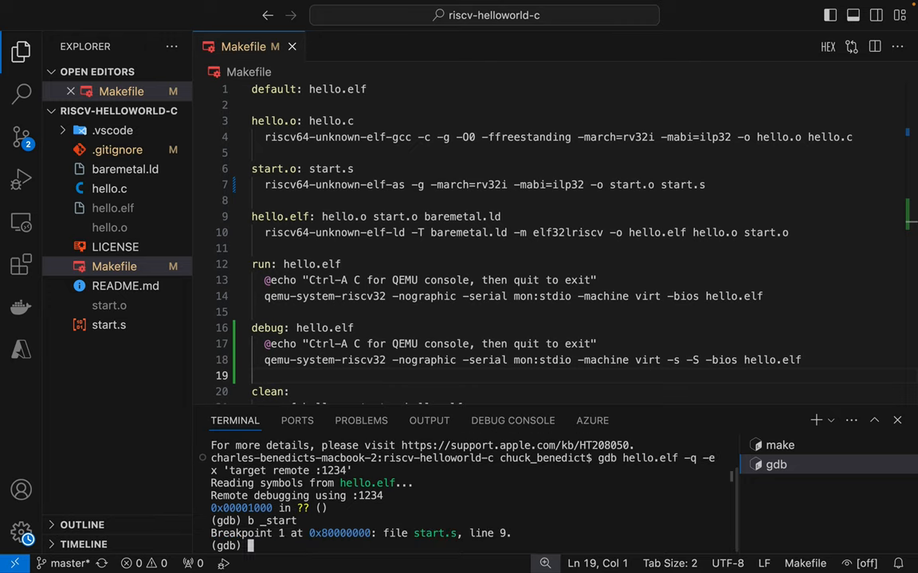
text(c)
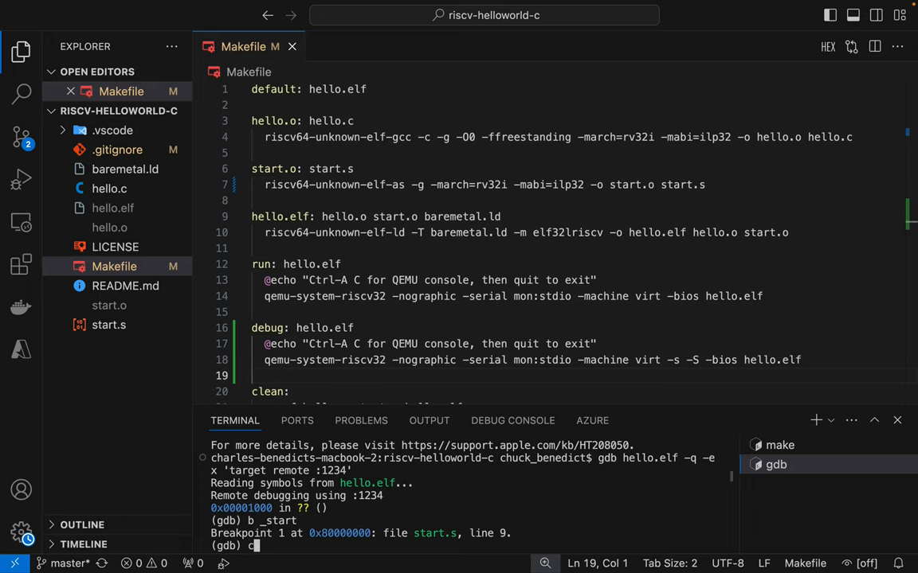
mouse_move(413, 411)
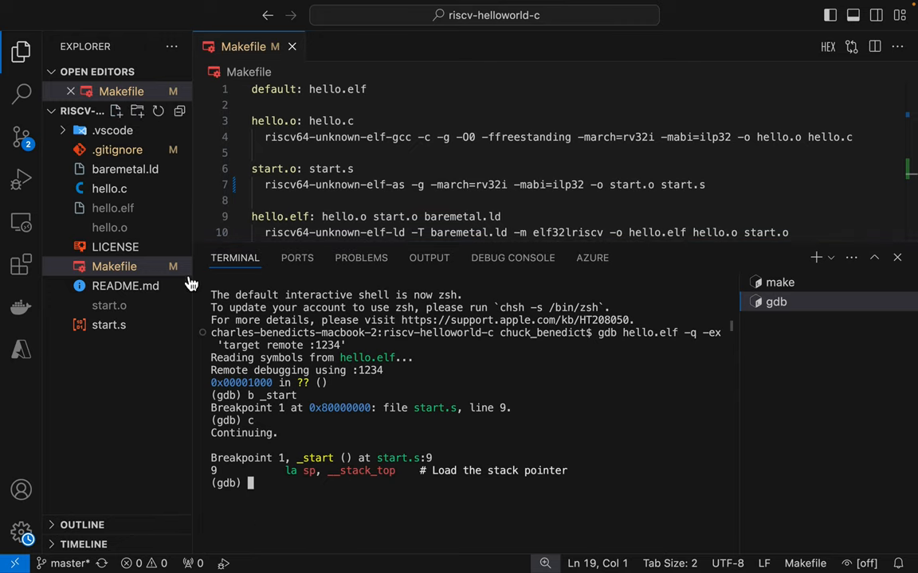
mouse_move(257, 422)
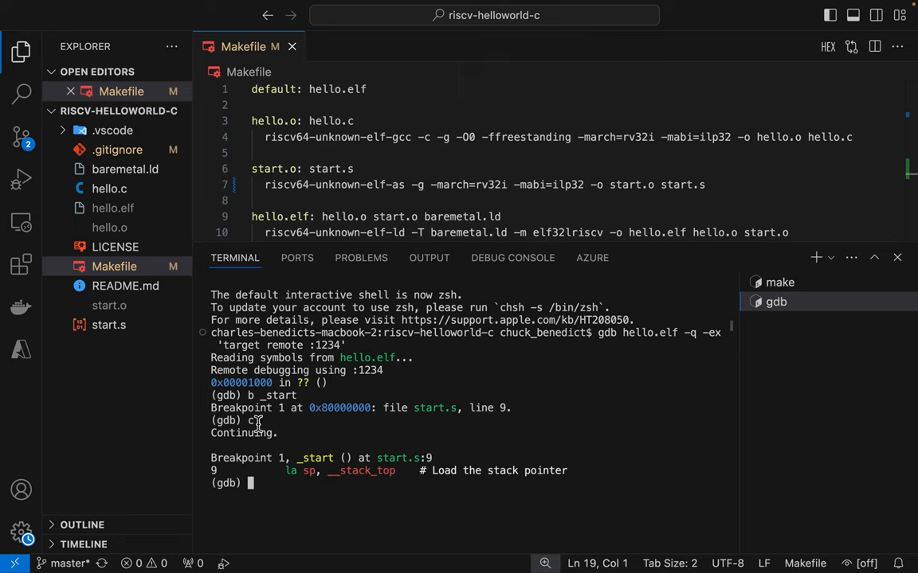
Open start.s in the editor and list the current source in gdb.
click(108, 344)
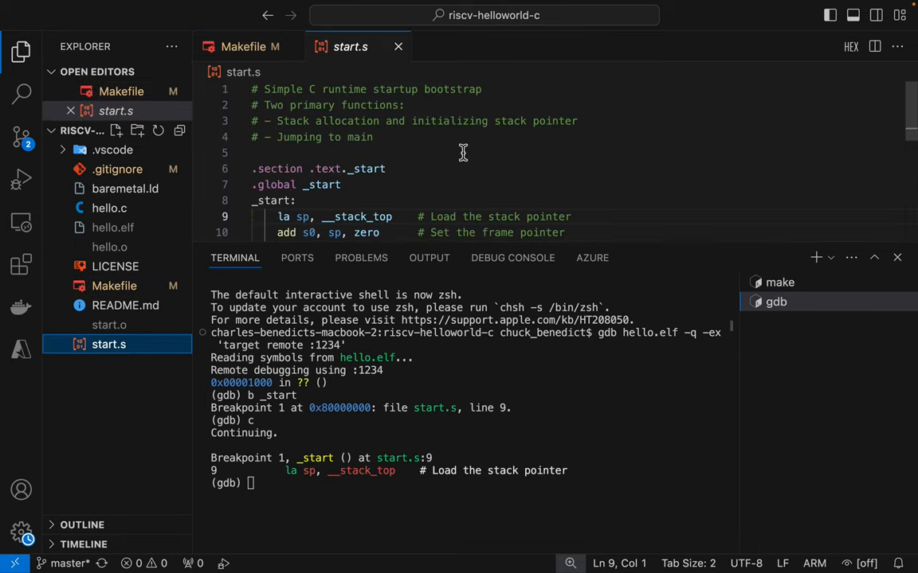
scroll(down, 3)
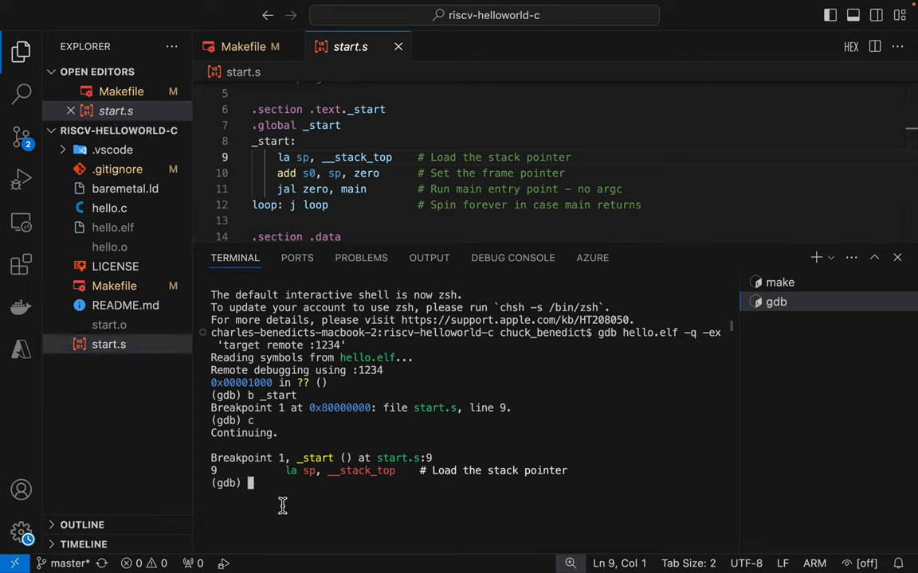
text(l)
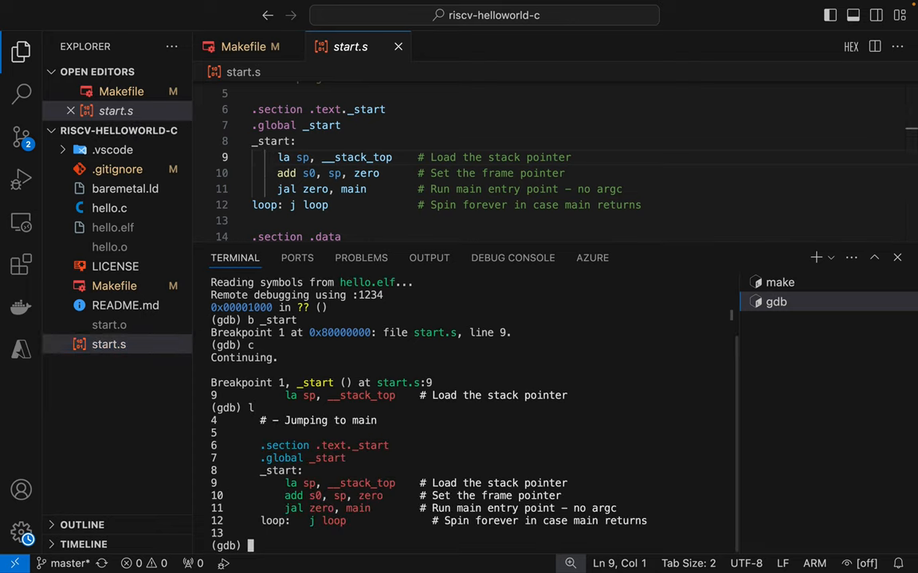
mouse_move(317, 434)
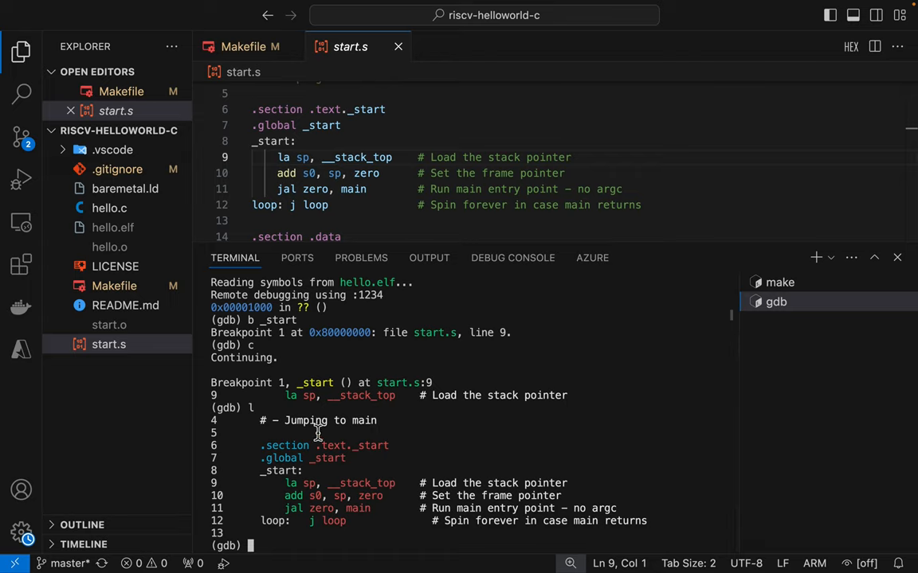
mouse_move(378, 496)
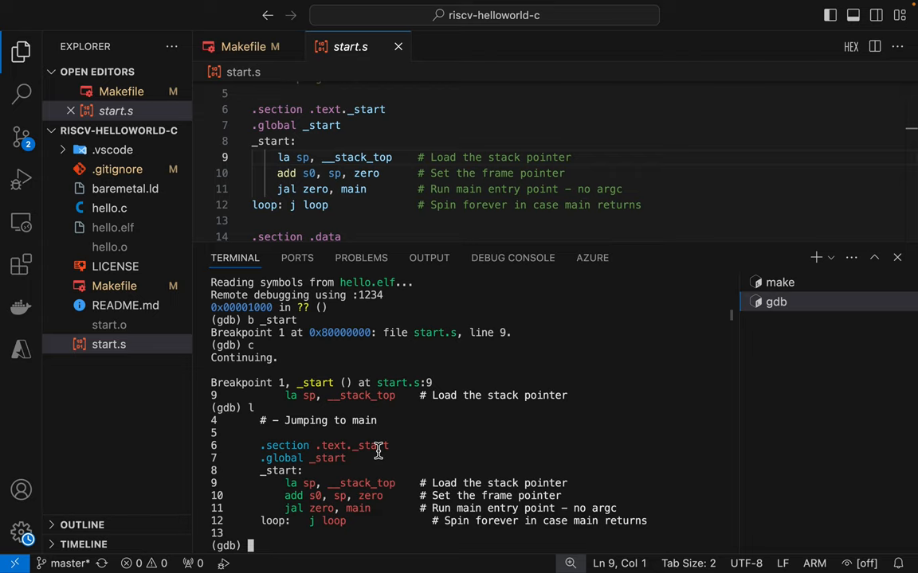
mouse_move(321, 472)
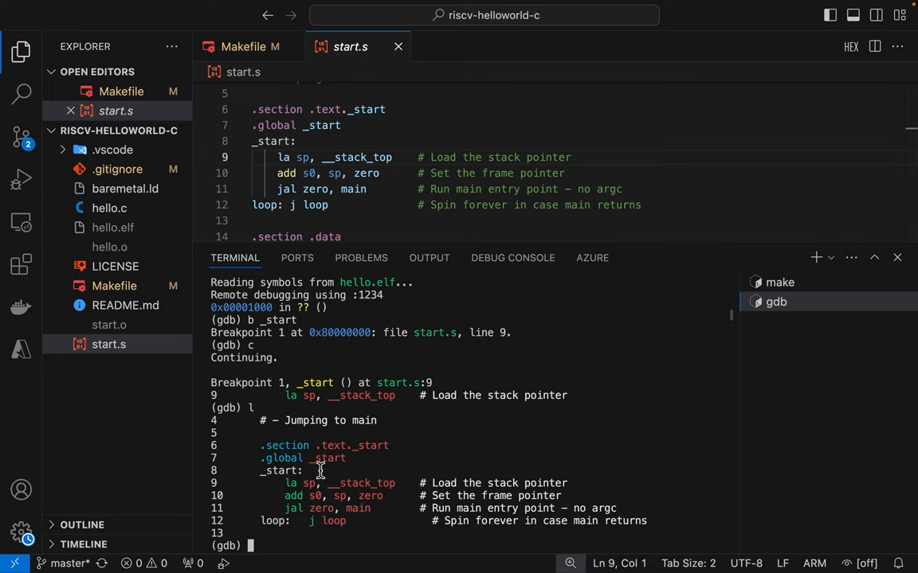
mouse_move(321, 458)
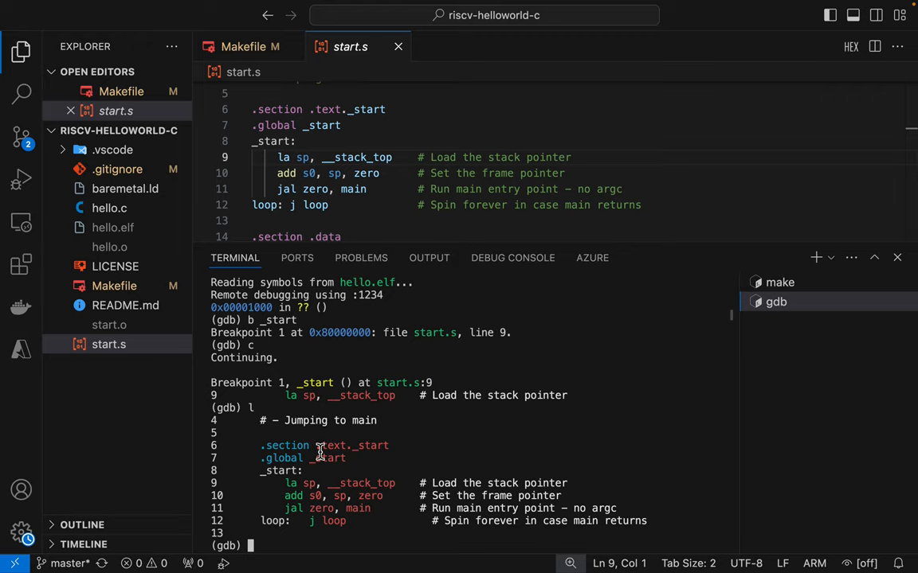
Step three times into main at hello.c line 25 and list its source.
text(s)
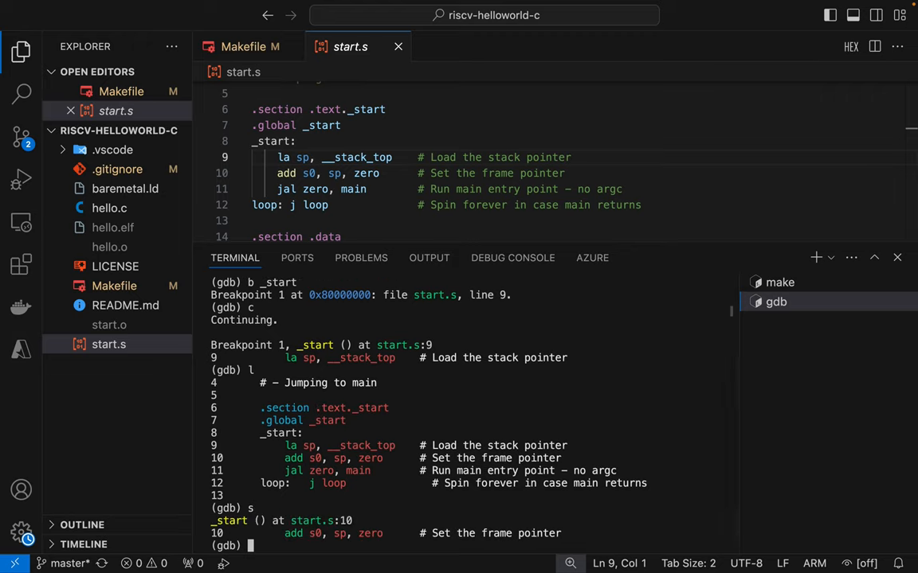
text(s)
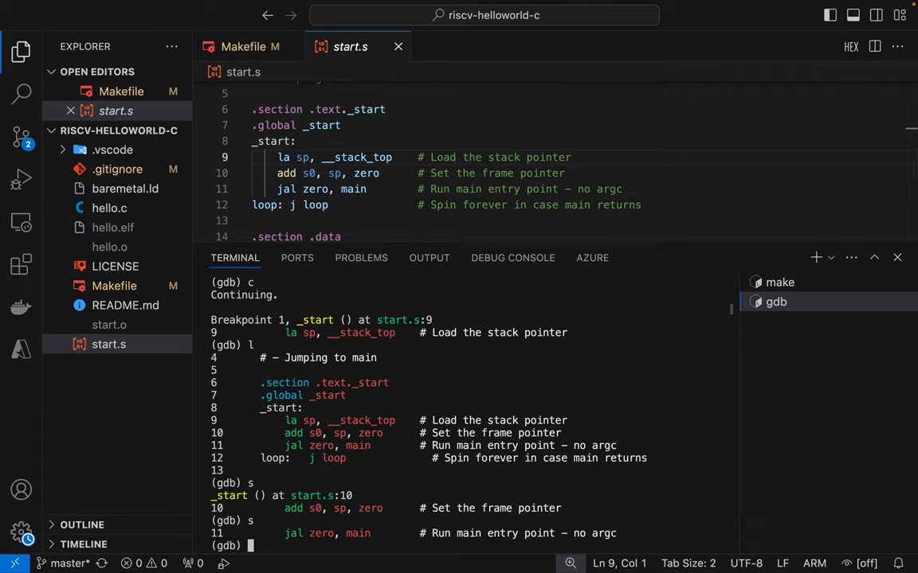
text(s)
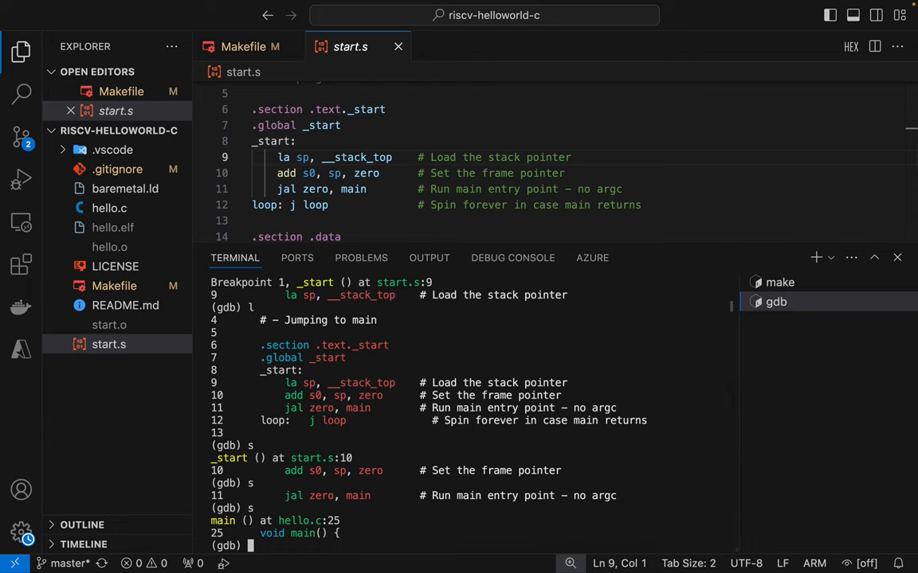
text(l)
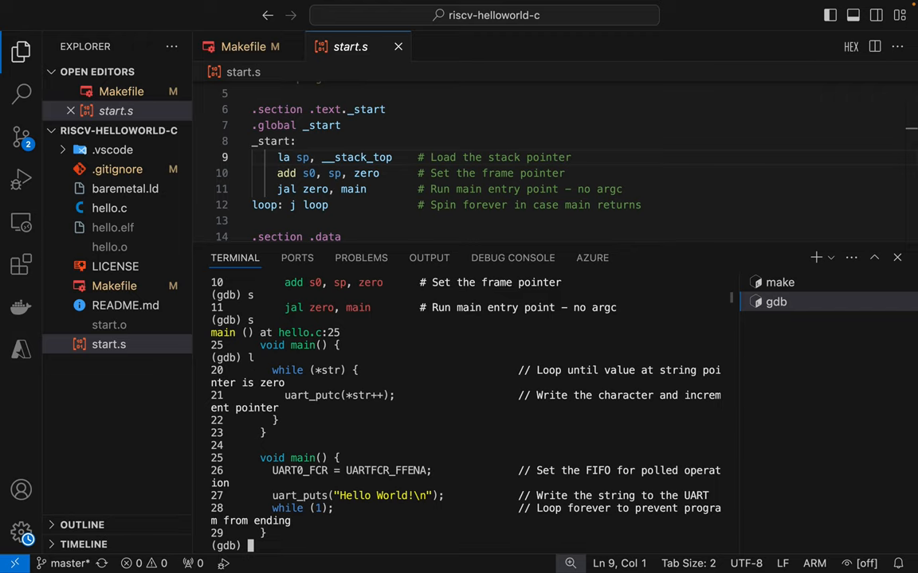
Continue the program in gdb and check the 'Hello World!' output in the make terminal.
text(c)
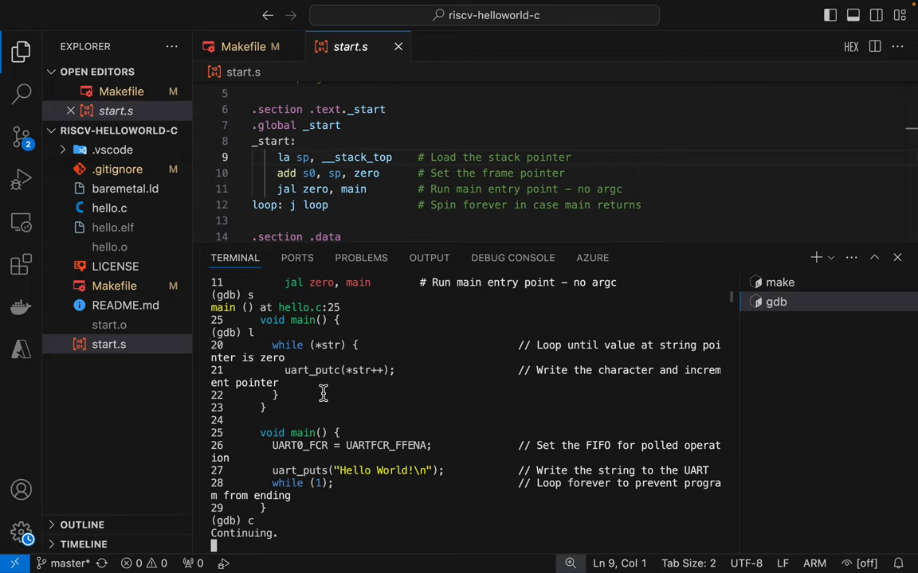
mouse_move(450, 282)
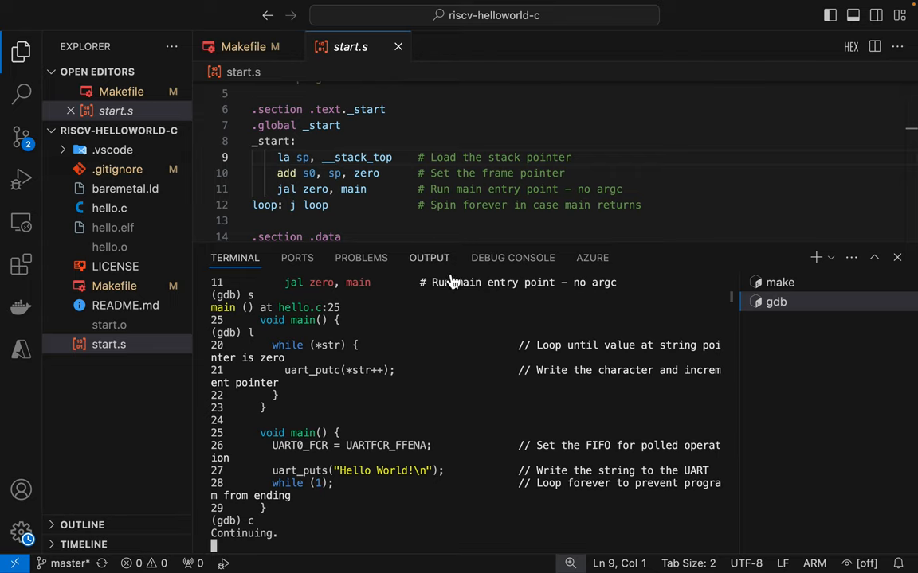
mouse_move(441, 271)
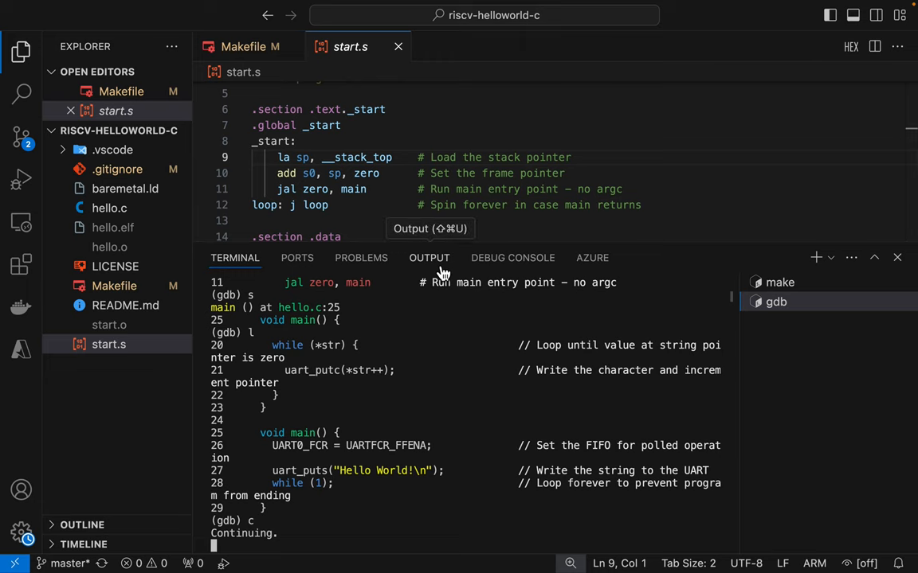
mouse_move(775, 308)
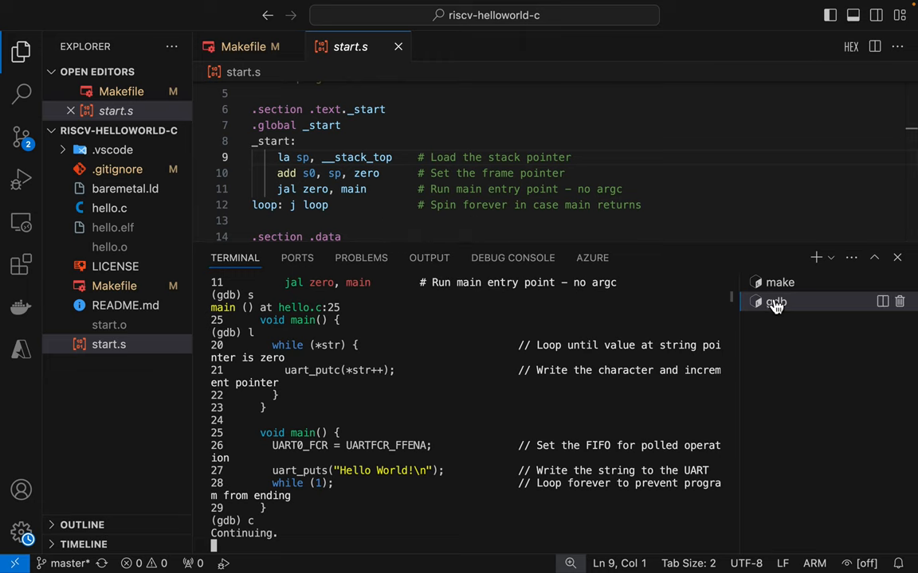
click(779, 282)
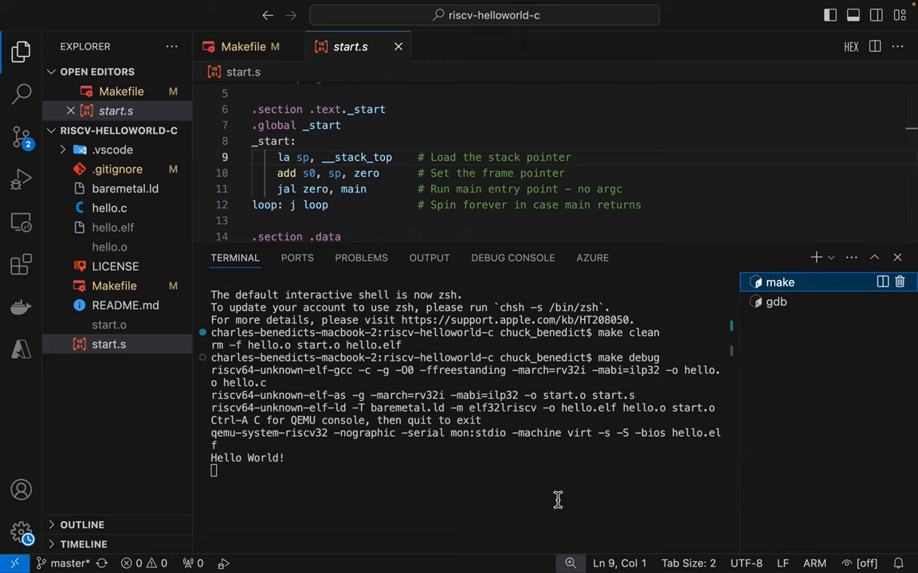
mouse_move(273, 427)
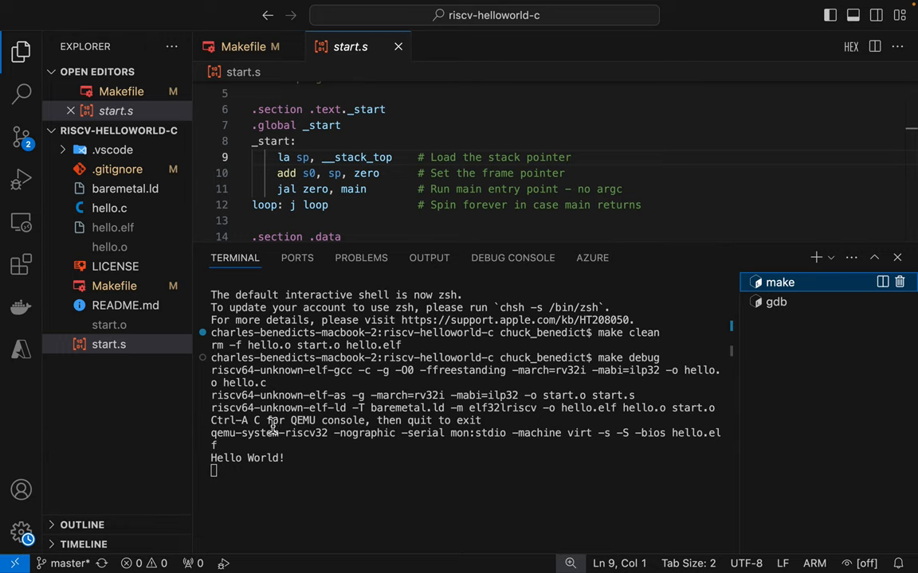
mouse_move(286, 466)
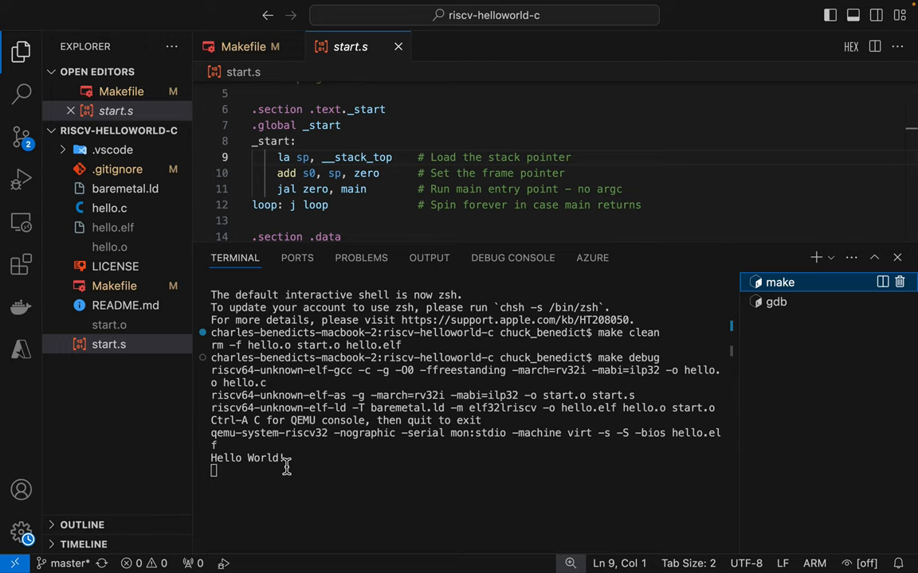
mouse_move(317, 456)
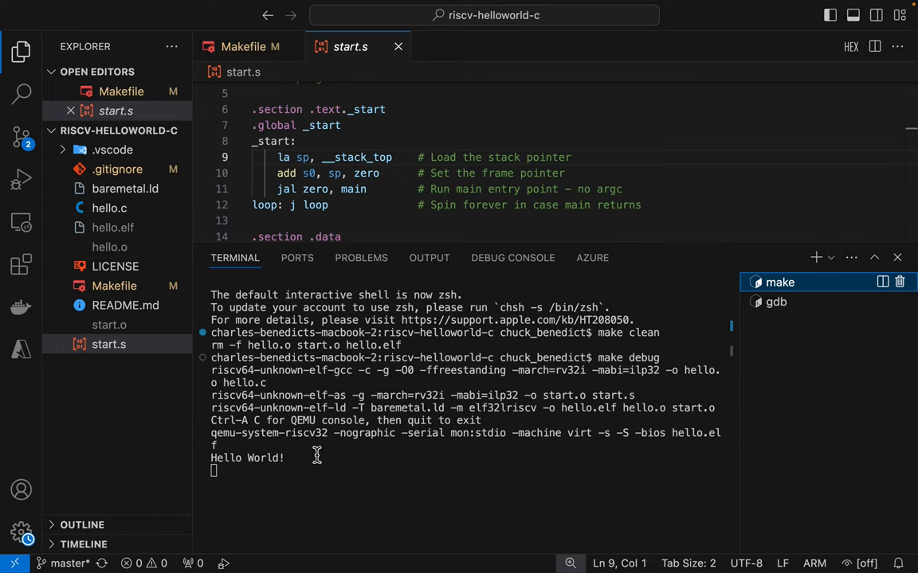
mouse_move(311, 463)
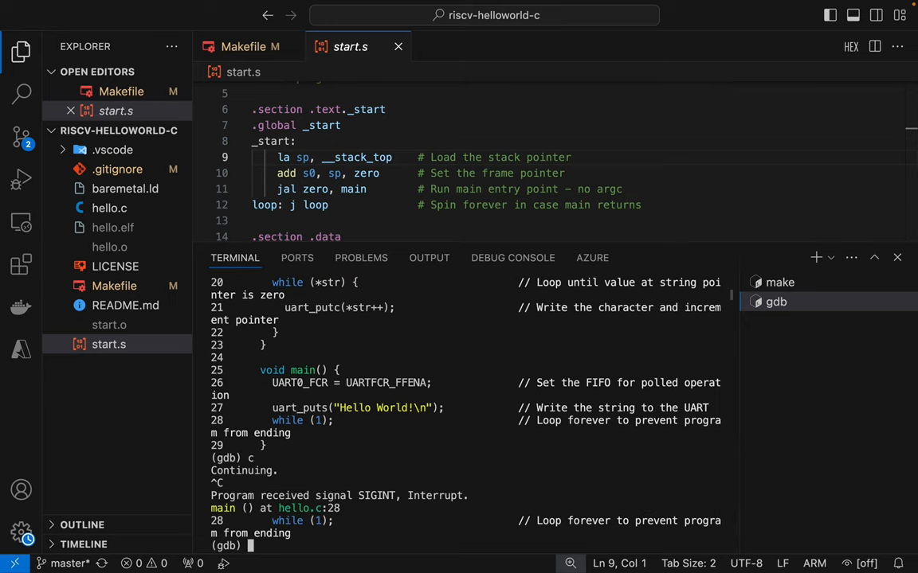
Quit gdb and the QEMU monitor, then kill all terminals.
text(quit)
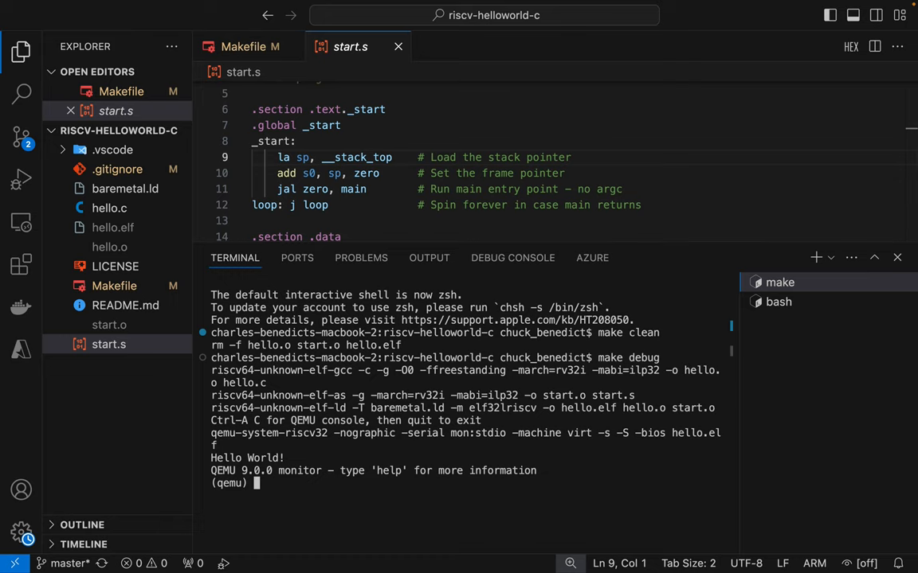
text(quit)
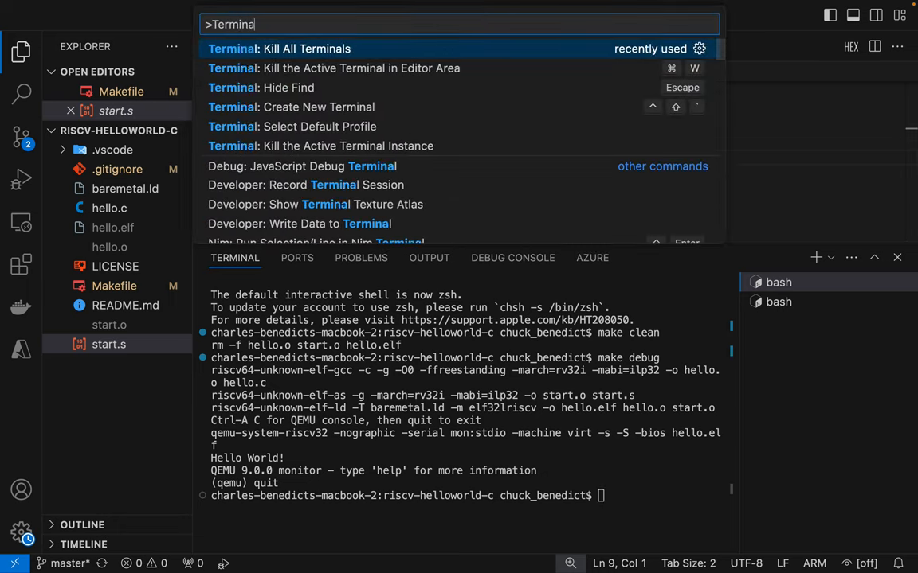
text(erminal: Kill All)
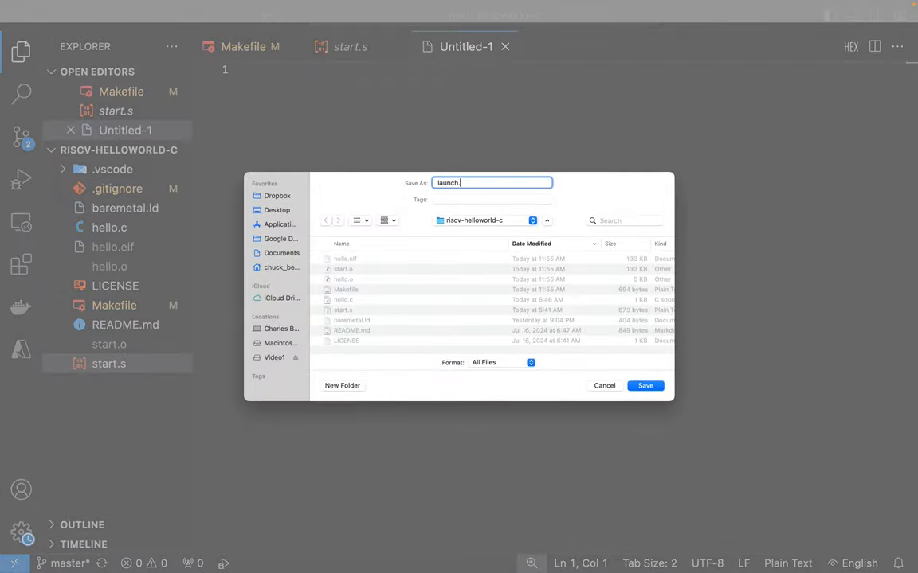
Save the new file as launch.json with version 0.2.0 and a configurations array.
click(645, 385)
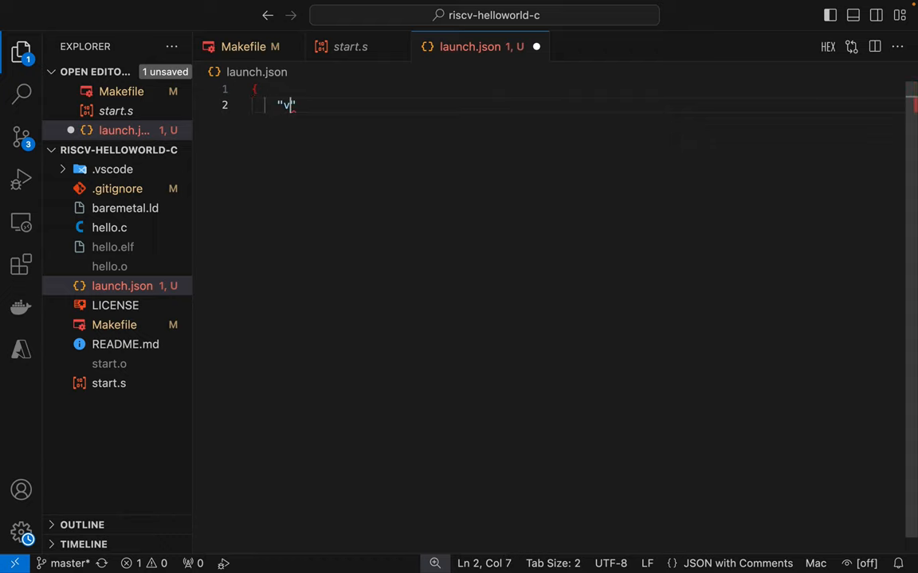
text(ersion": "")
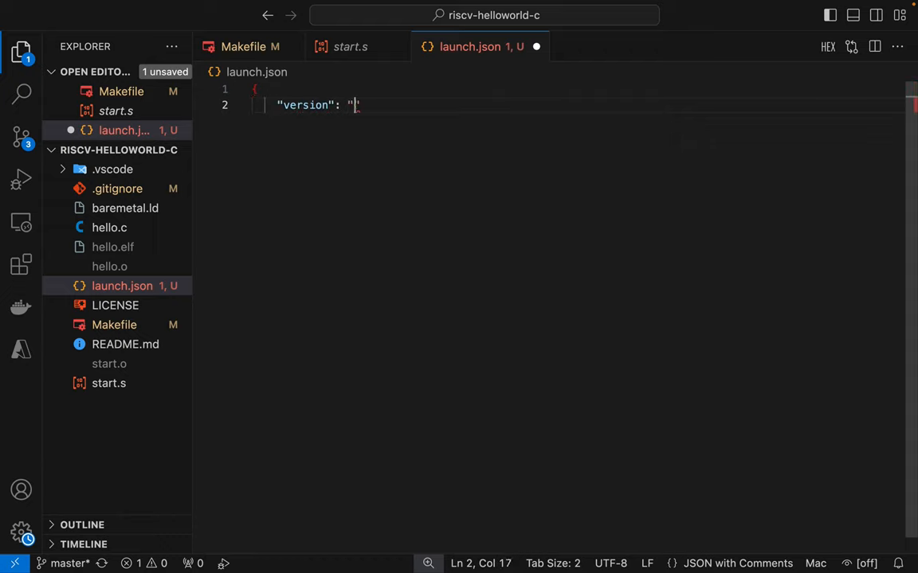
text(0.2.0",)
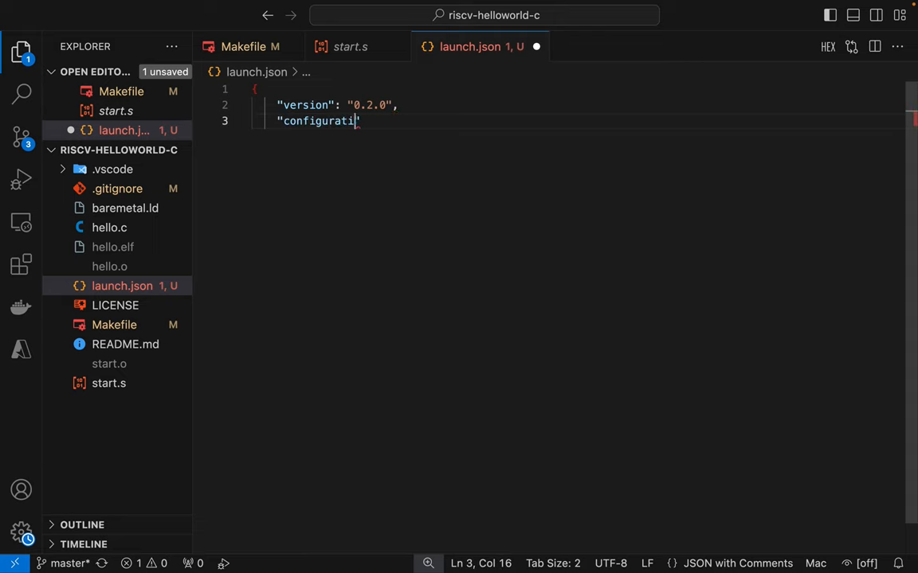
text(ons":)
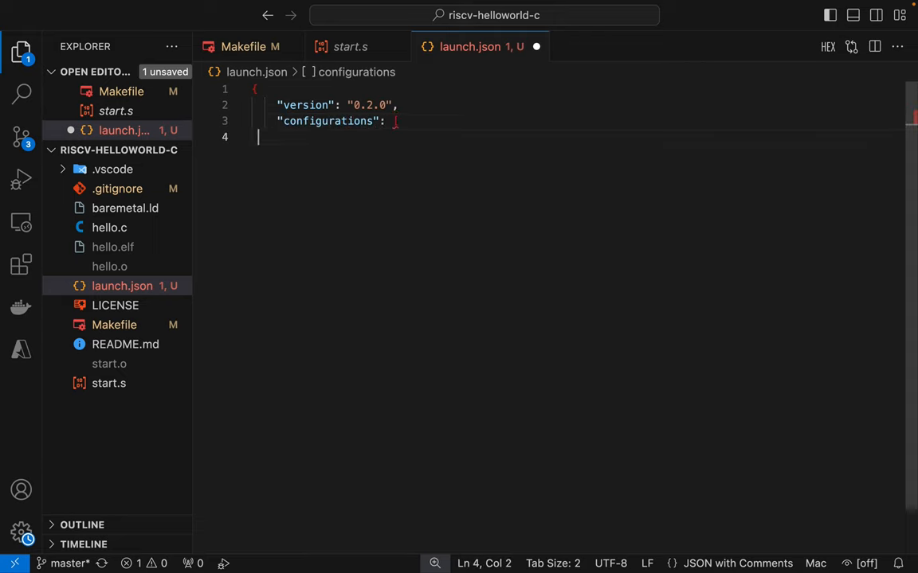
text([)
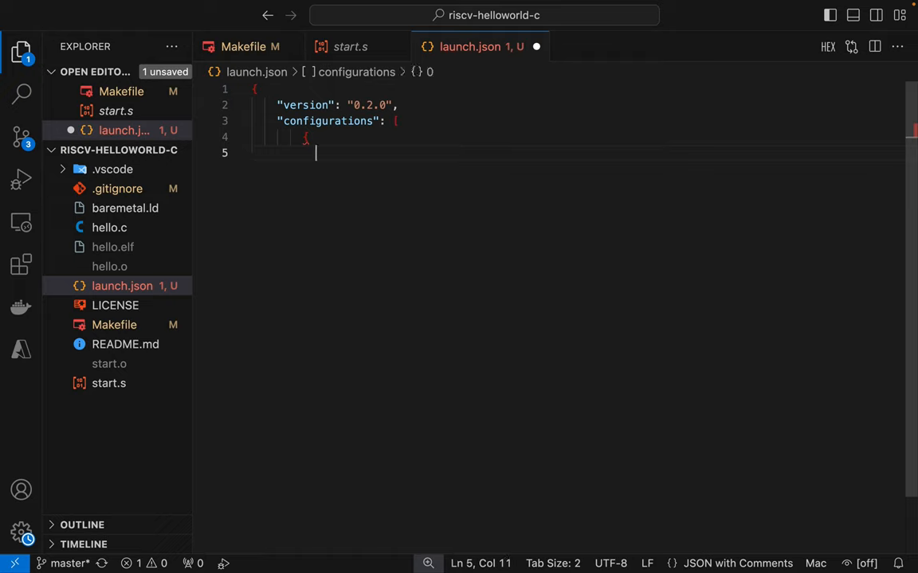
Add a 'Debug RISC-V' cppdbg launch configuration with program ${workspaceFolder}/hello.elf.
text("name": "D)
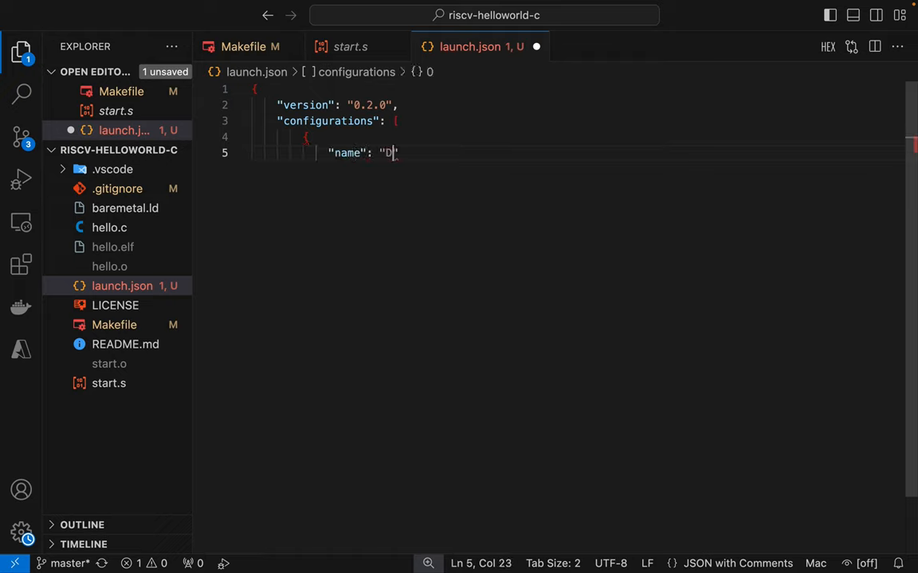
text(ebug RISC-V)
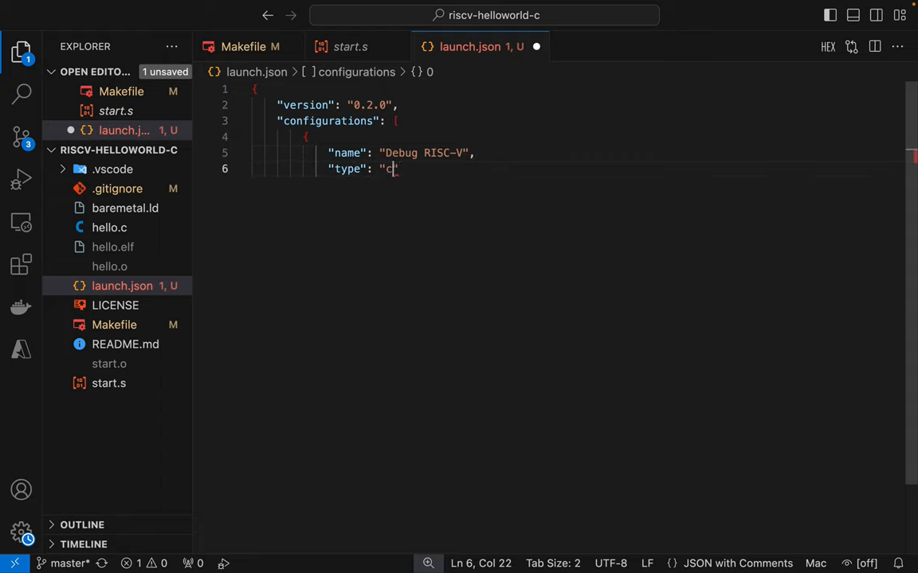
text(ppdbg",)
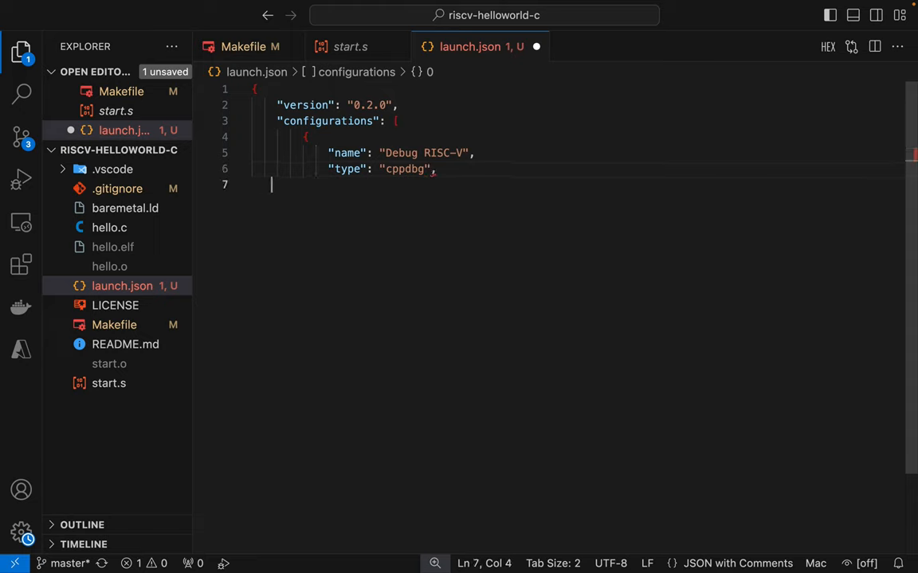
text("request": "launch",)
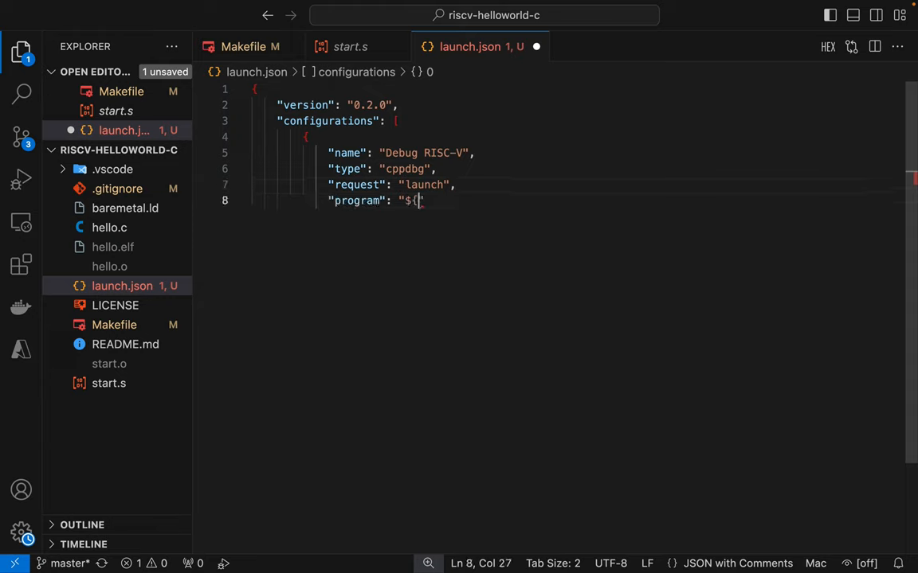
text(workspace)
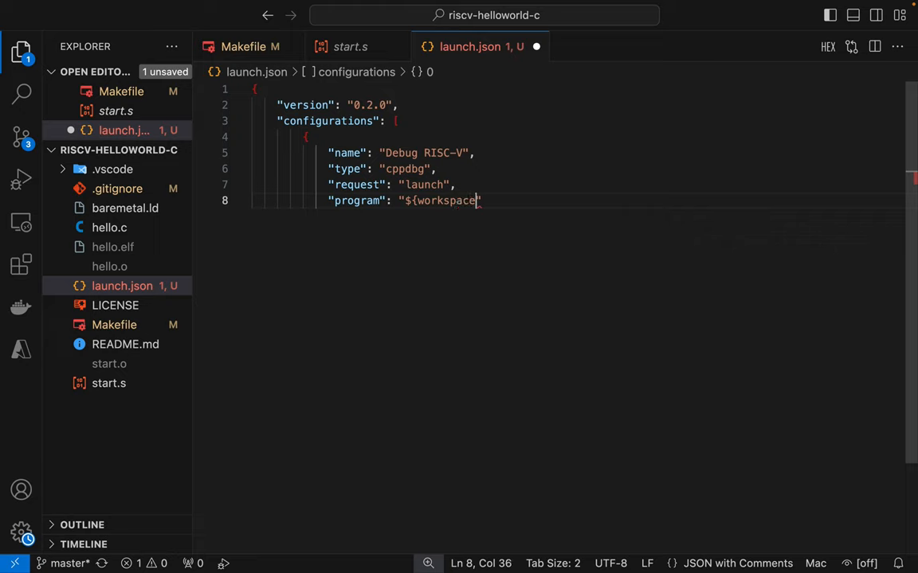
text(Folder}/hello.elf)
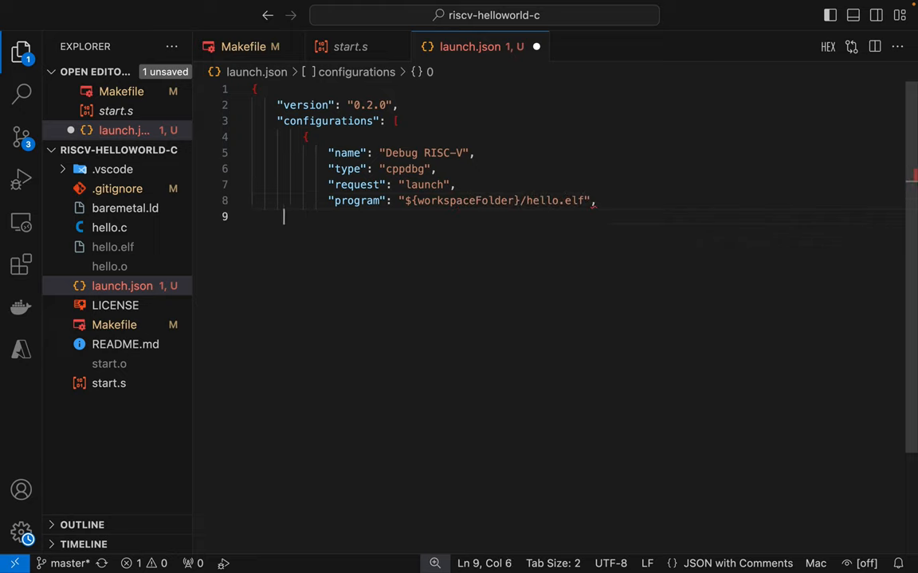
Add cwd ${workspaceFolder} and miDebuggerPath gdb, then begin the miDebuggerServerAddress key.
text("cwd": "")
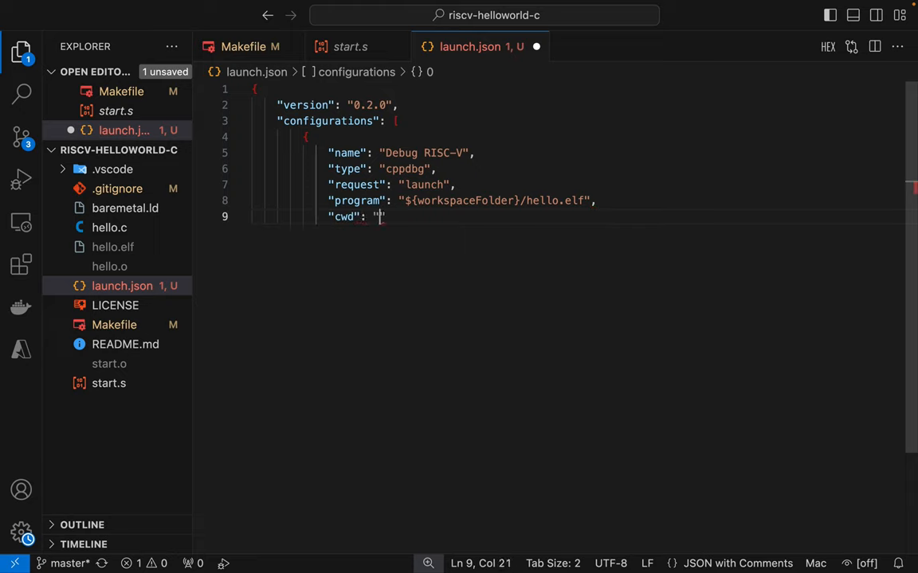
text(${workspaceFolder})
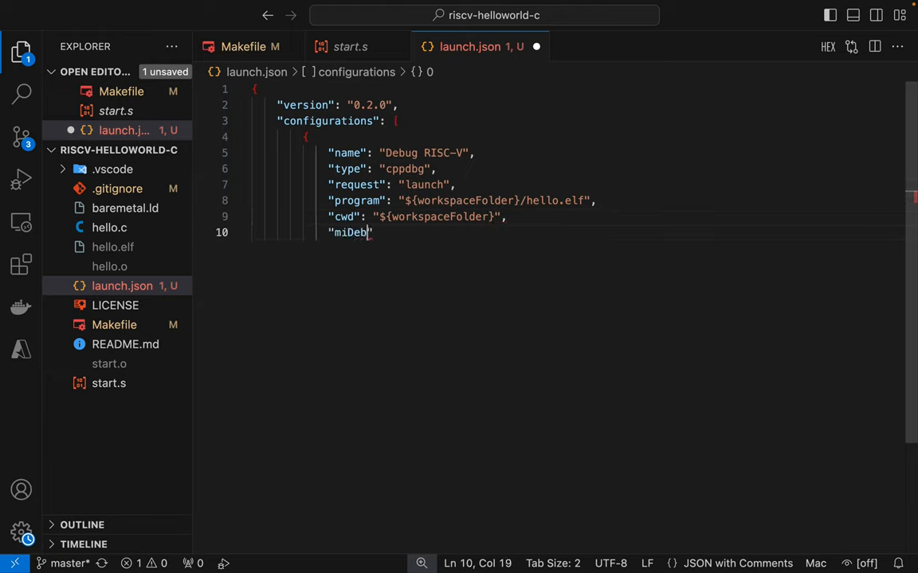
text(uggerPath)
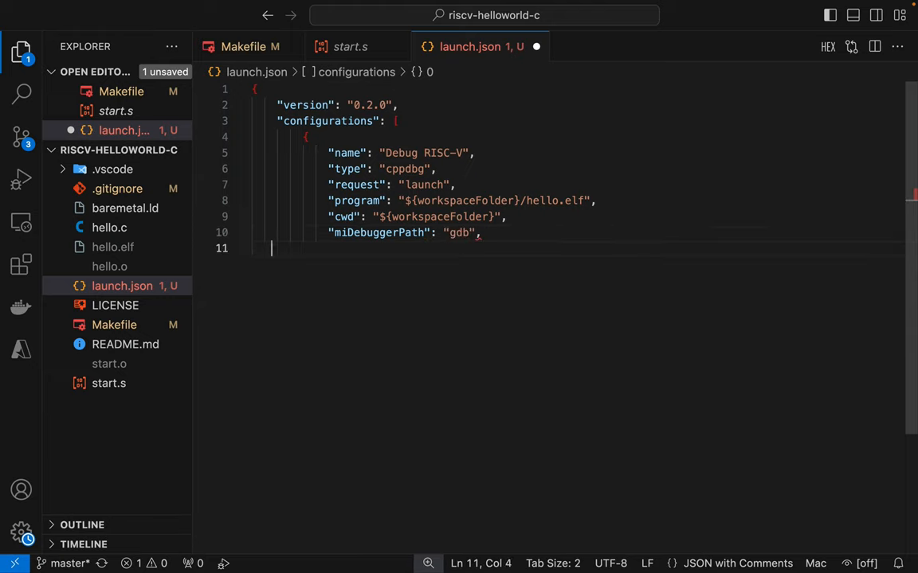
text("miDebu")
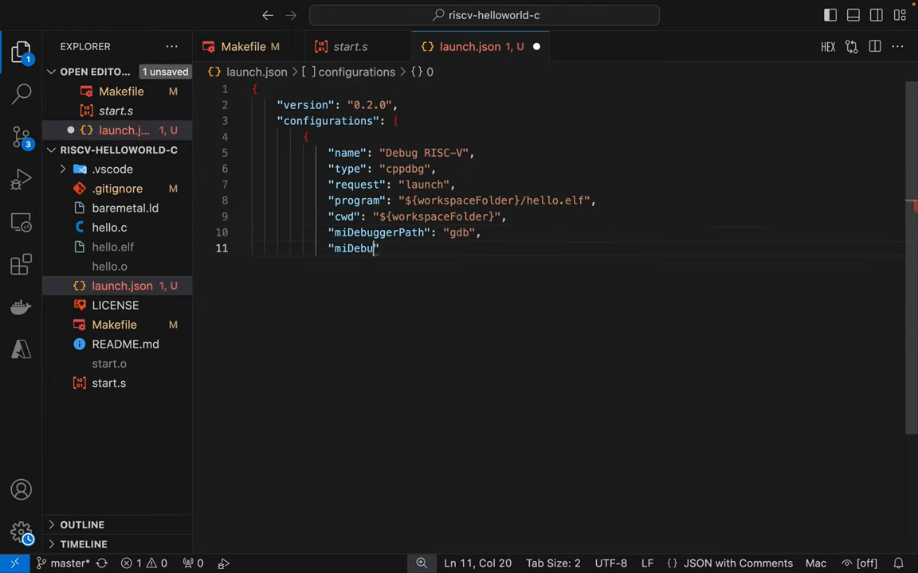
text(ggerServe)
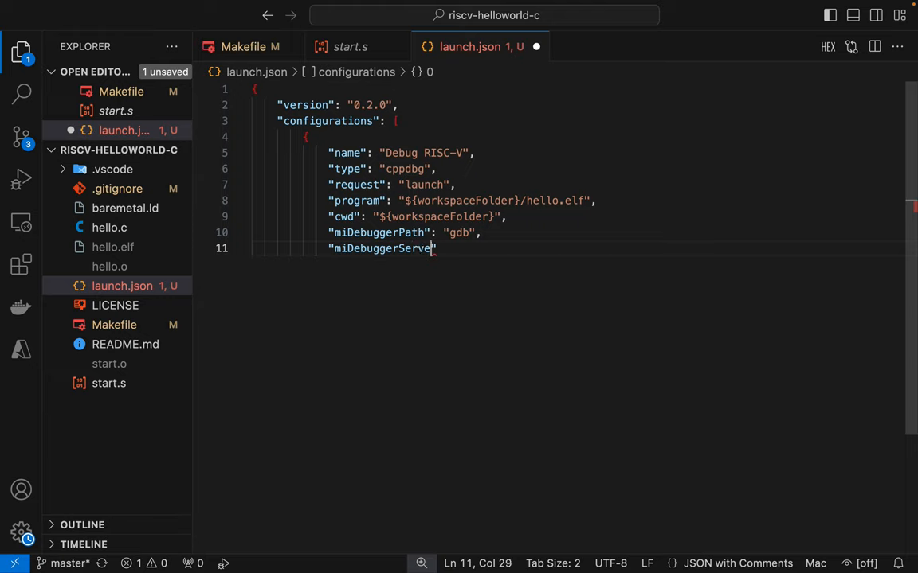
text(rAddress":)
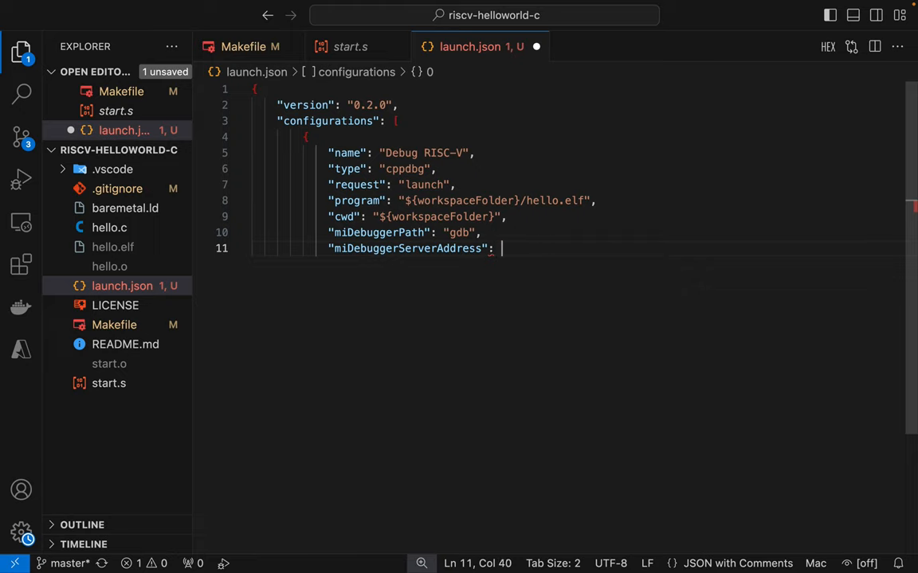
Target localhost:1234 with stopAtEntry and a Run QEMU preLaunchTask, then save a new tasks.json.
text("localhost:1234",)
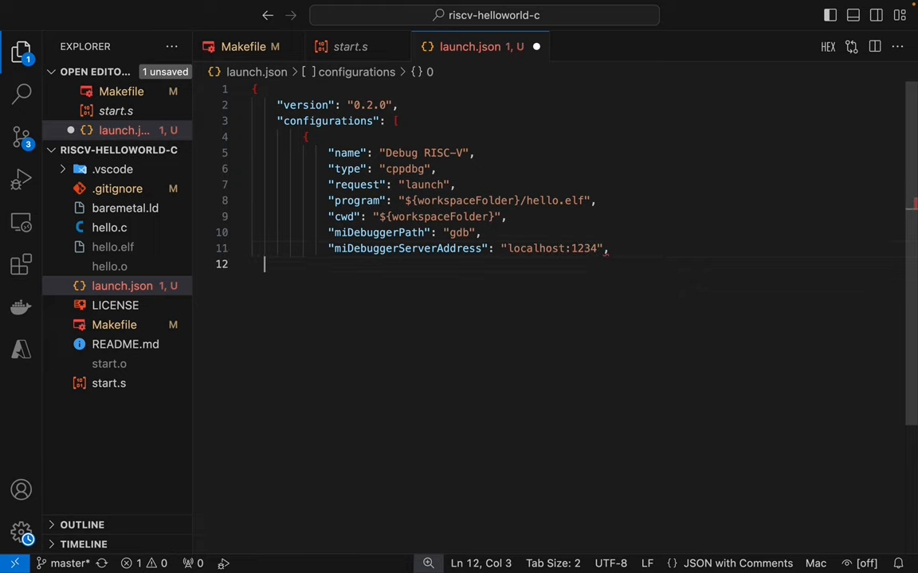
text("stopAtEn")
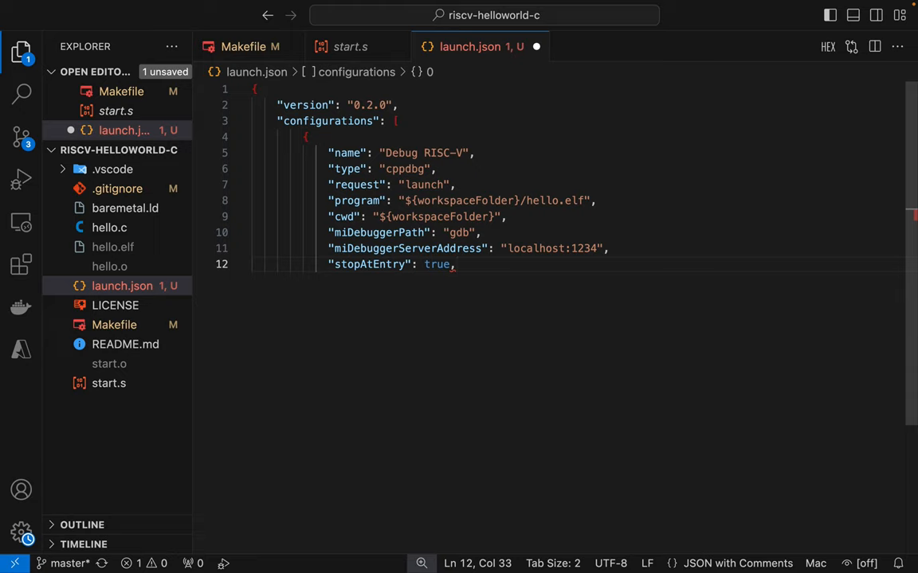
text("p)
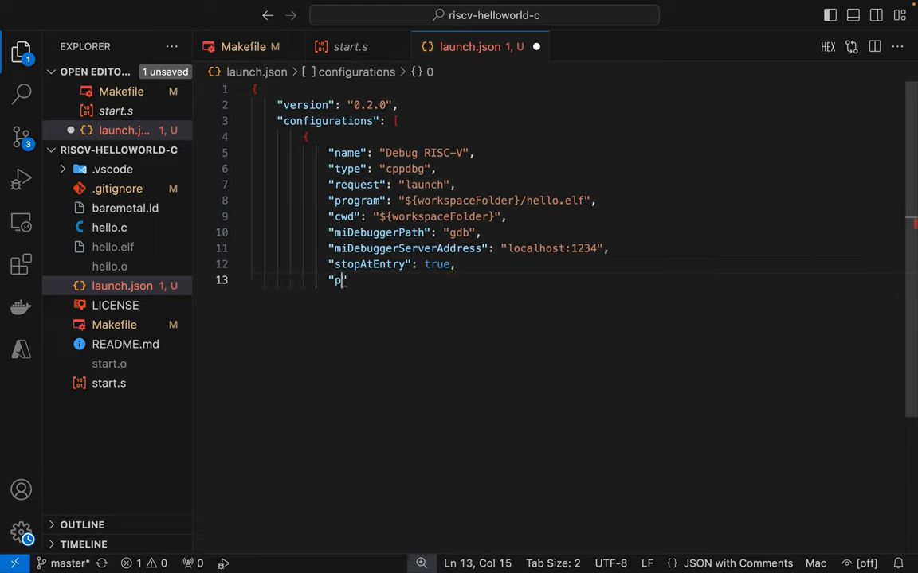
text(reLaunchTask)
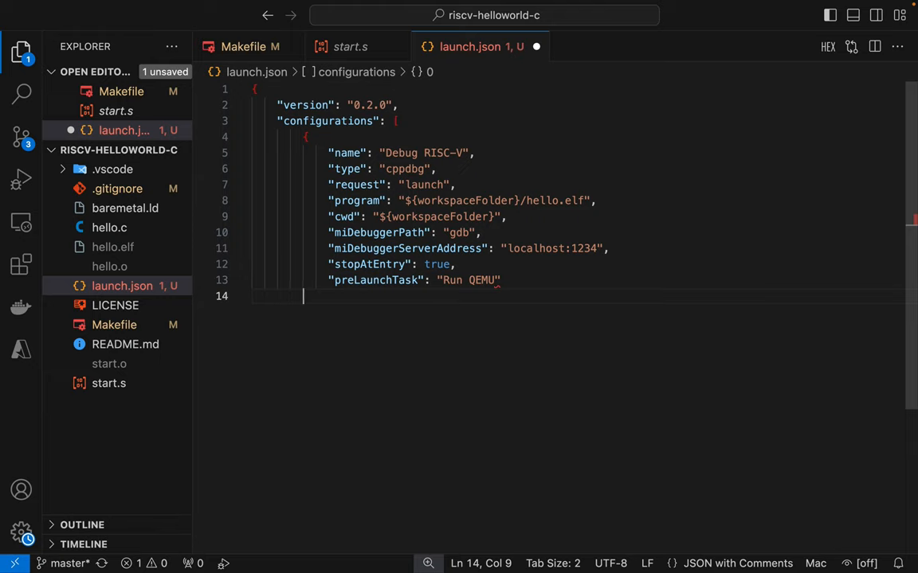
text(})
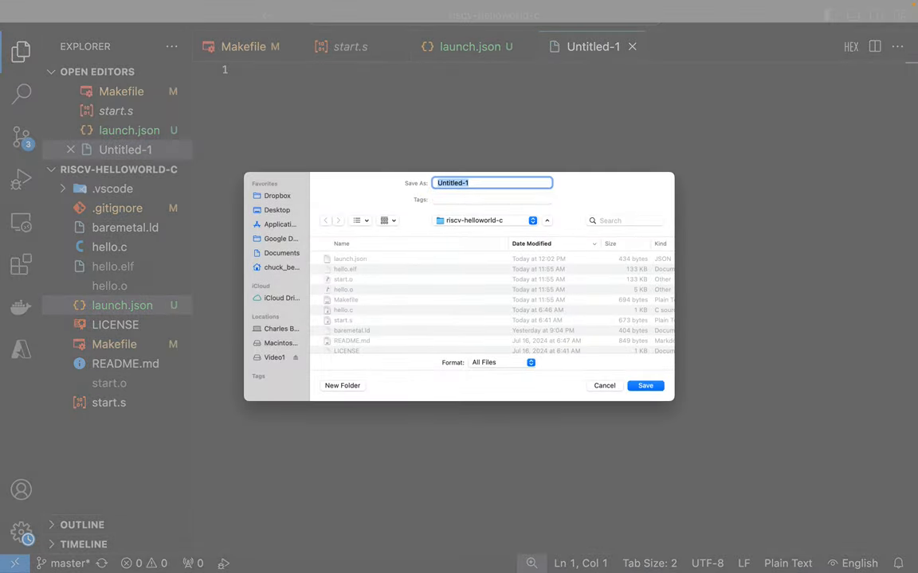
text(tasks.json)
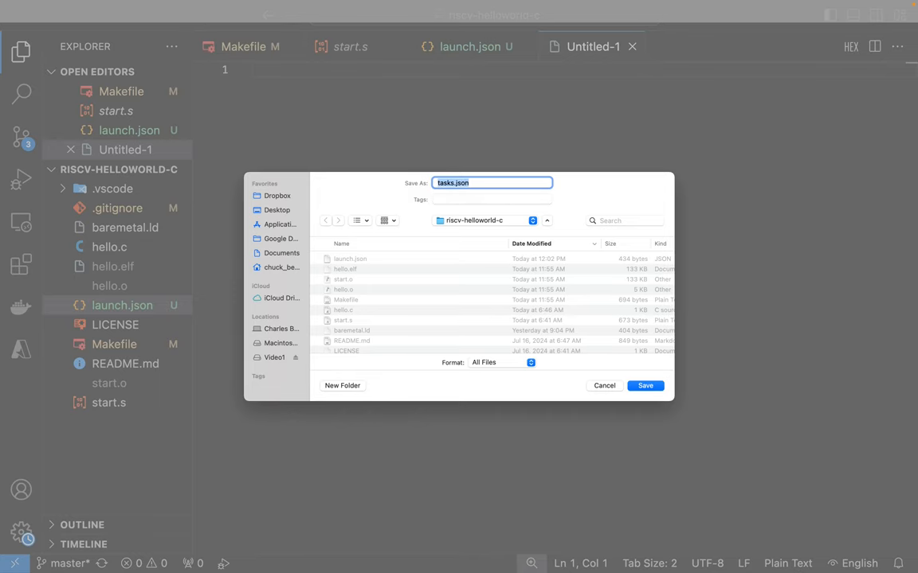
click(645, 385)
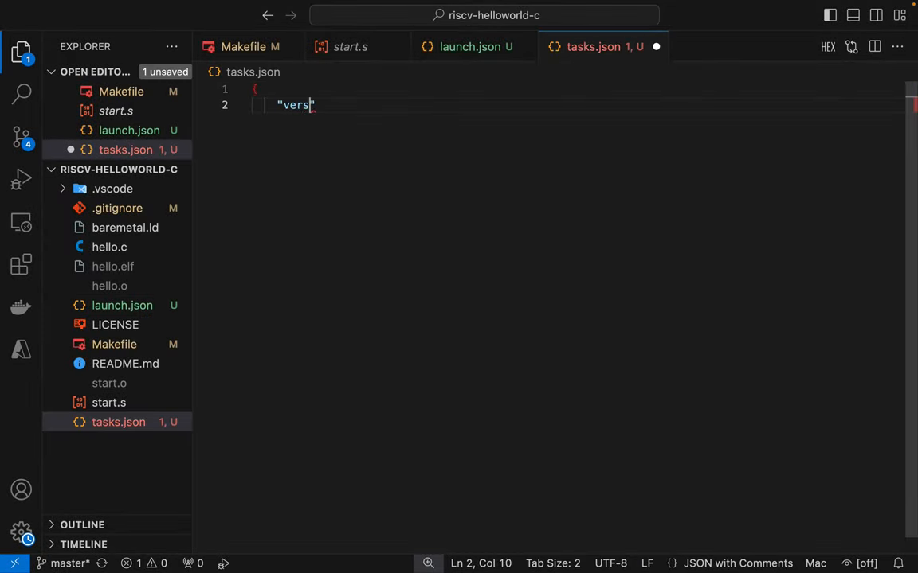
Start tasks.json at version 2.0 with a Build shell task and empty args.
text(ion": "2.0.0",)
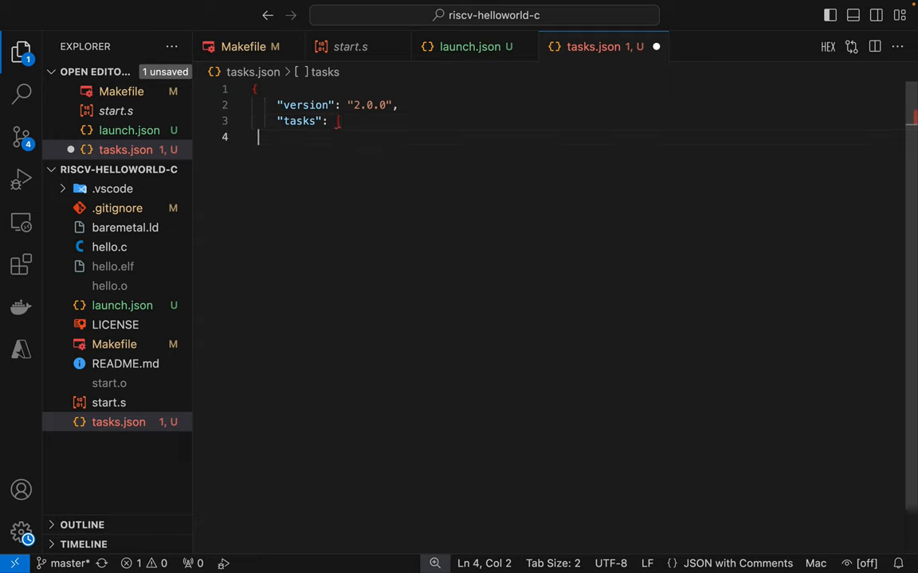
text([)
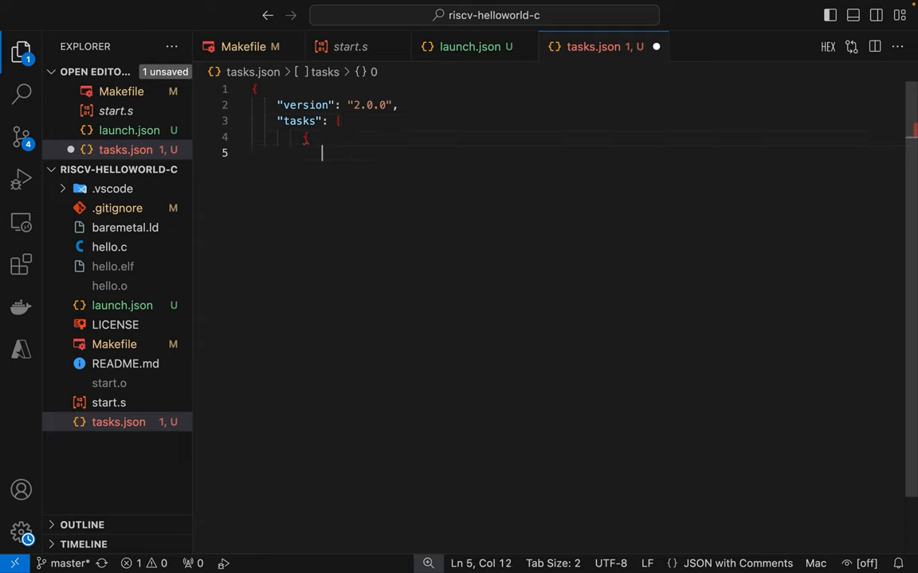
text("label": ")
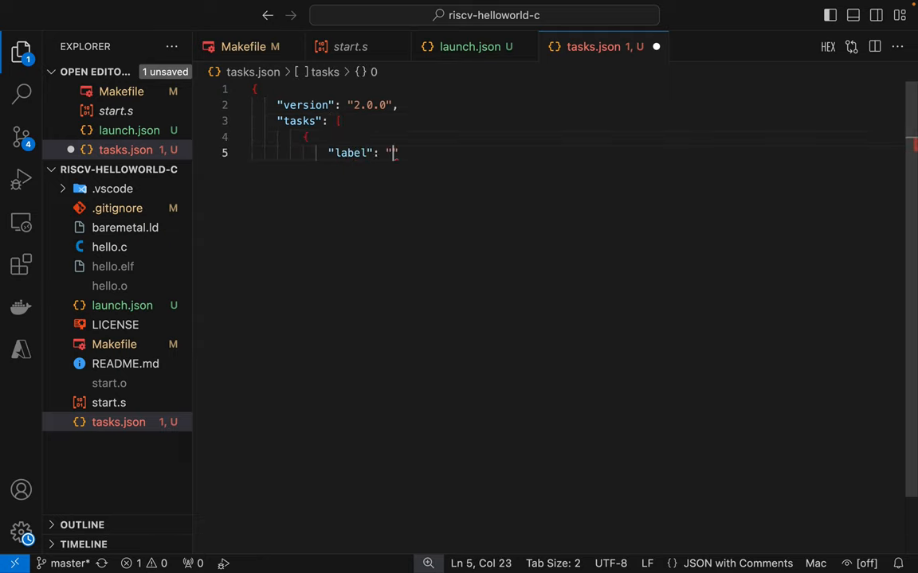
text(Build",)
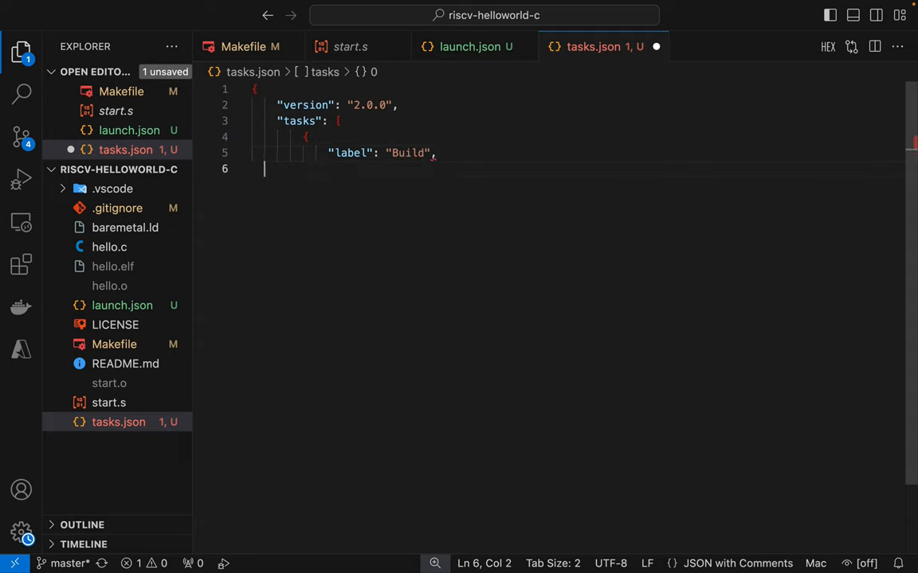
text("type":)
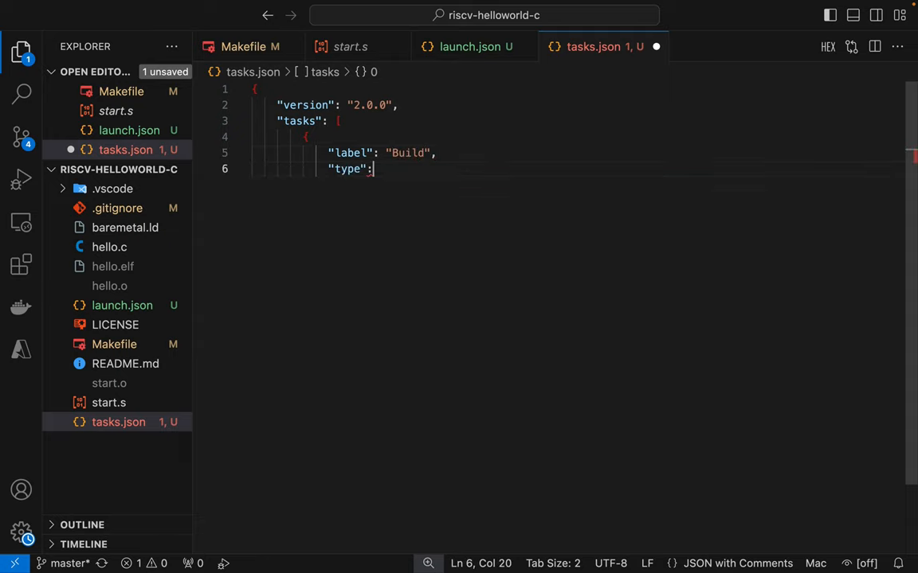
text("shell",)
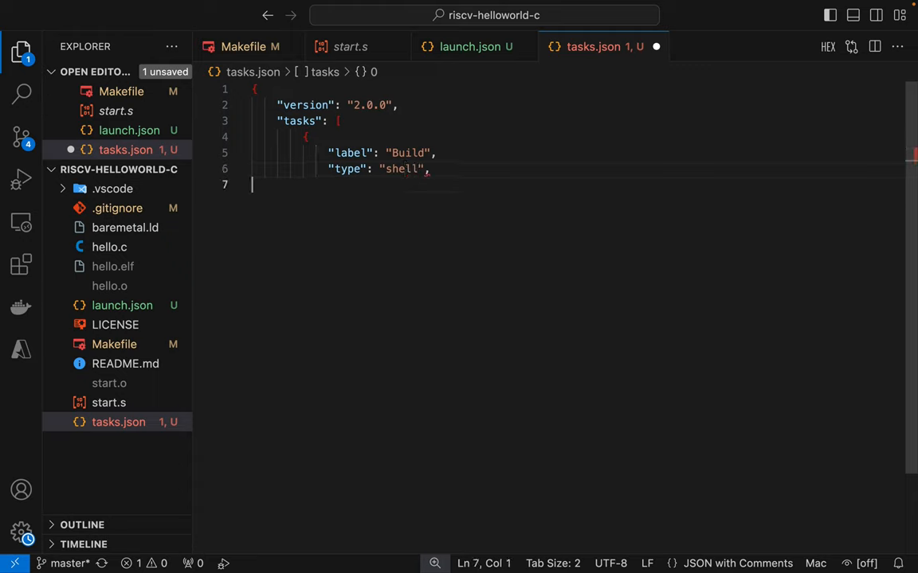
text("command": "make",)
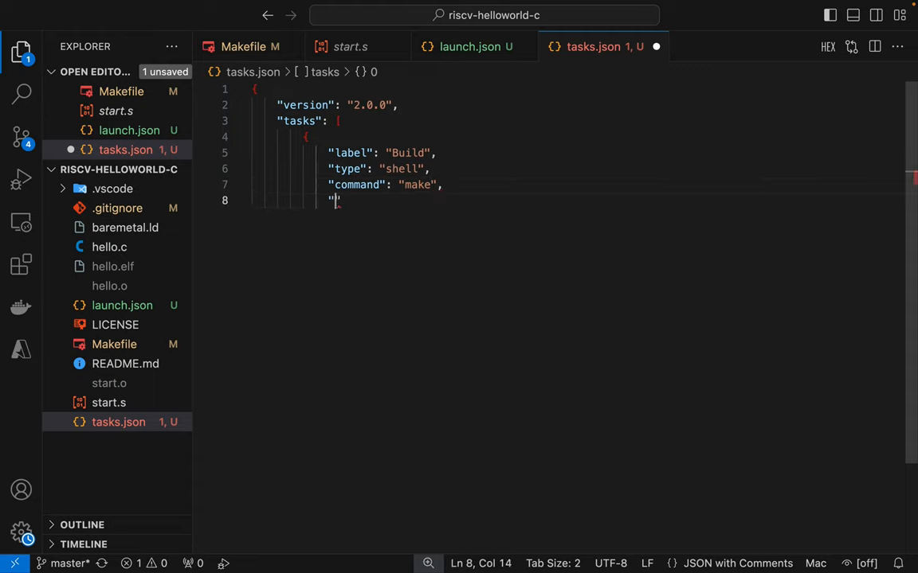
text(args": [],)
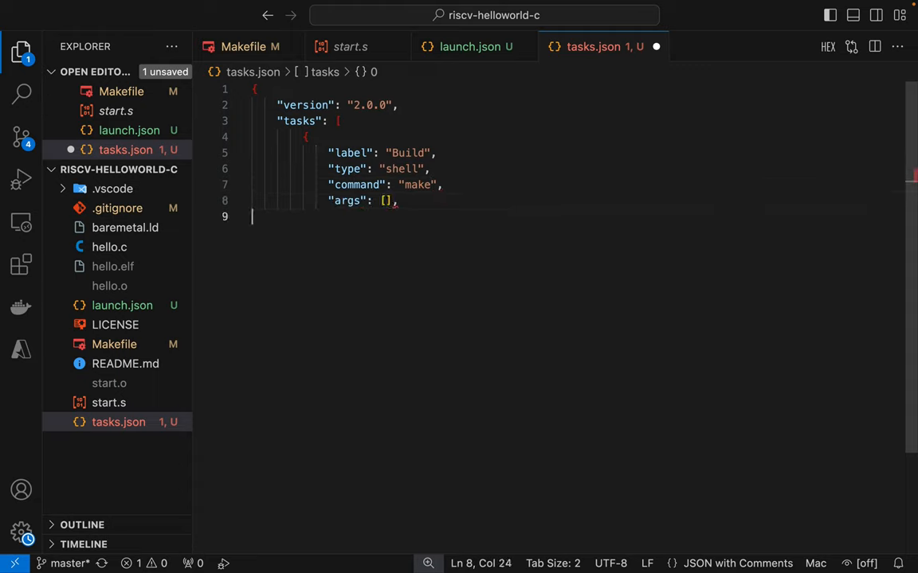
Mark Build as the default build group and add the $gcc problem matcher.
text("gro)
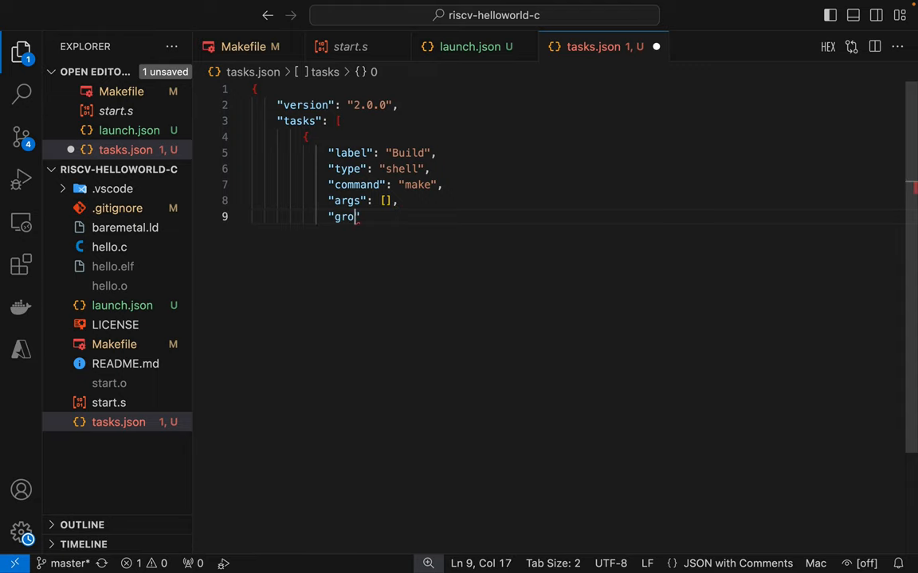
text(up": {)
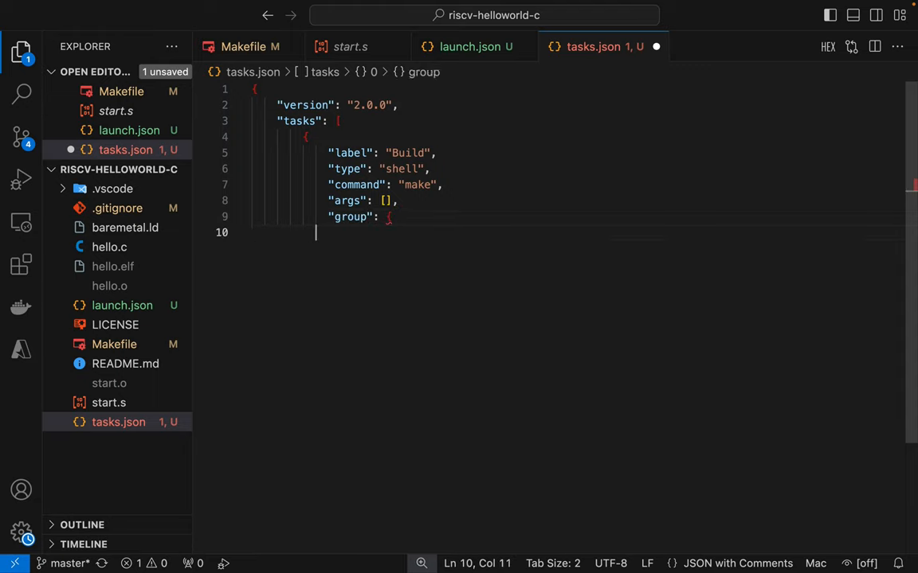
text("kind": "build",)
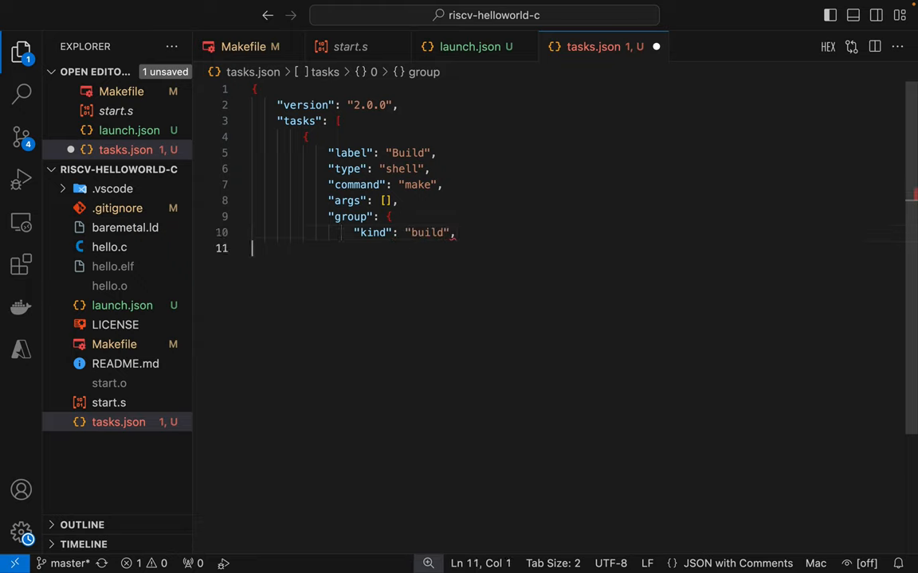
text("isDefault": true)
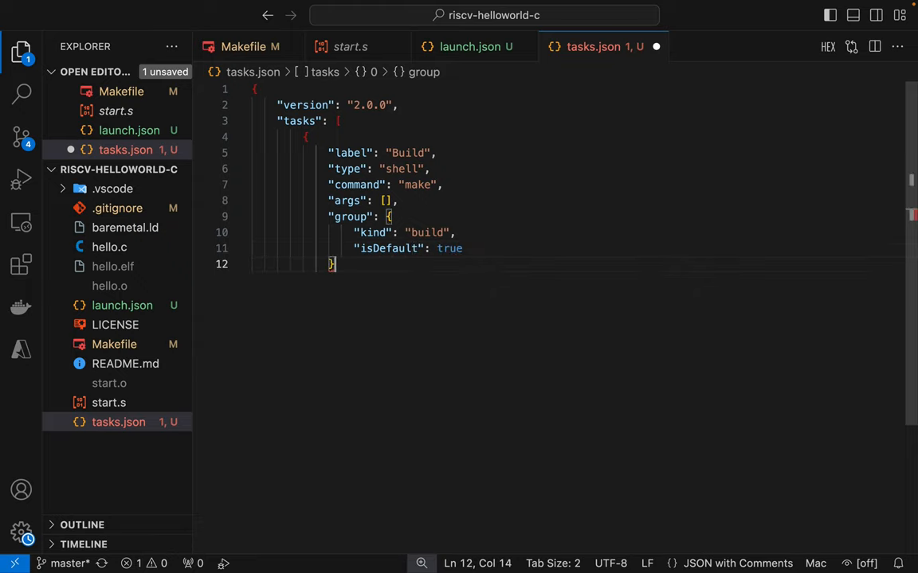
text("p")
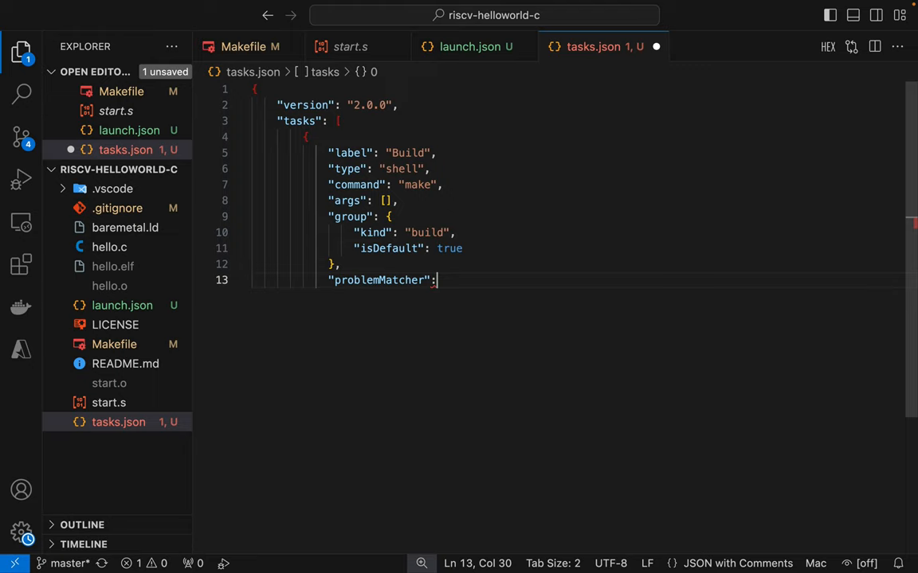
text(["$gcc"])
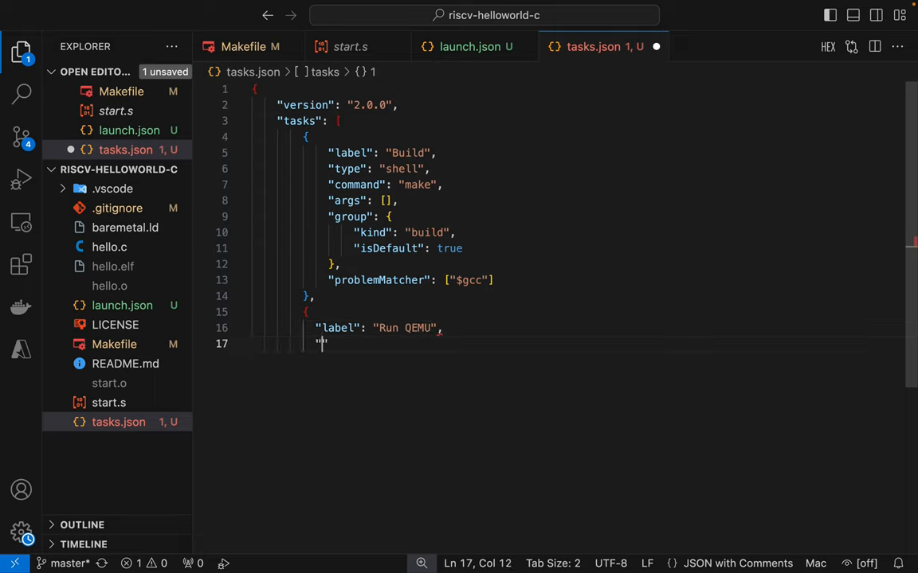
Set the Run QEMU task type to shell and begin its command string.
text("type": "s")
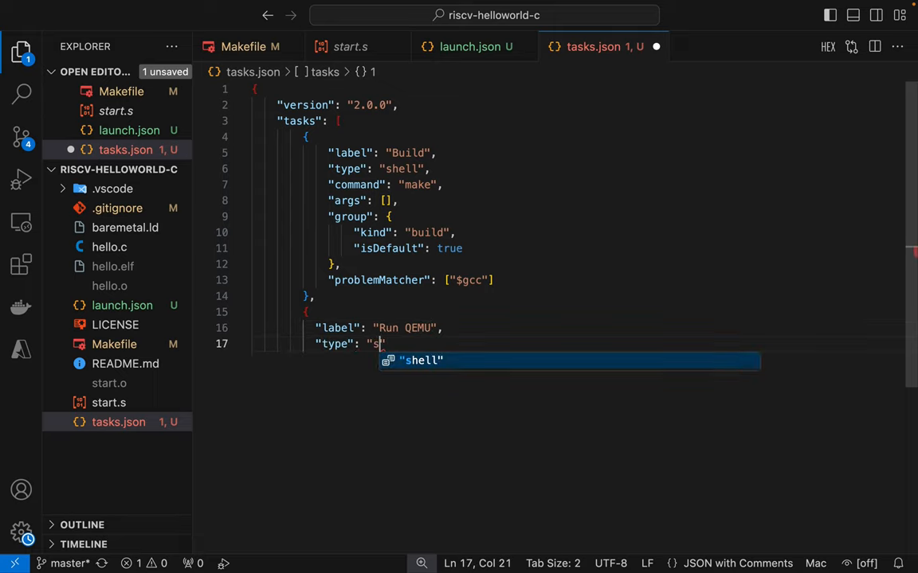
key(Enter)
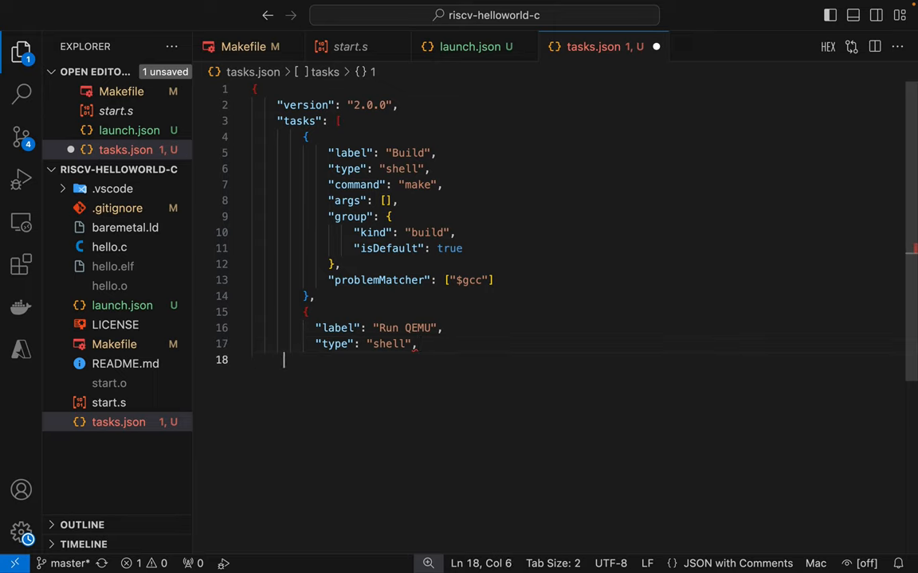
text("command":)
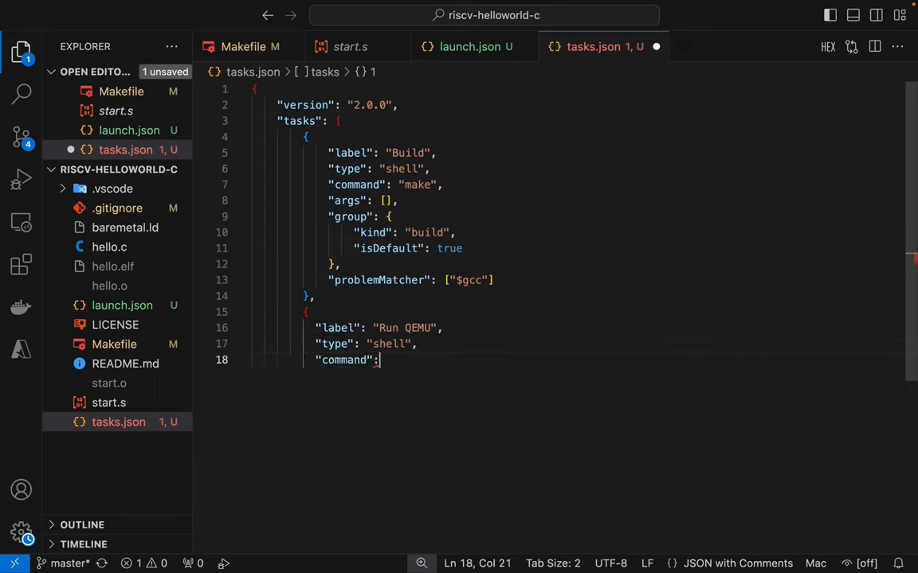
text(" ")
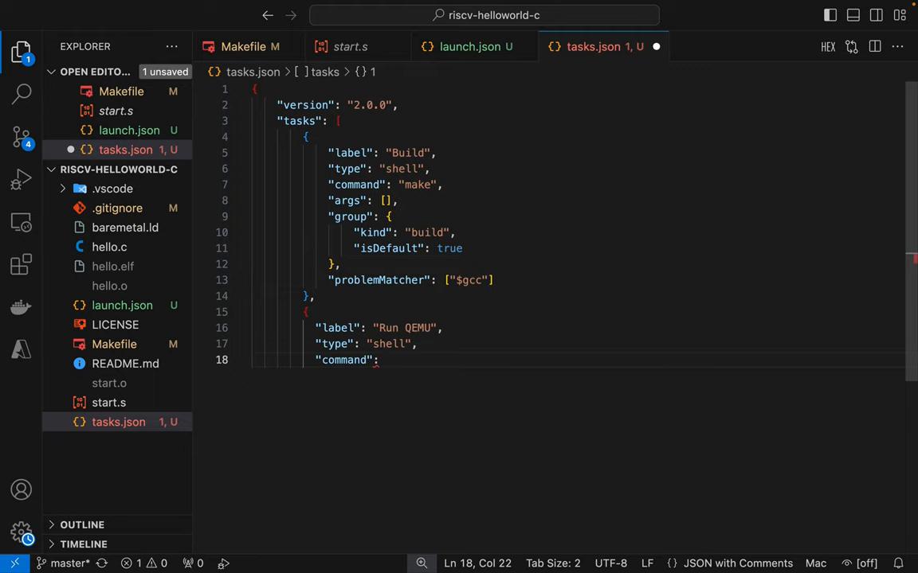
text("e)
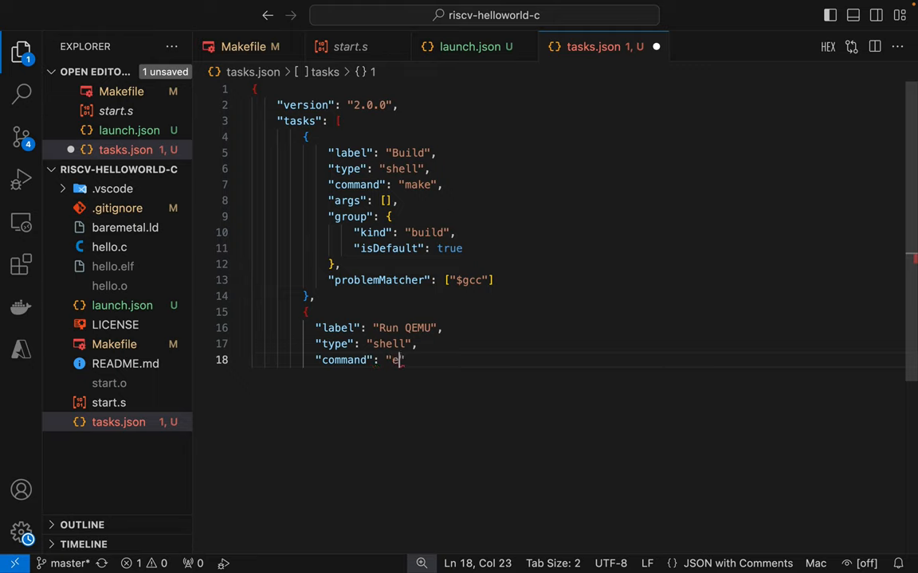
Enter command echo 'QEMU started'; qemu-system-riscv32 -machine virt -serial mon:stdio -S -s.
text(cho 'QEMU s)
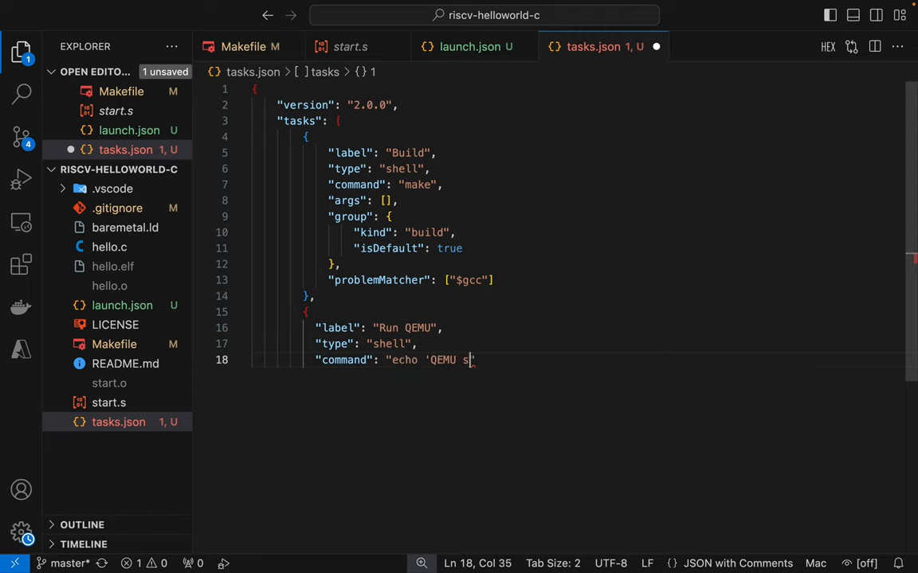
text(tarted'; qem)
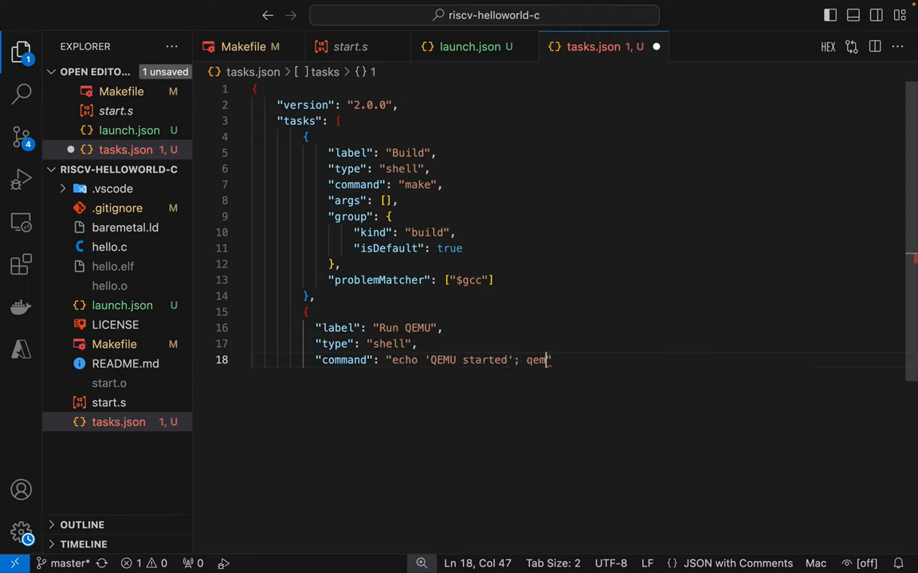
text(-system-)
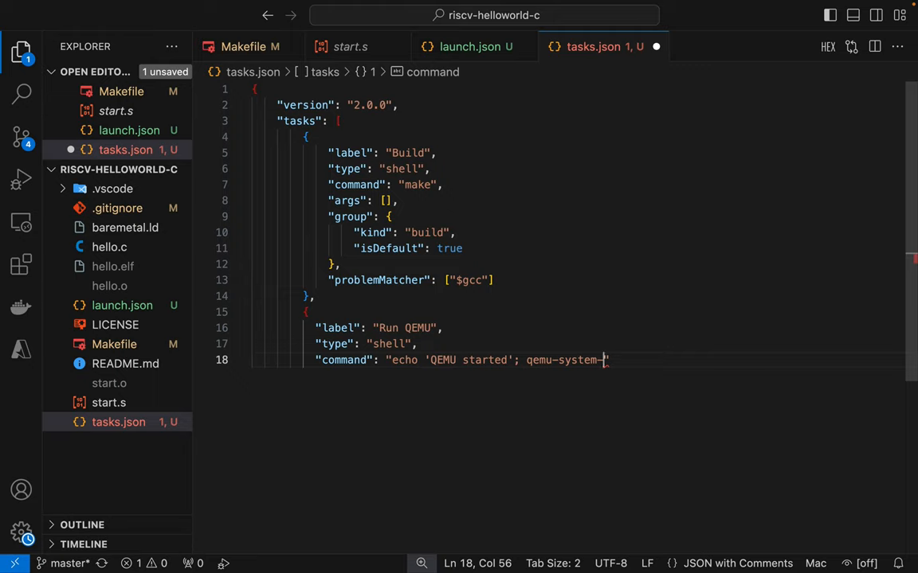
text(riscv32 -nographic)
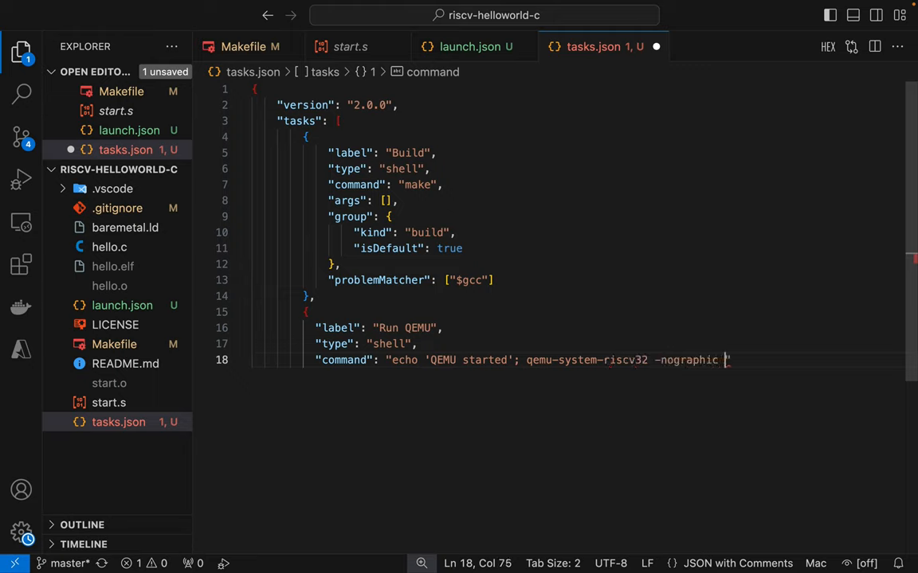
text(-machine v)
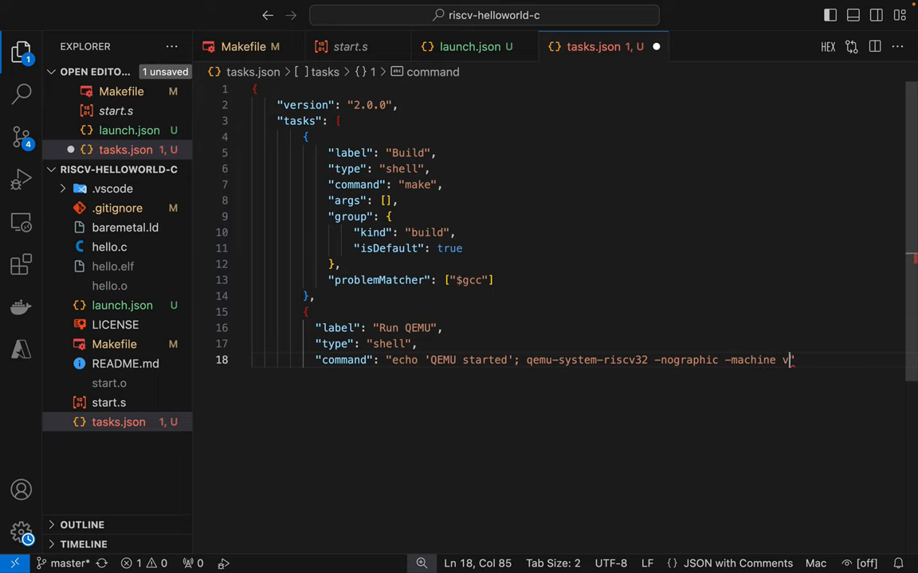
text(irt -serial)
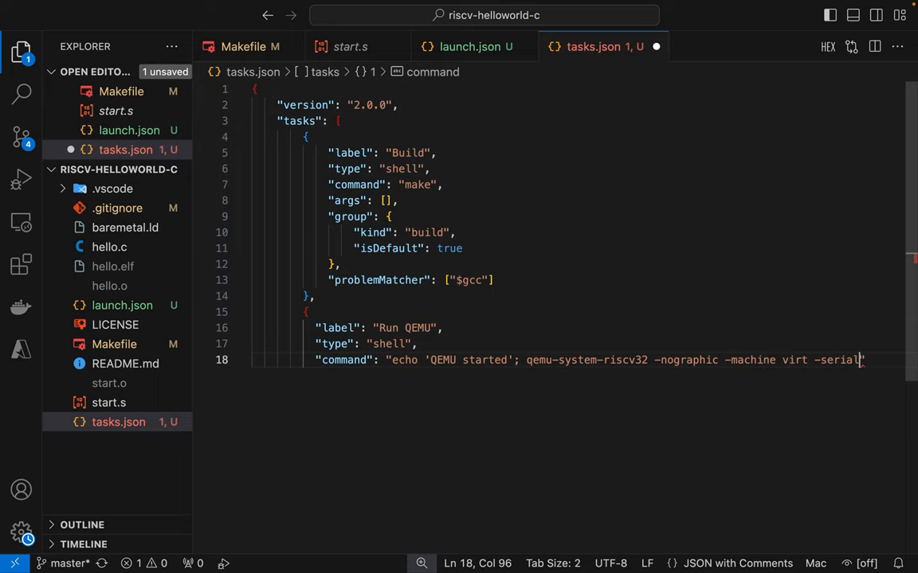
text(mon:stdio)
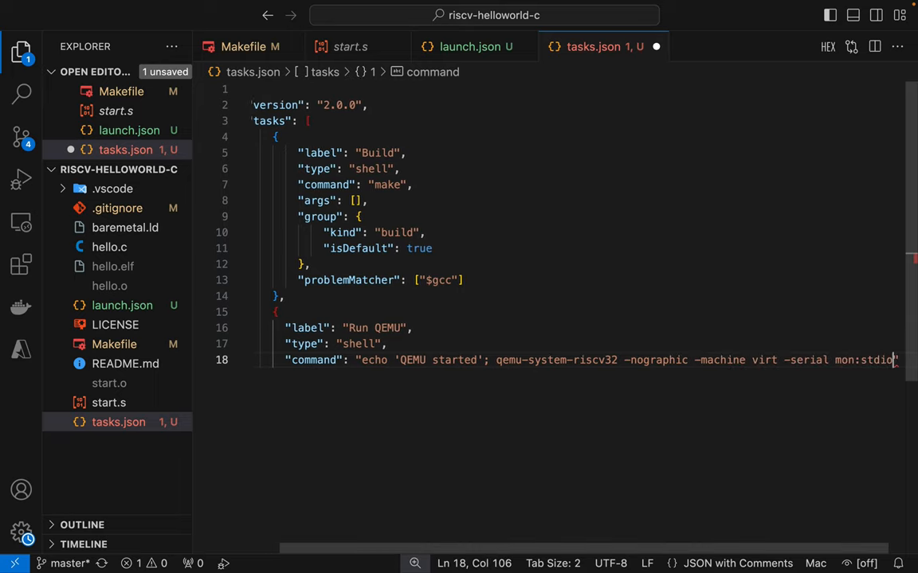
text(-S -s -bio)
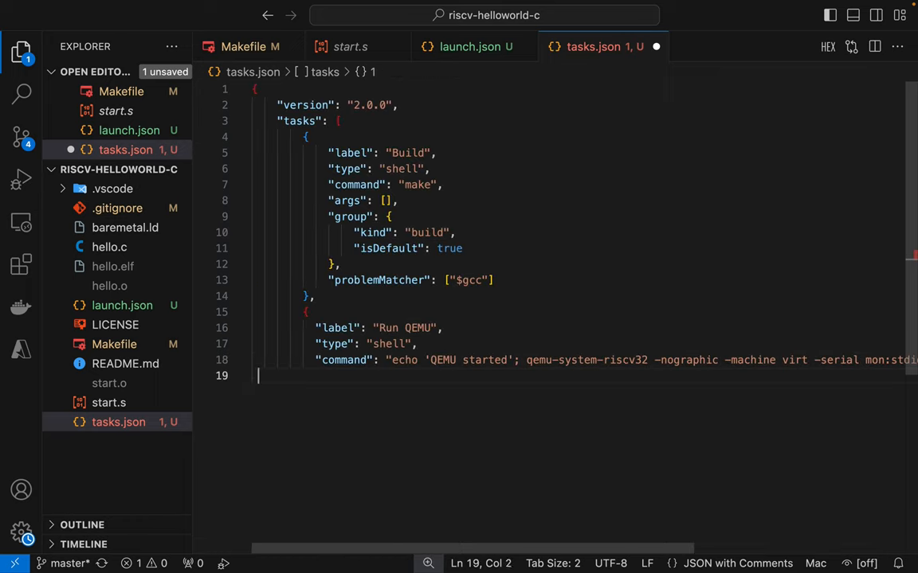
Make the Run QEMU task depend on Build and run in the background.
text("depend")
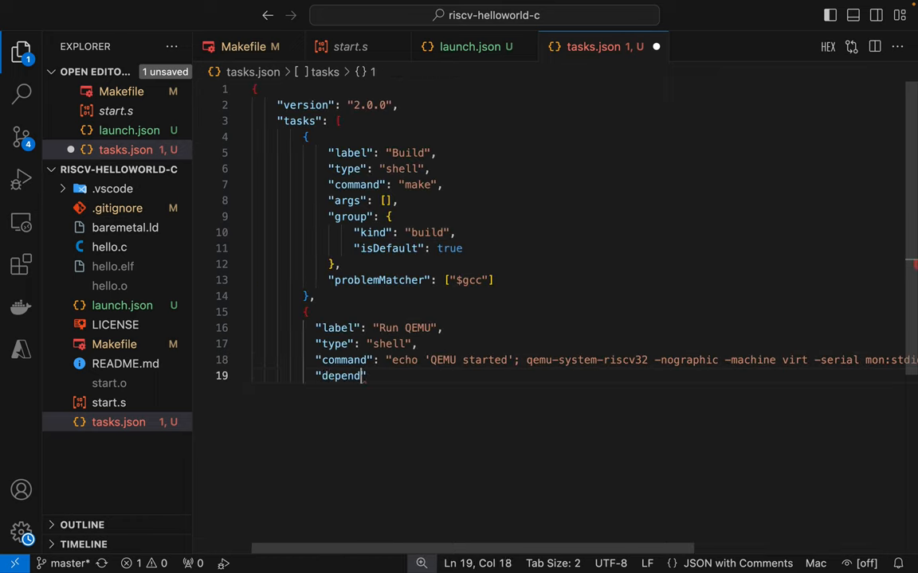
text(sOn": "Build"],)
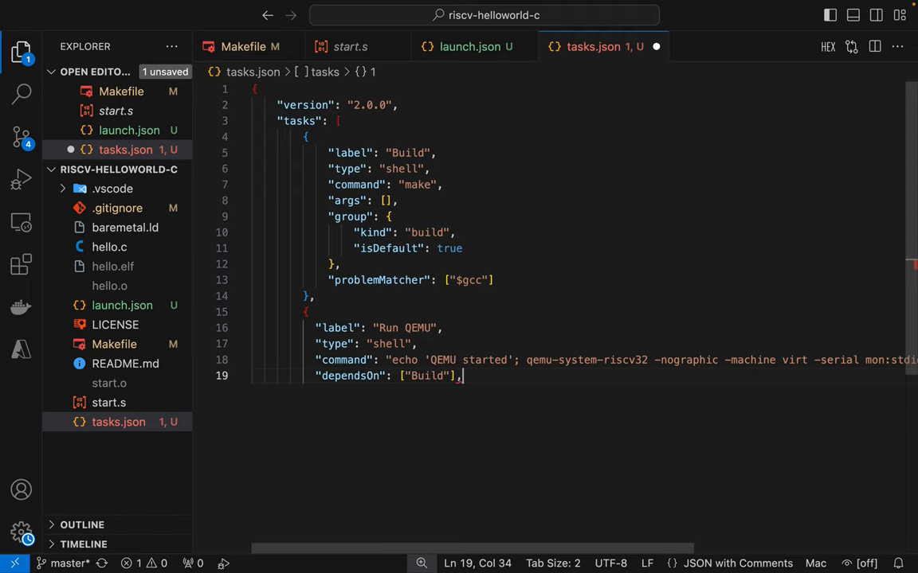
text("isBackground": true,)
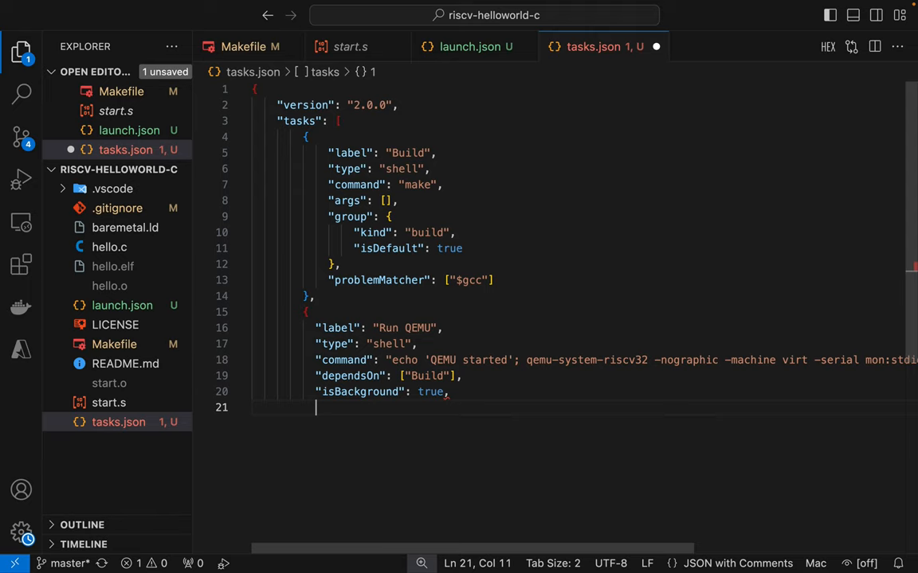
Add a problem matcher with regexp/file/message pattern and begins/ends background patterns.
text("problemMatcher": {)
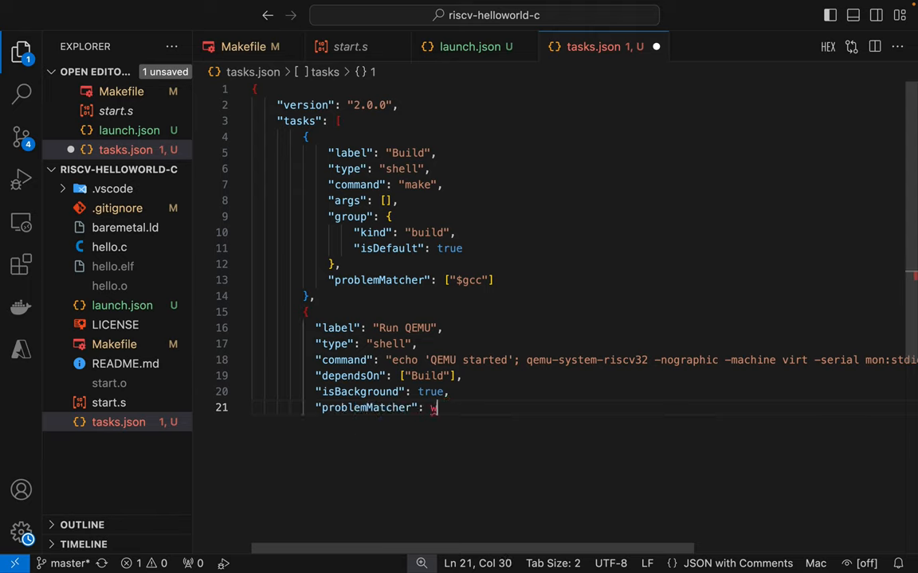
text([)
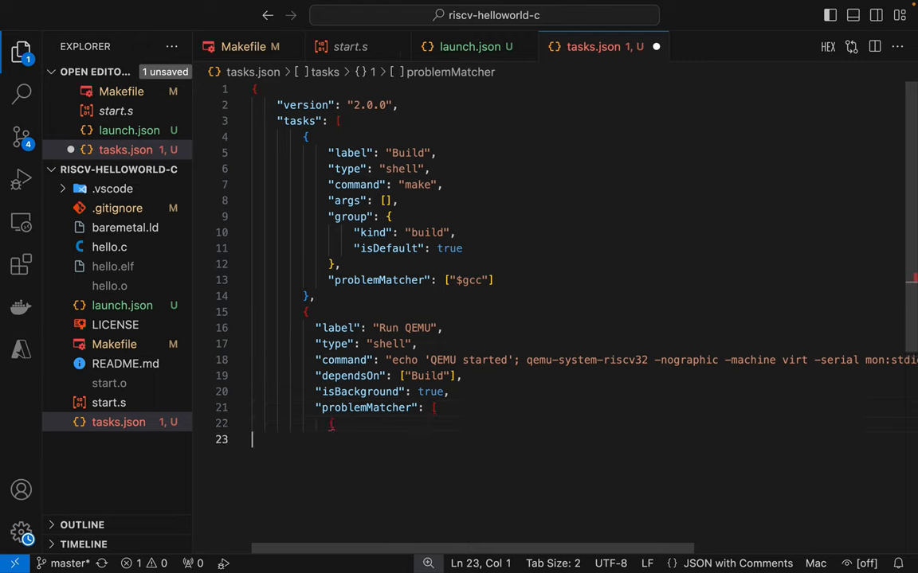
text("pattern": [)
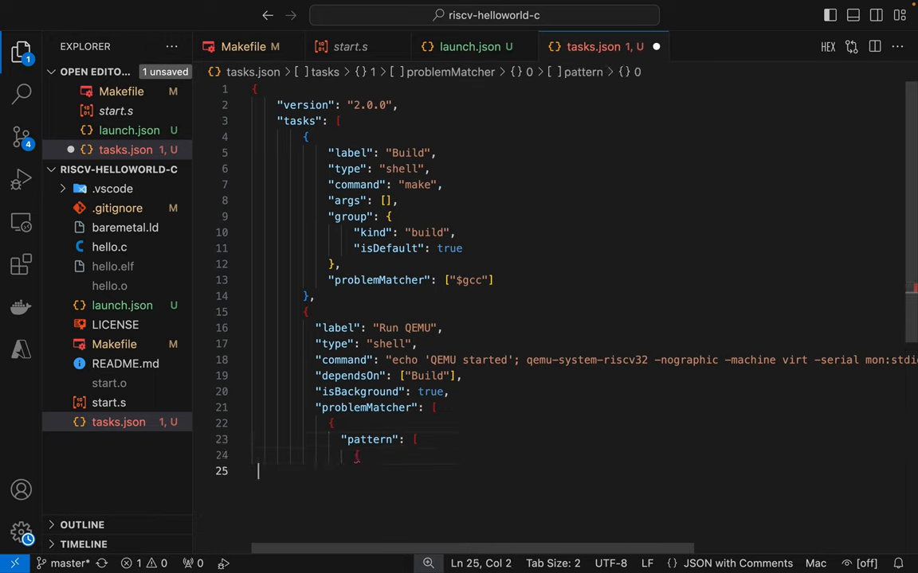
text("rege")
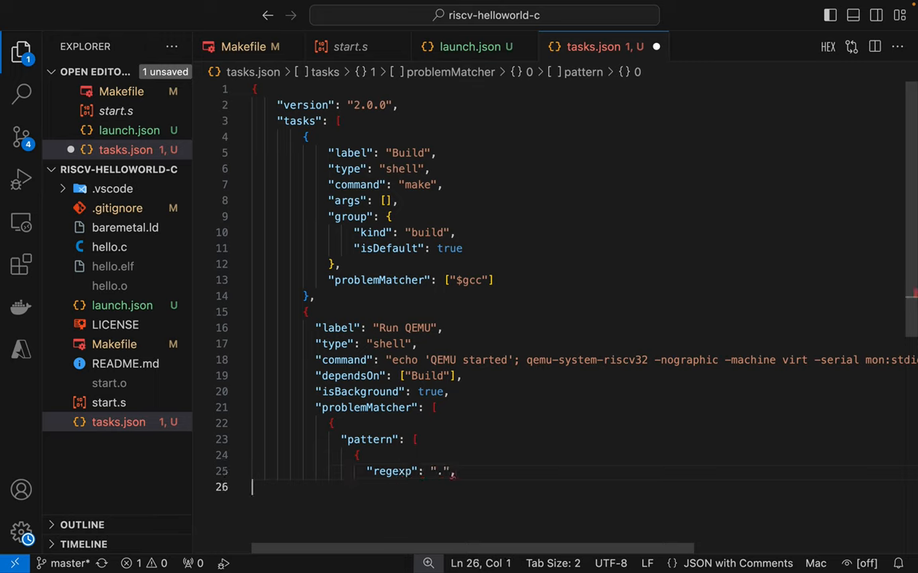
text("fil)
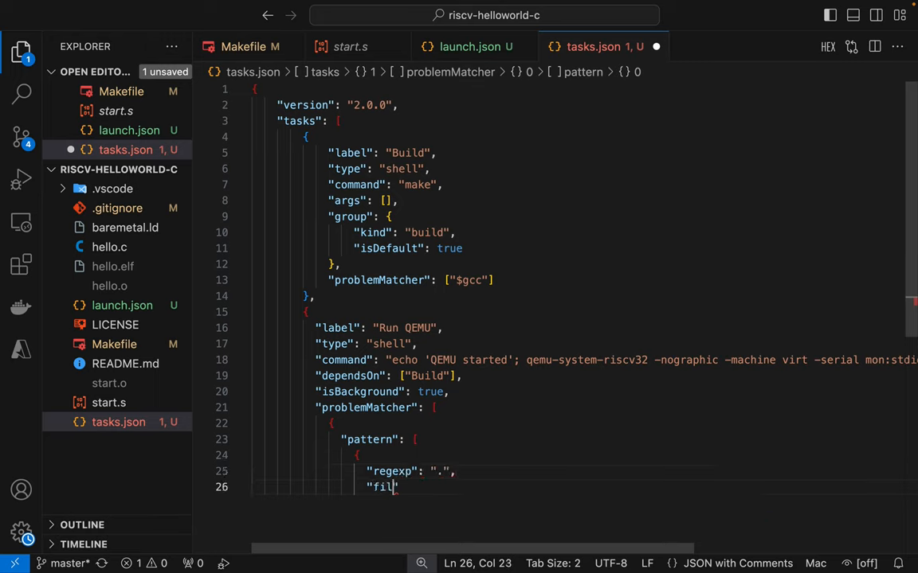
text(e": 1,)
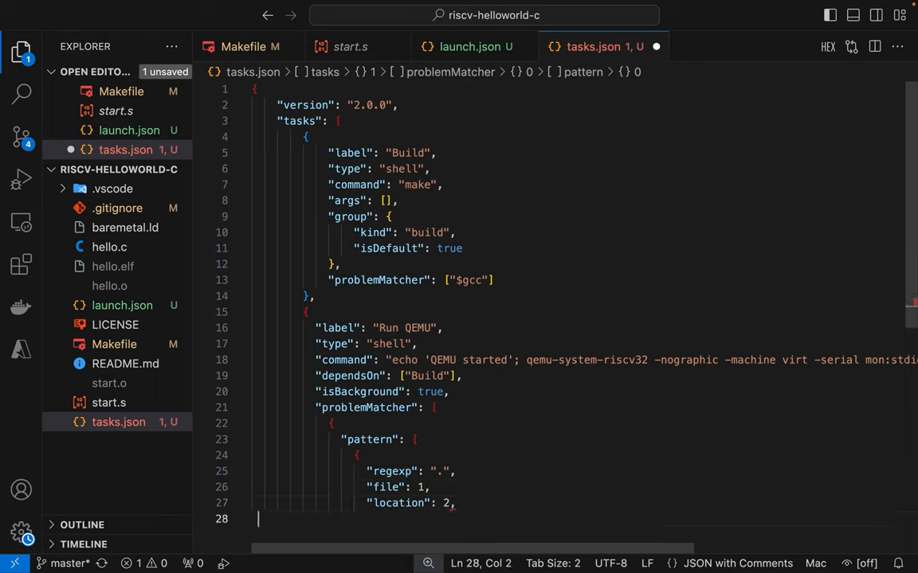
text(message": 3)
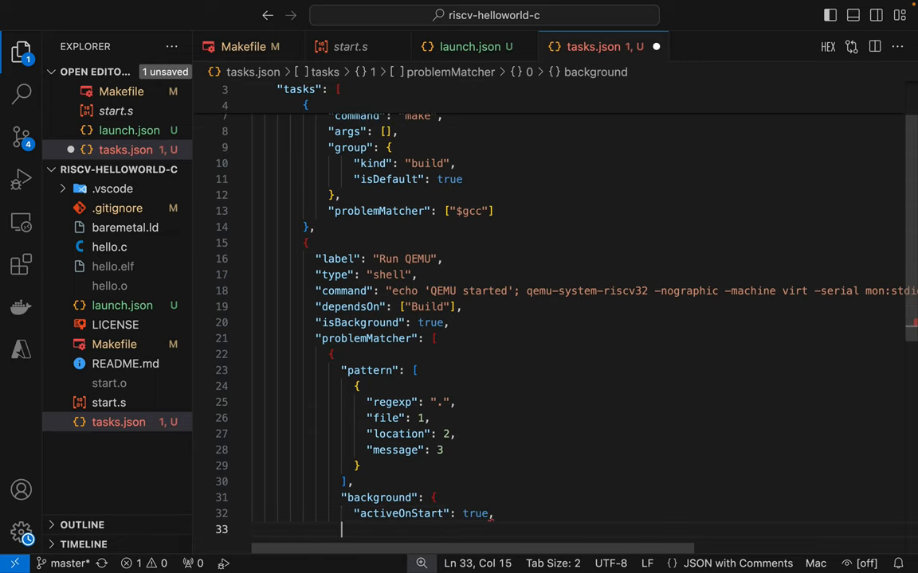
text("beginsPattern": ".",)
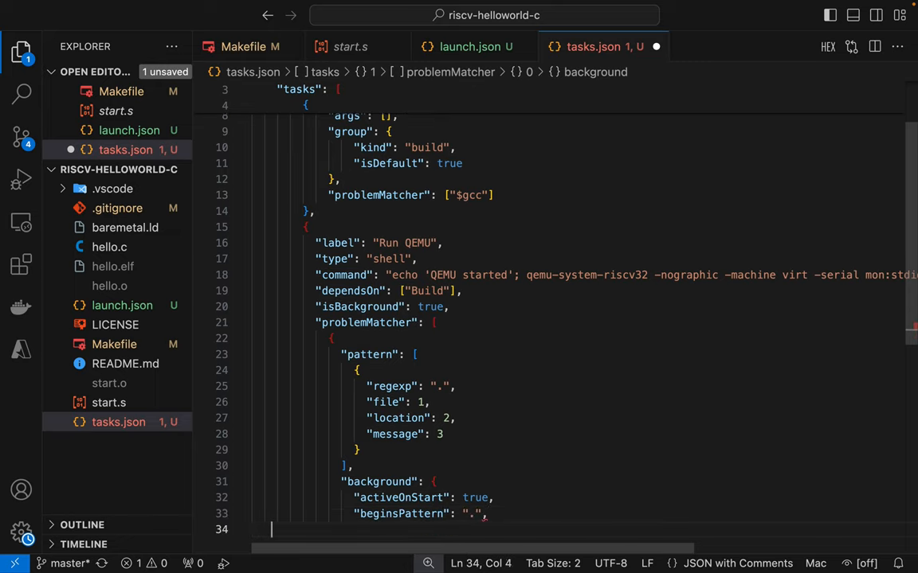
text("endsPattern": "QEMU started",)
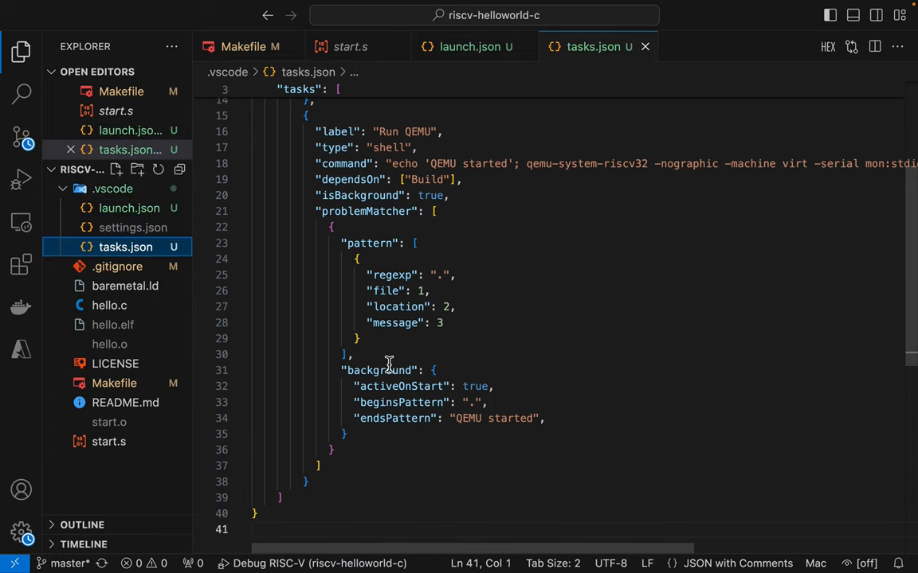
mouse_move(22, 178)
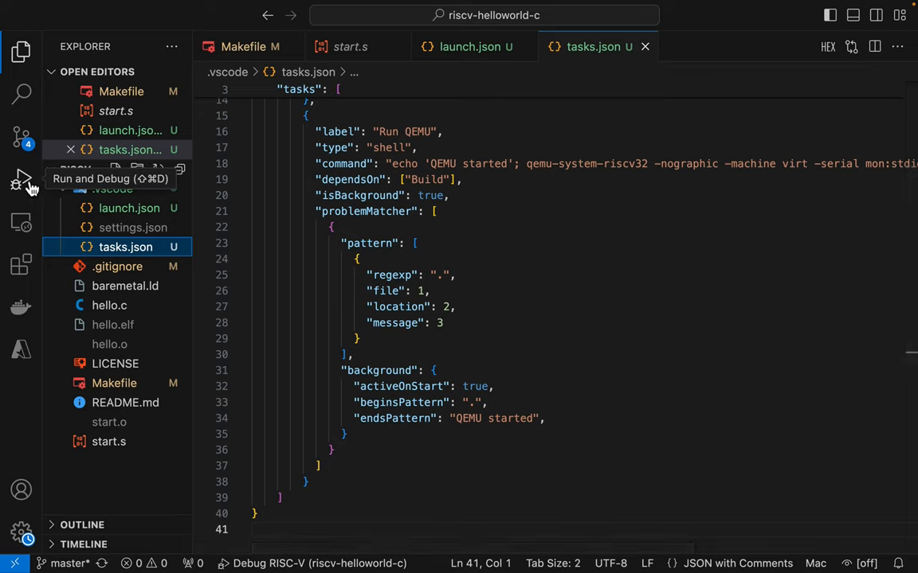
Show the Run and Debug view alongside the Debug RISC-V configuration in launch.json.
click(21, 178)
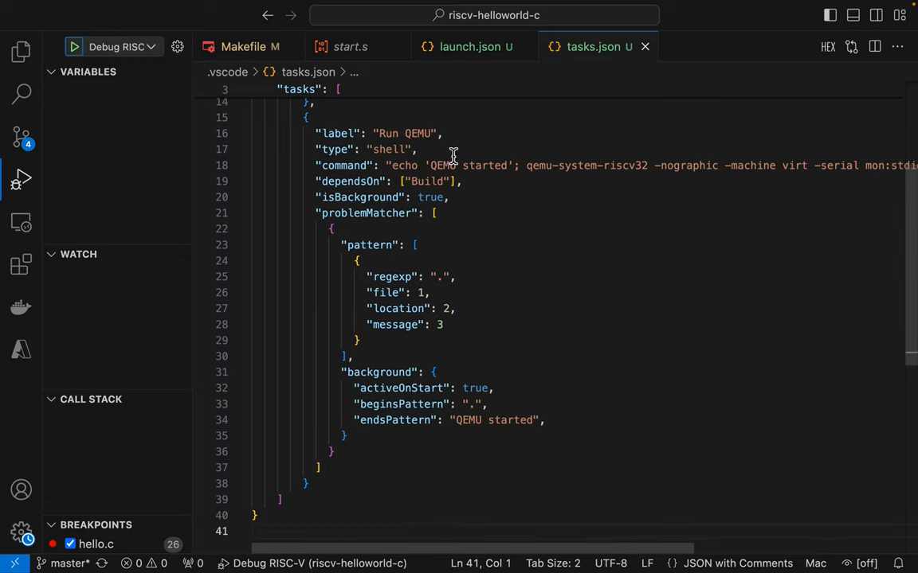
click(474, 46)
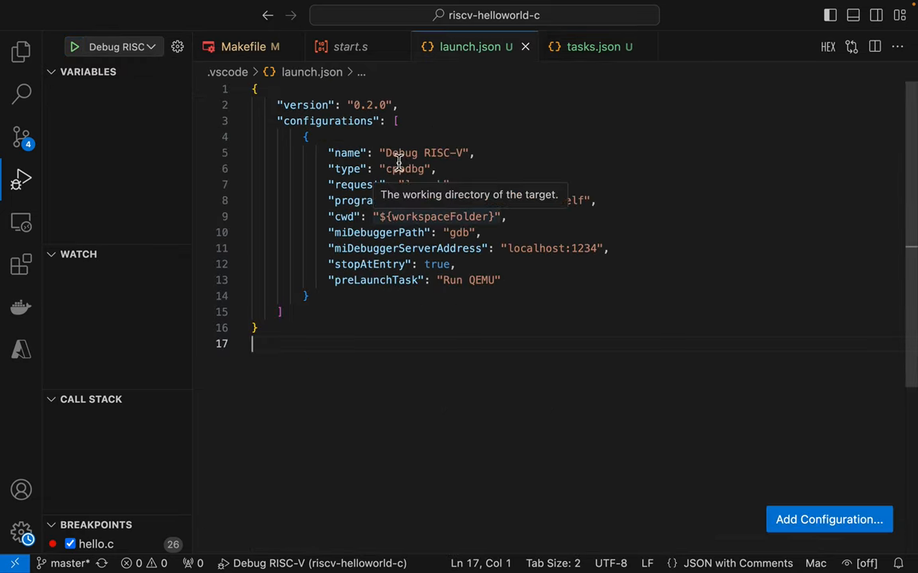
mouse_move(423, 165)
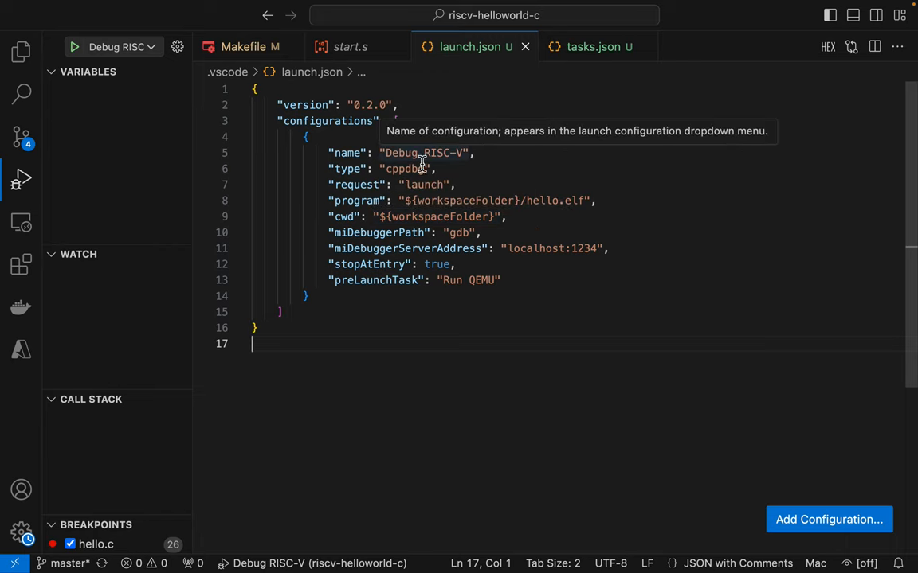
mouse_move(378, 233)
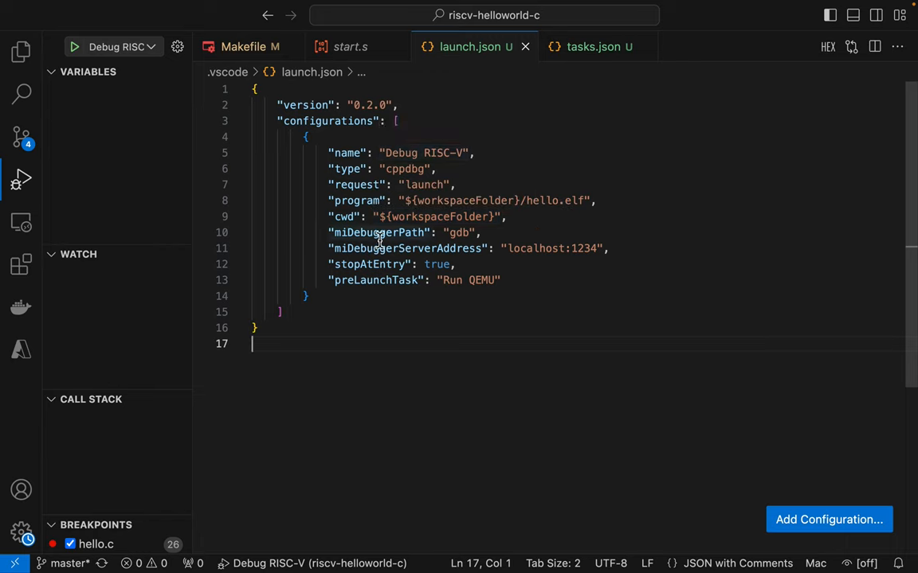
mouse_move(221, 213)
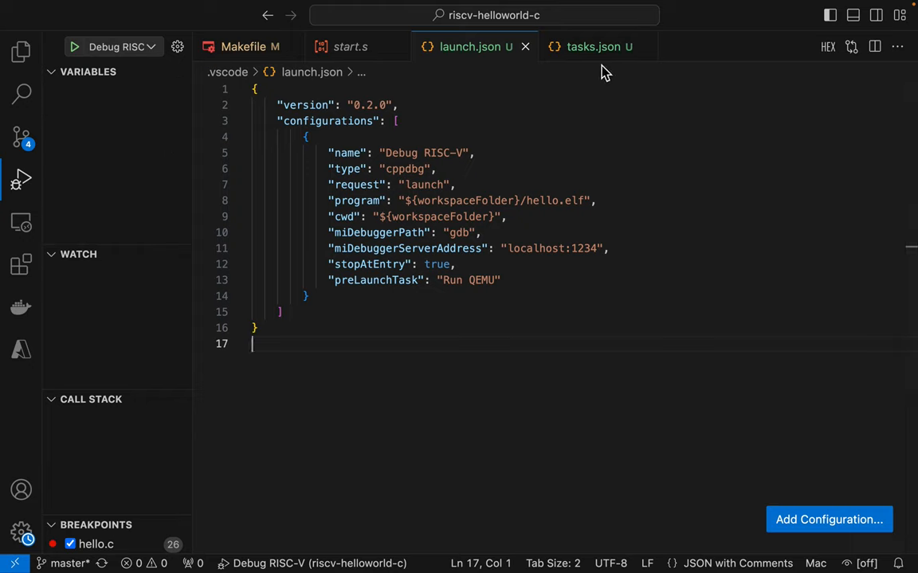
Open hello.c from the Explorer, then switch back to the Run and Debug view.
click(20, 50)
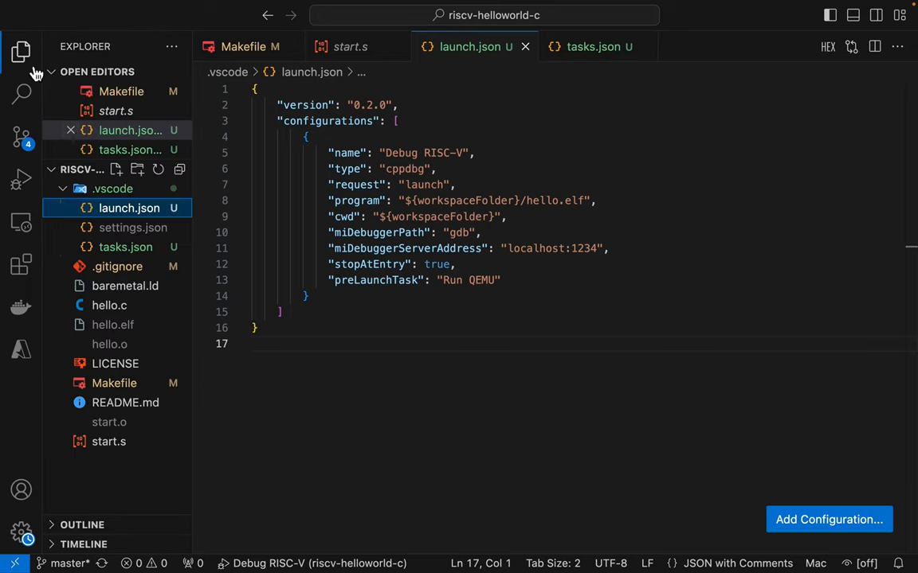
mouse_move(120, 363)
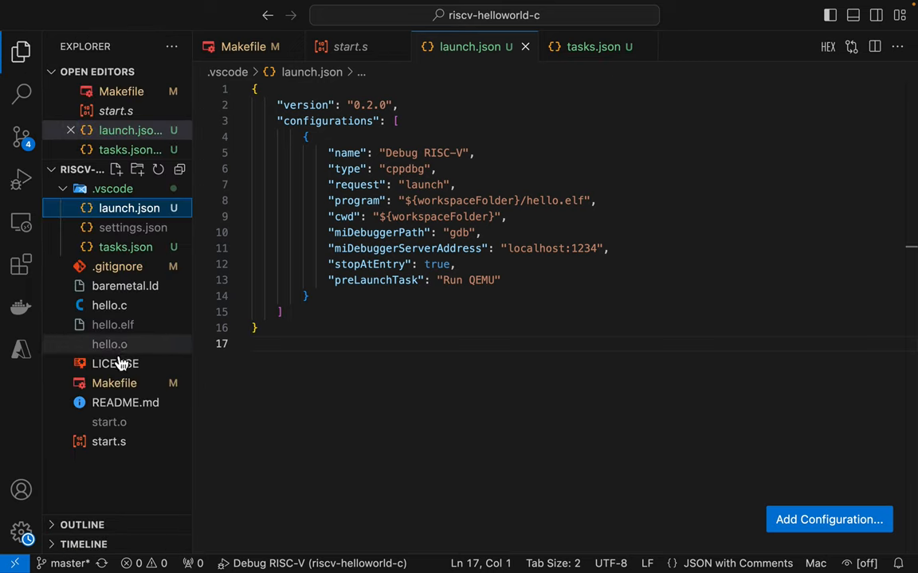
click(109, 305)
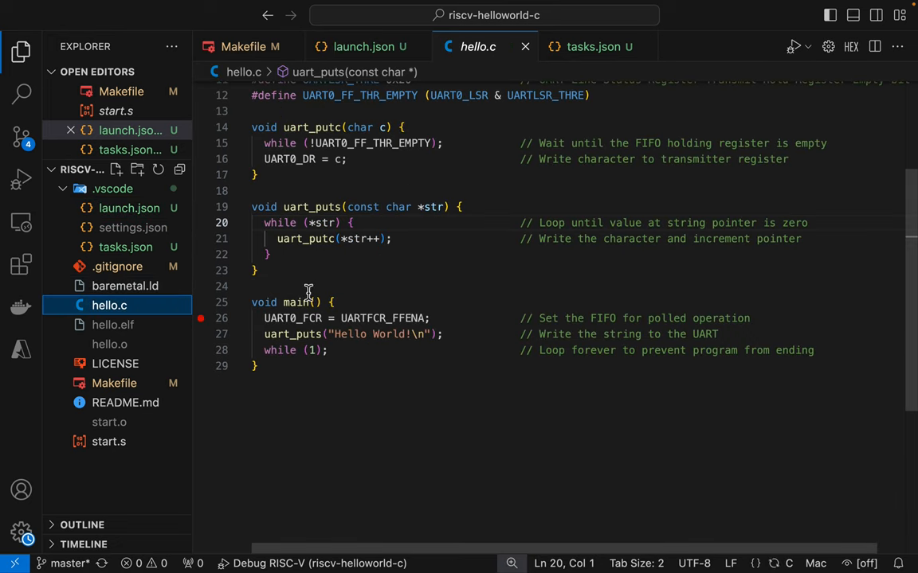
mouse_move(201, 318)
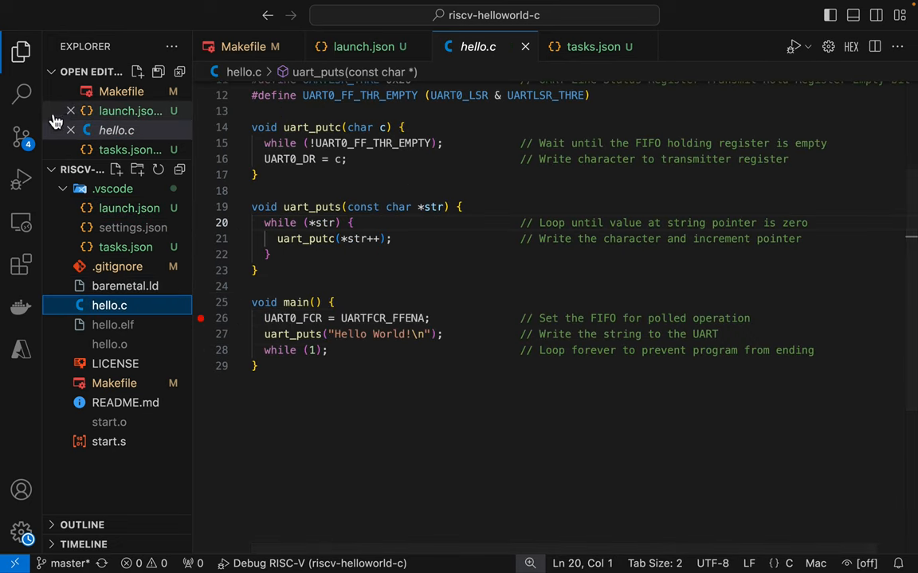
click(21, 177)
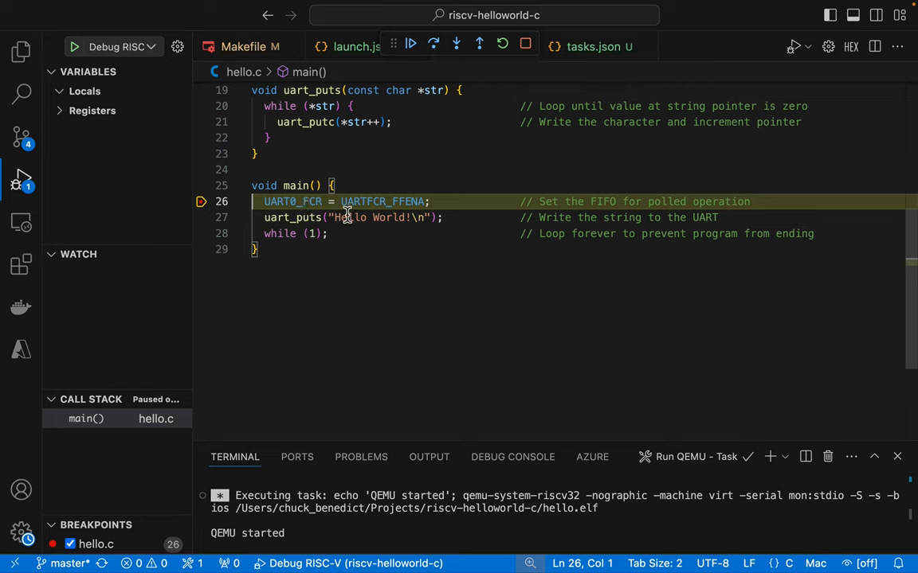
mouse_move(369, 285)
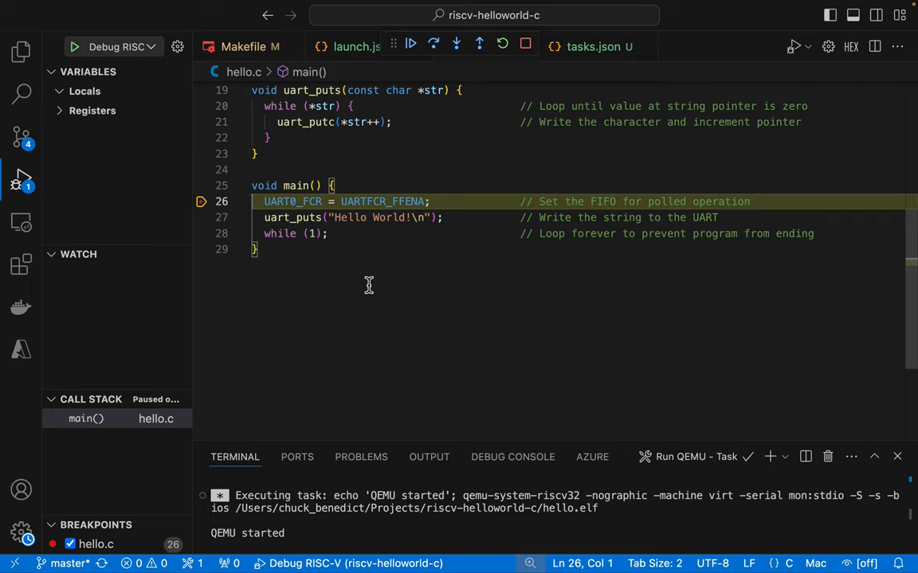
mouse_move(509, 485)
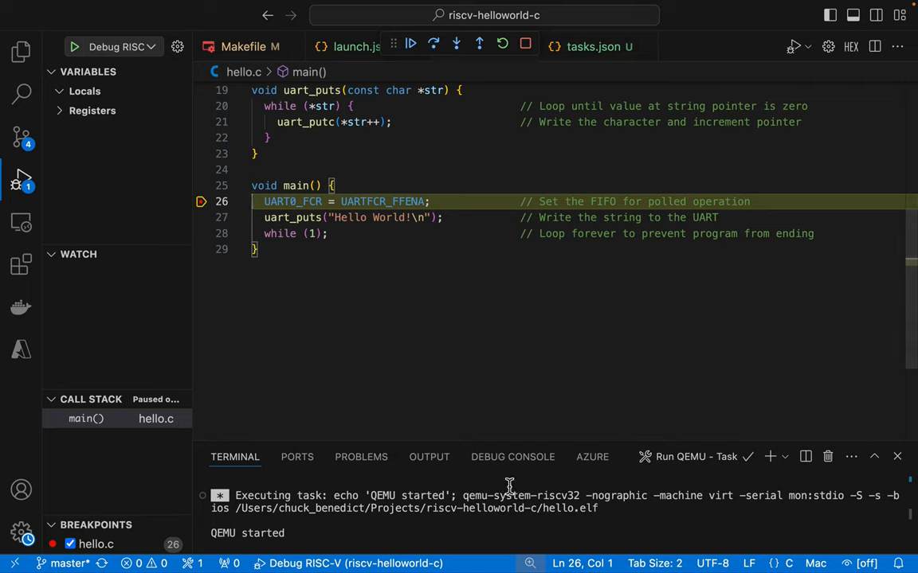
mouse_move(590, 495)
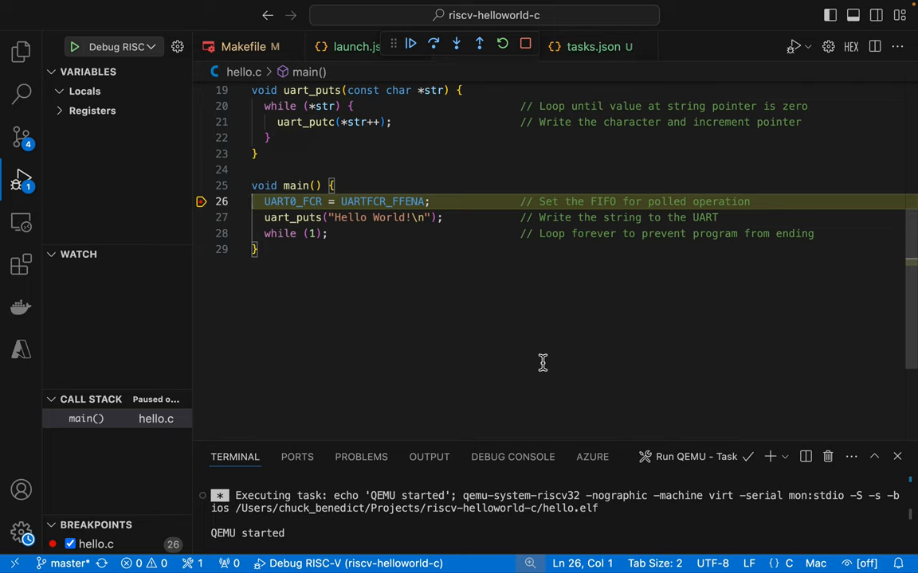
mouse_move(509, 338)
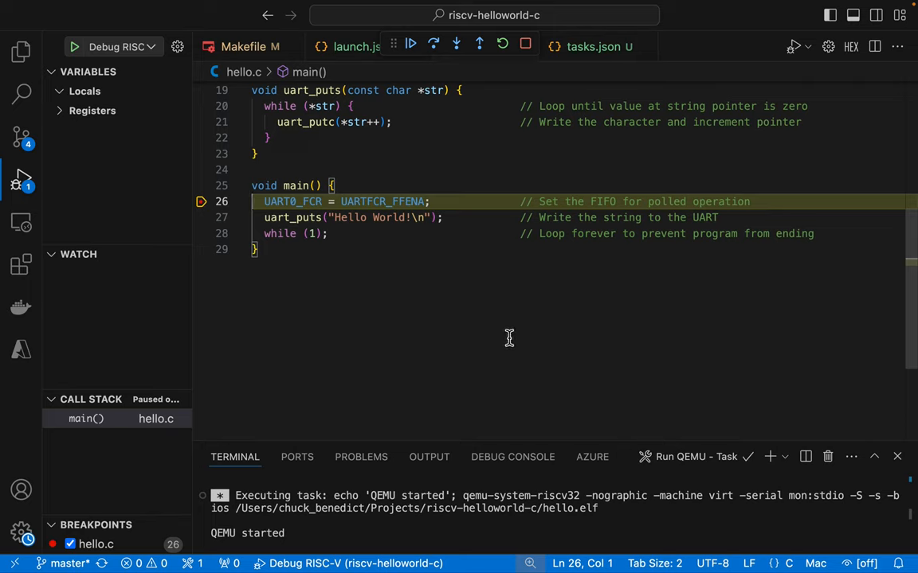
mouse_move(436, 48)
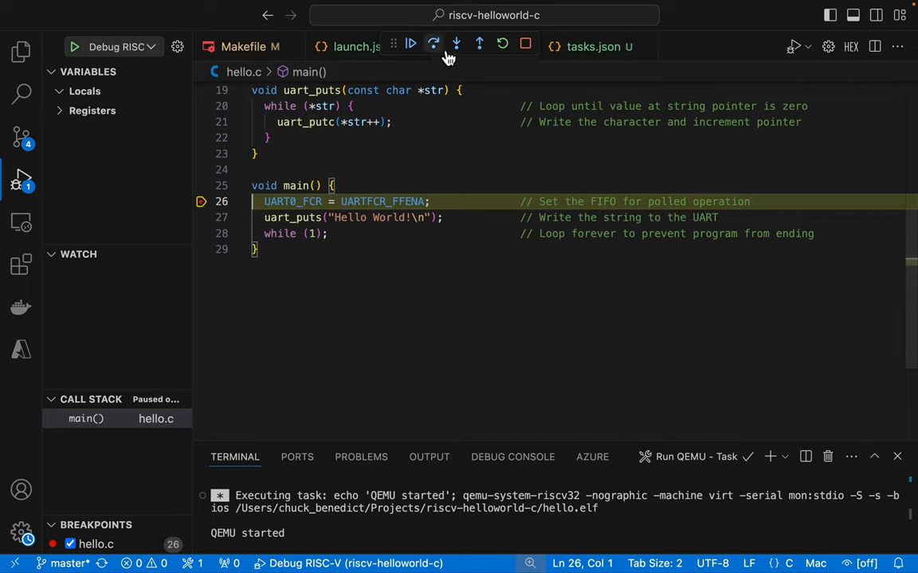
Step over line 26 and into uart_puts until 'Hell' prints, then expand Registers > CPU.
click(432, 45)
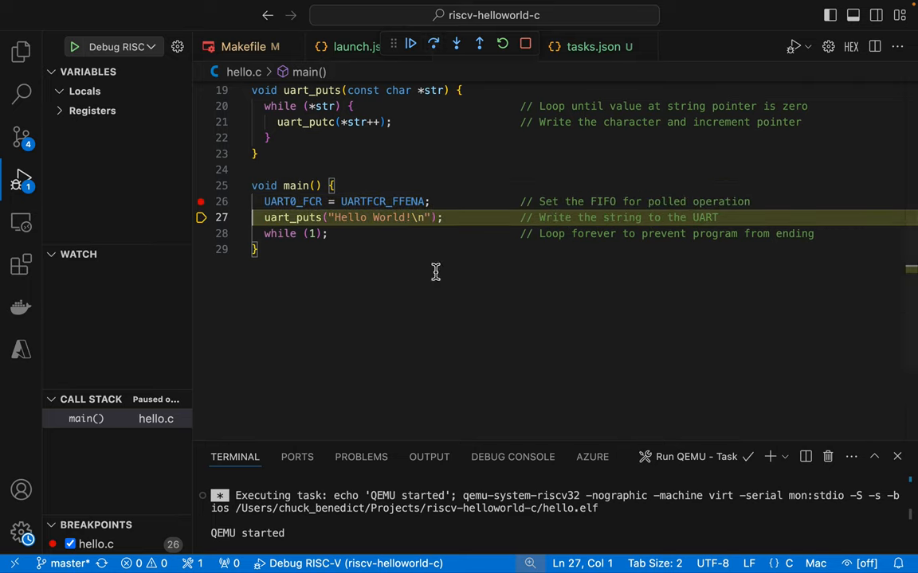
mouse_move(372, 201)
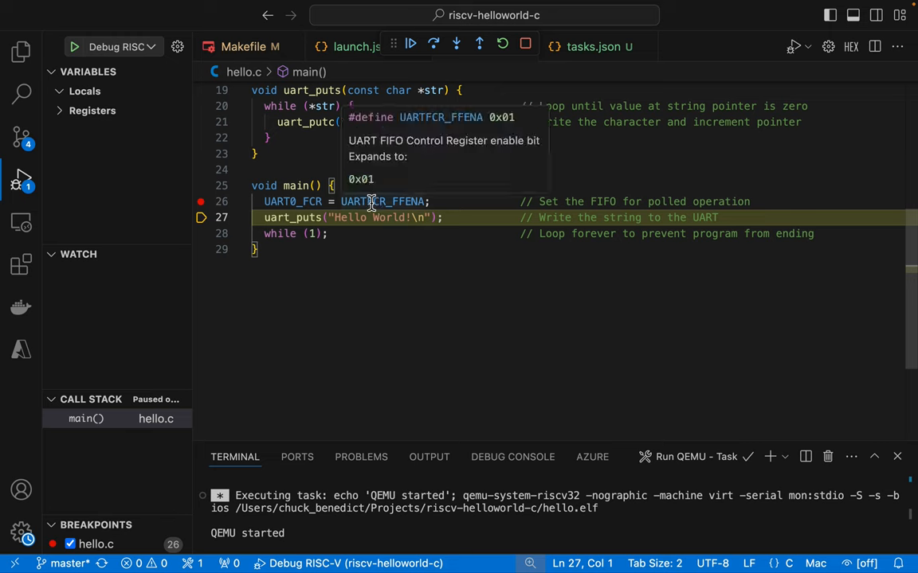
mouse_move(456, 44)
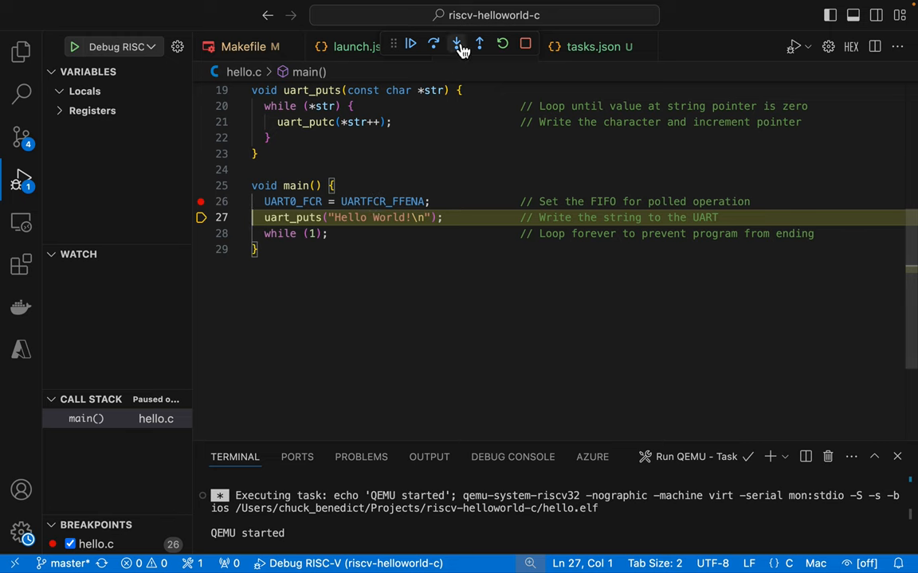
click(454, 44)
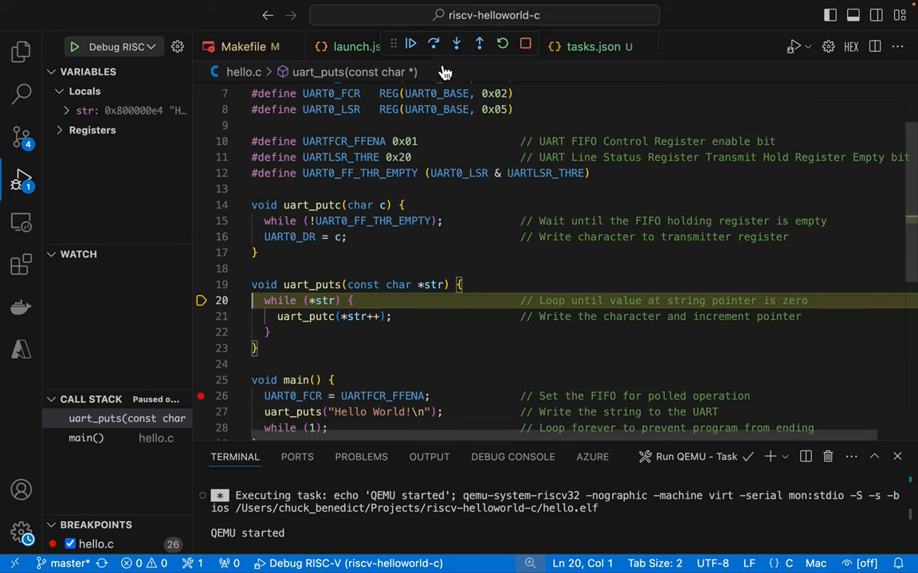
click(441, 44)
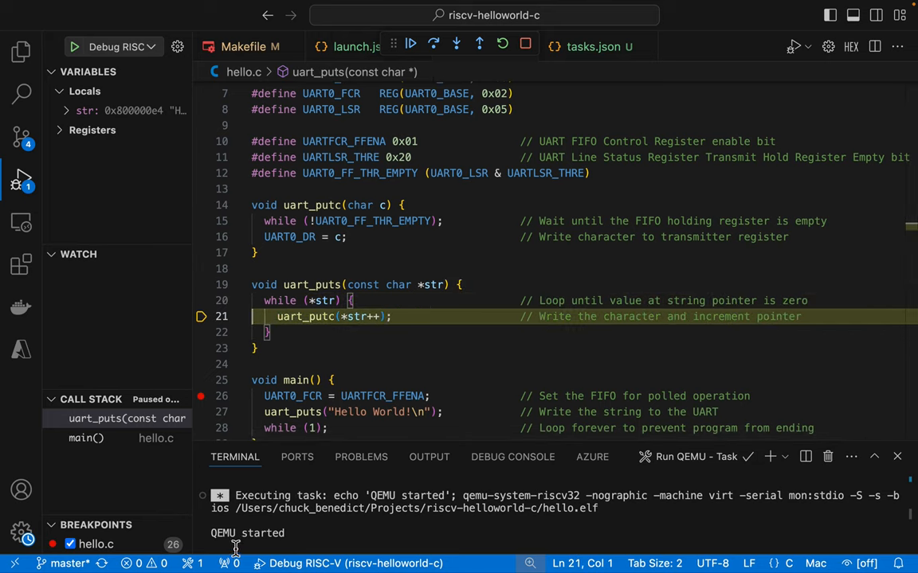
mouse_move(301, 352)
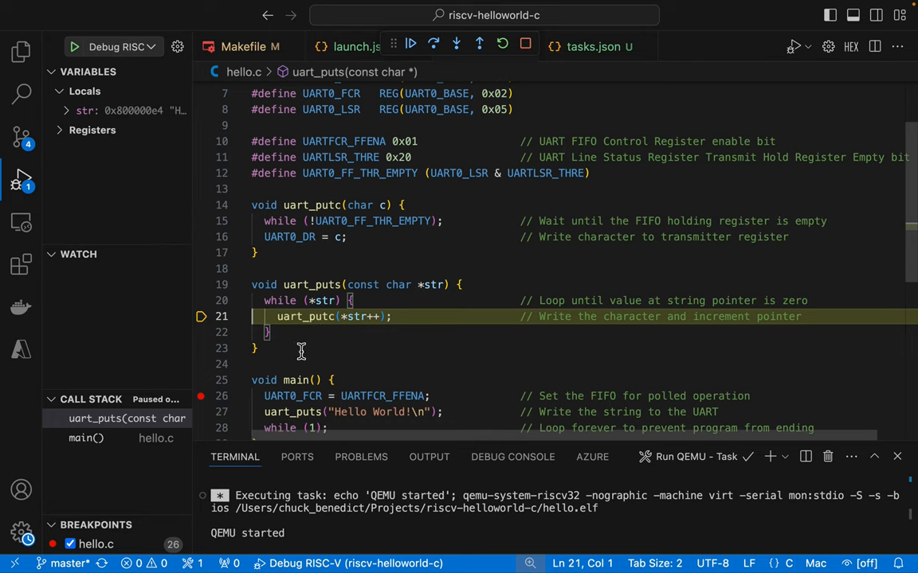
mouse_move(293, 328)
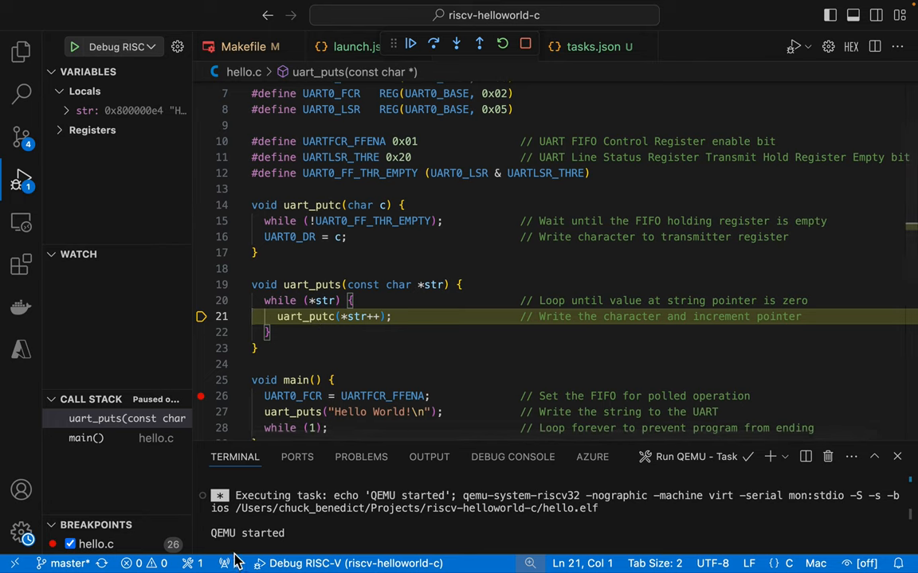
mouse_move(415, 46)
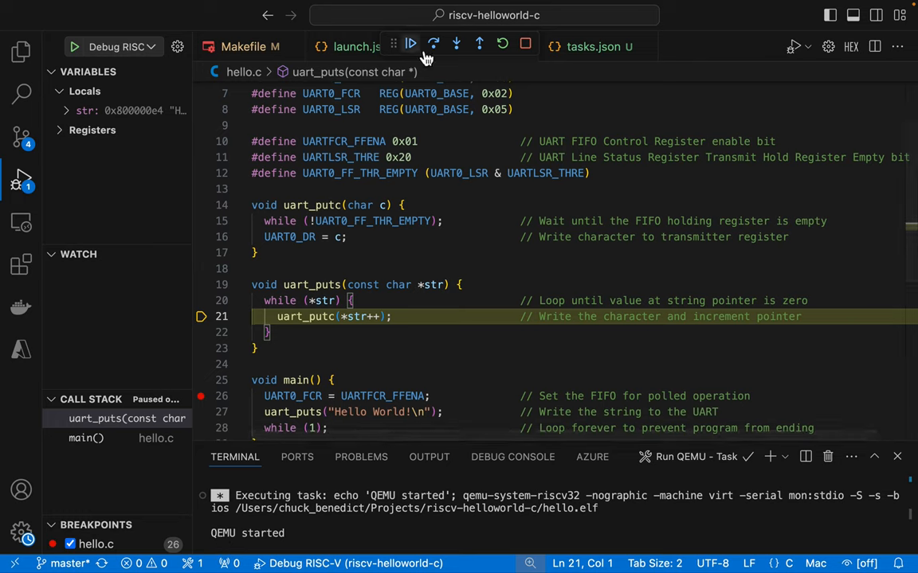
click(459, 44)
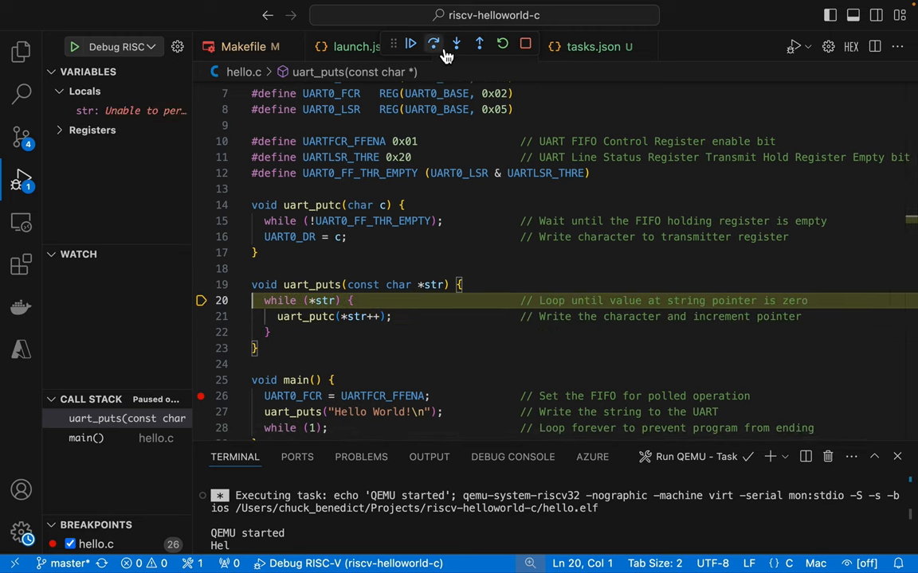
click(457, 44)
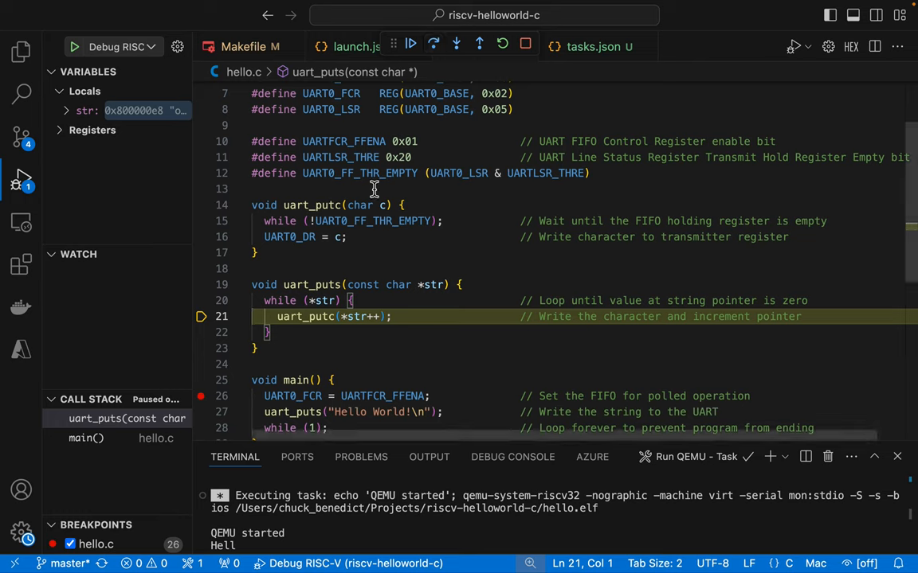
click(92, 130)
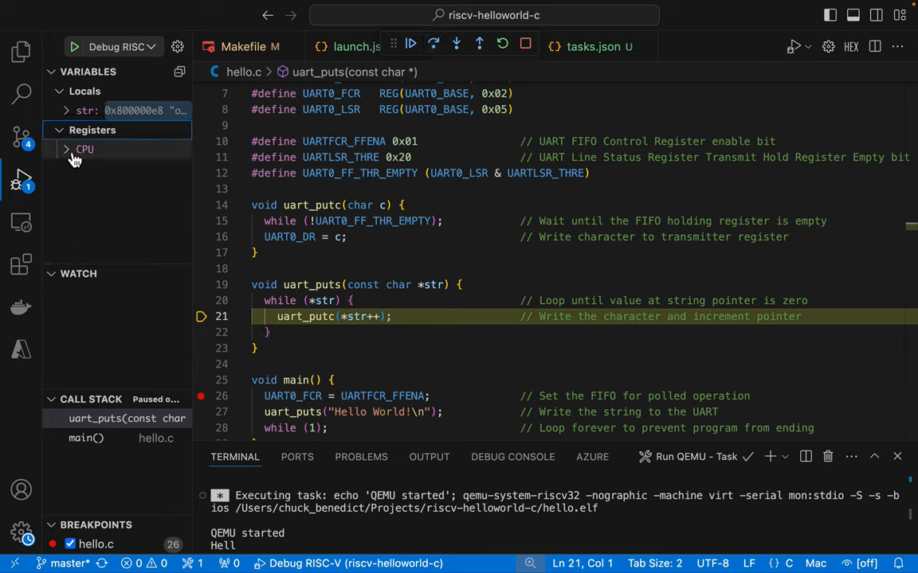
click(72, 149)
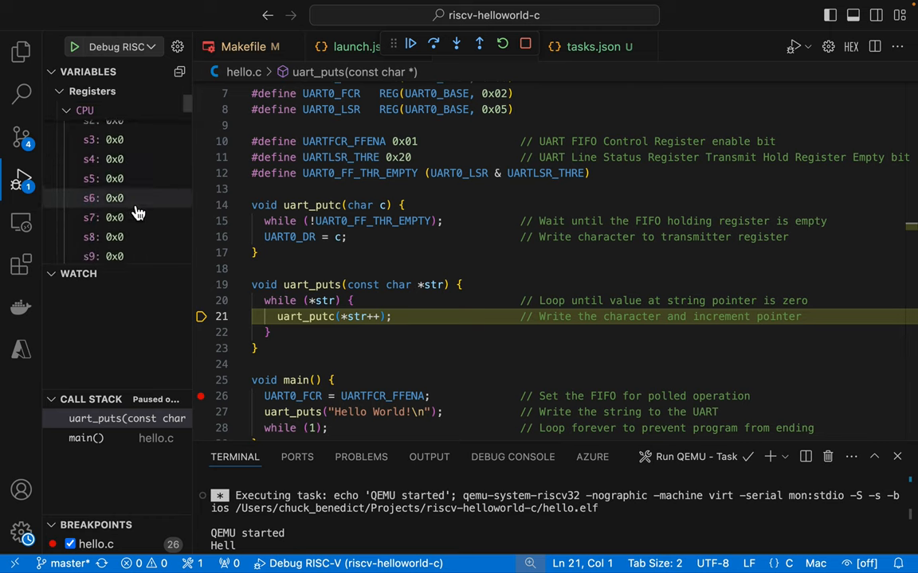